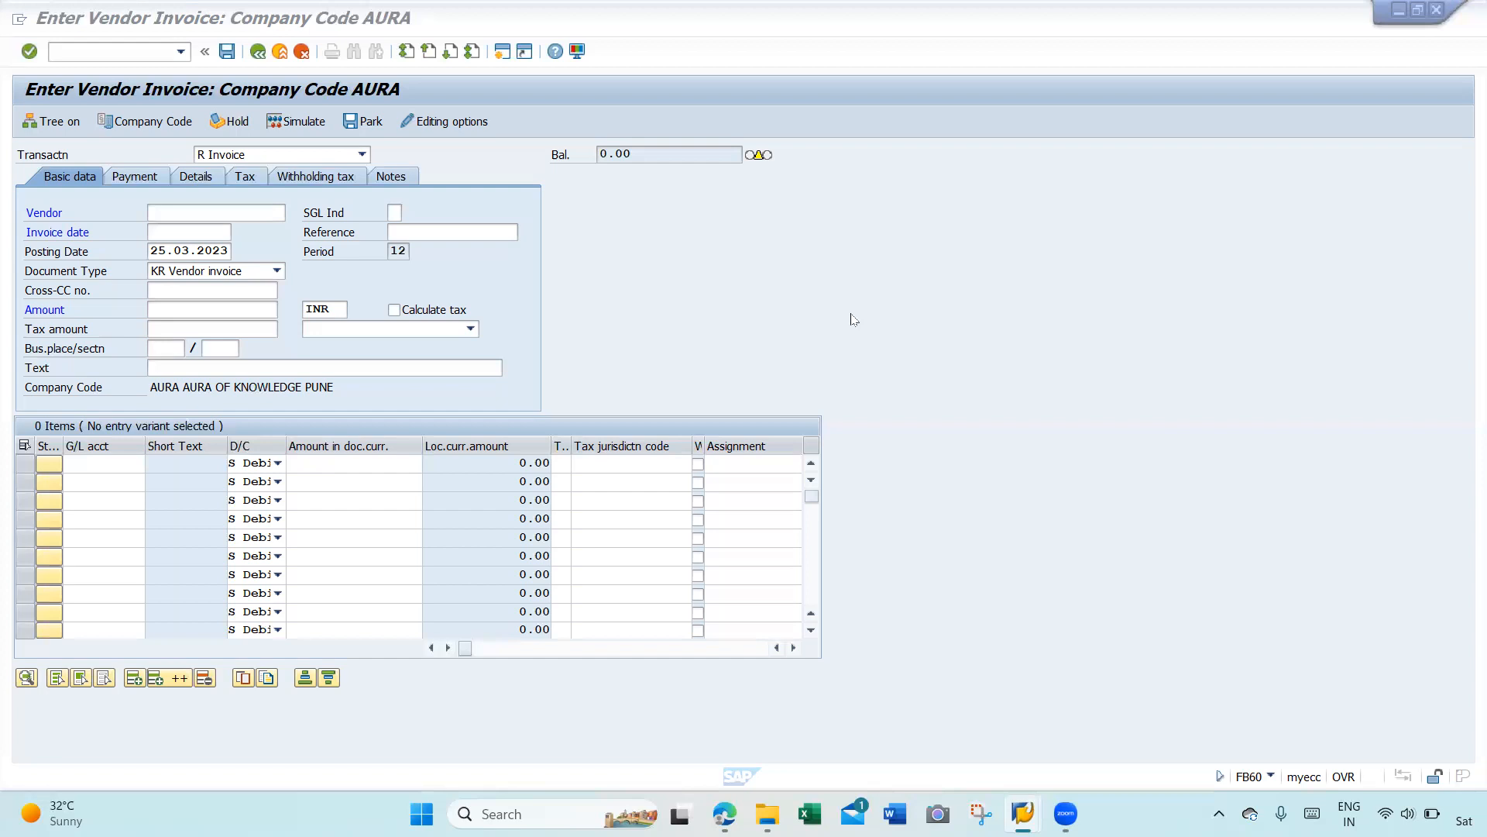
mouse_move(618, 315)
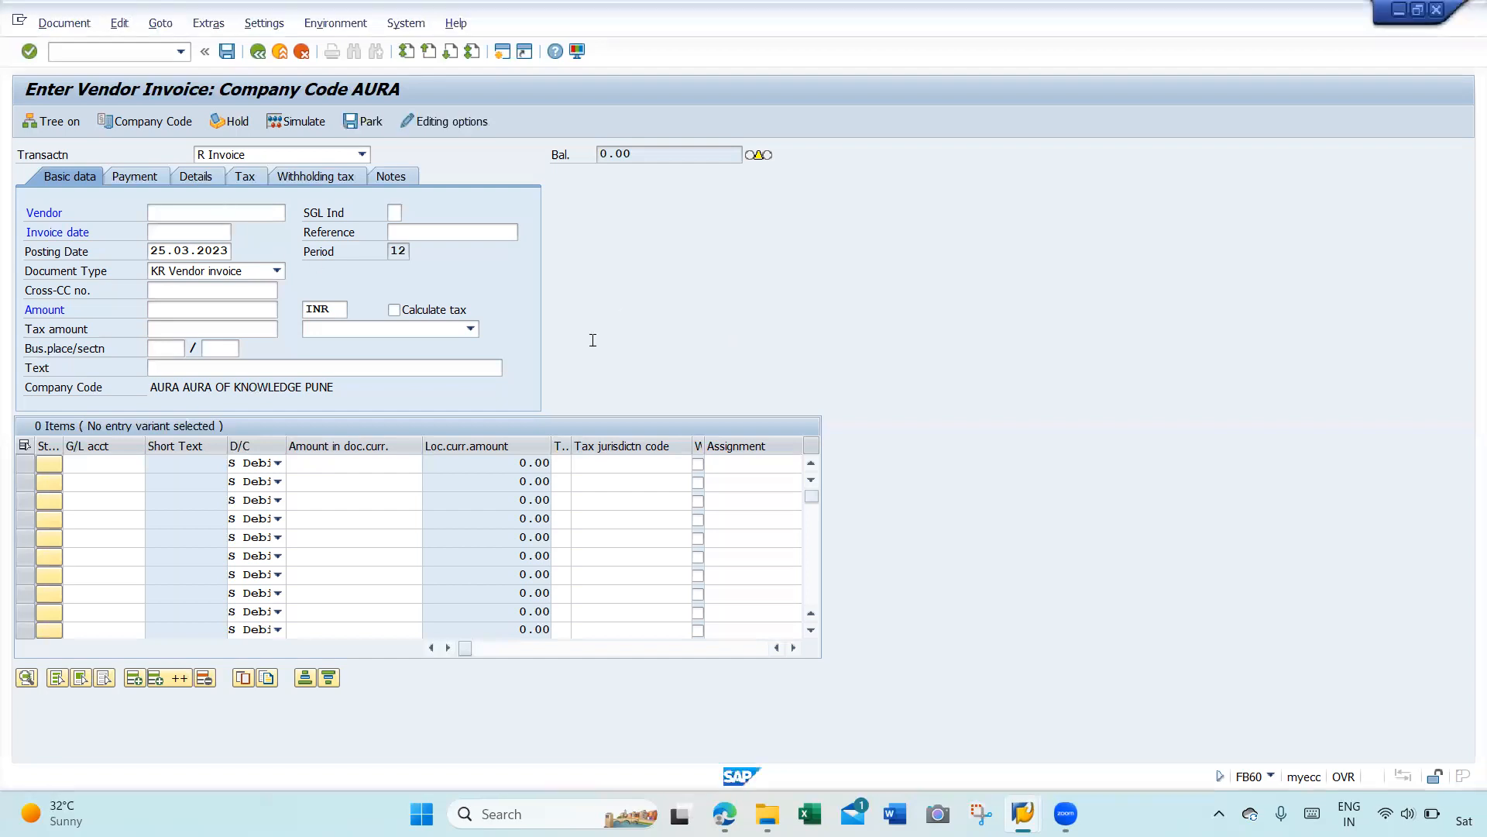
left_click(216, 212)
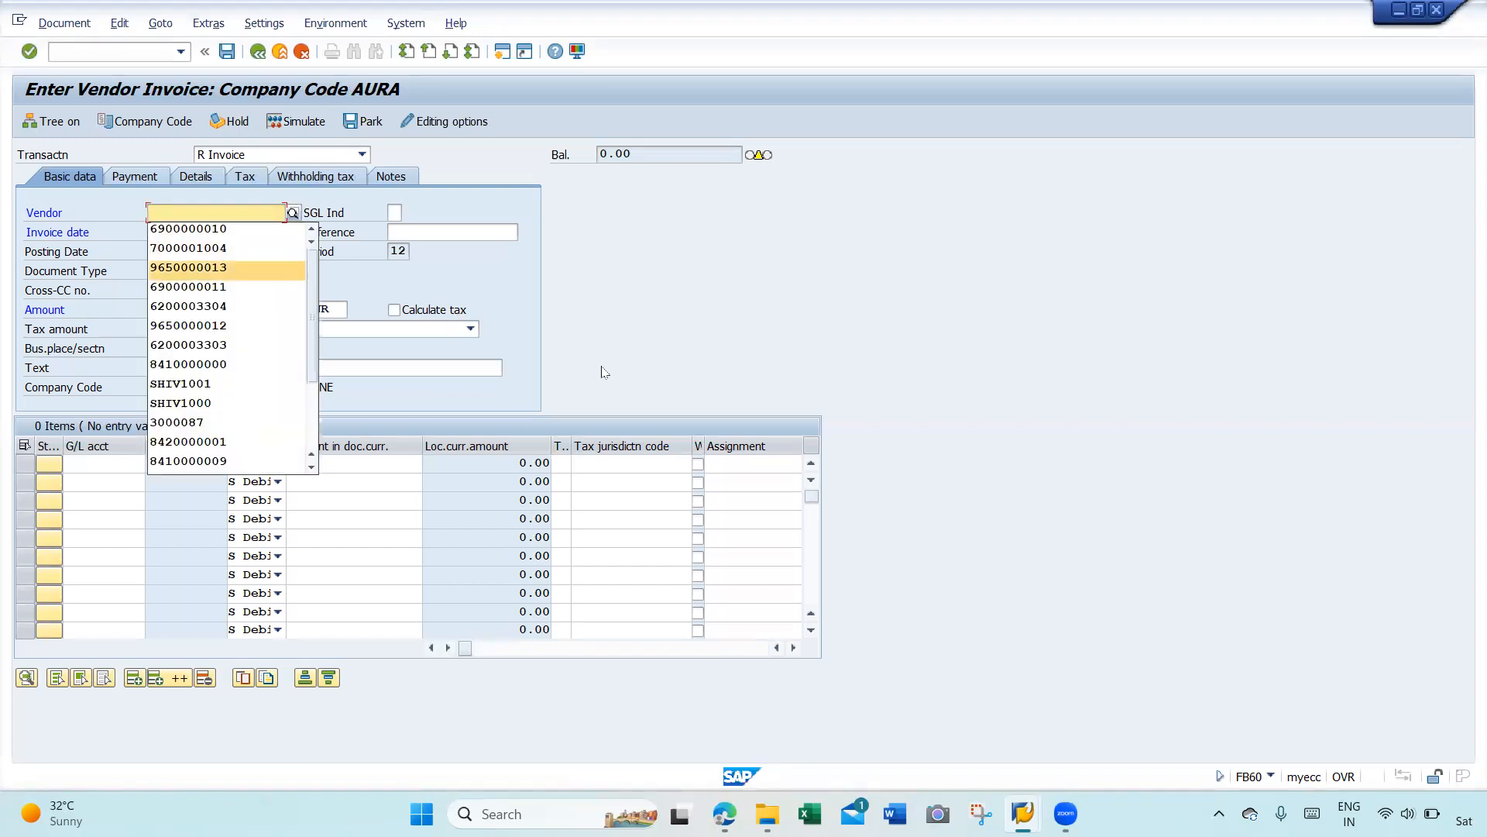
left_click(188, 267)
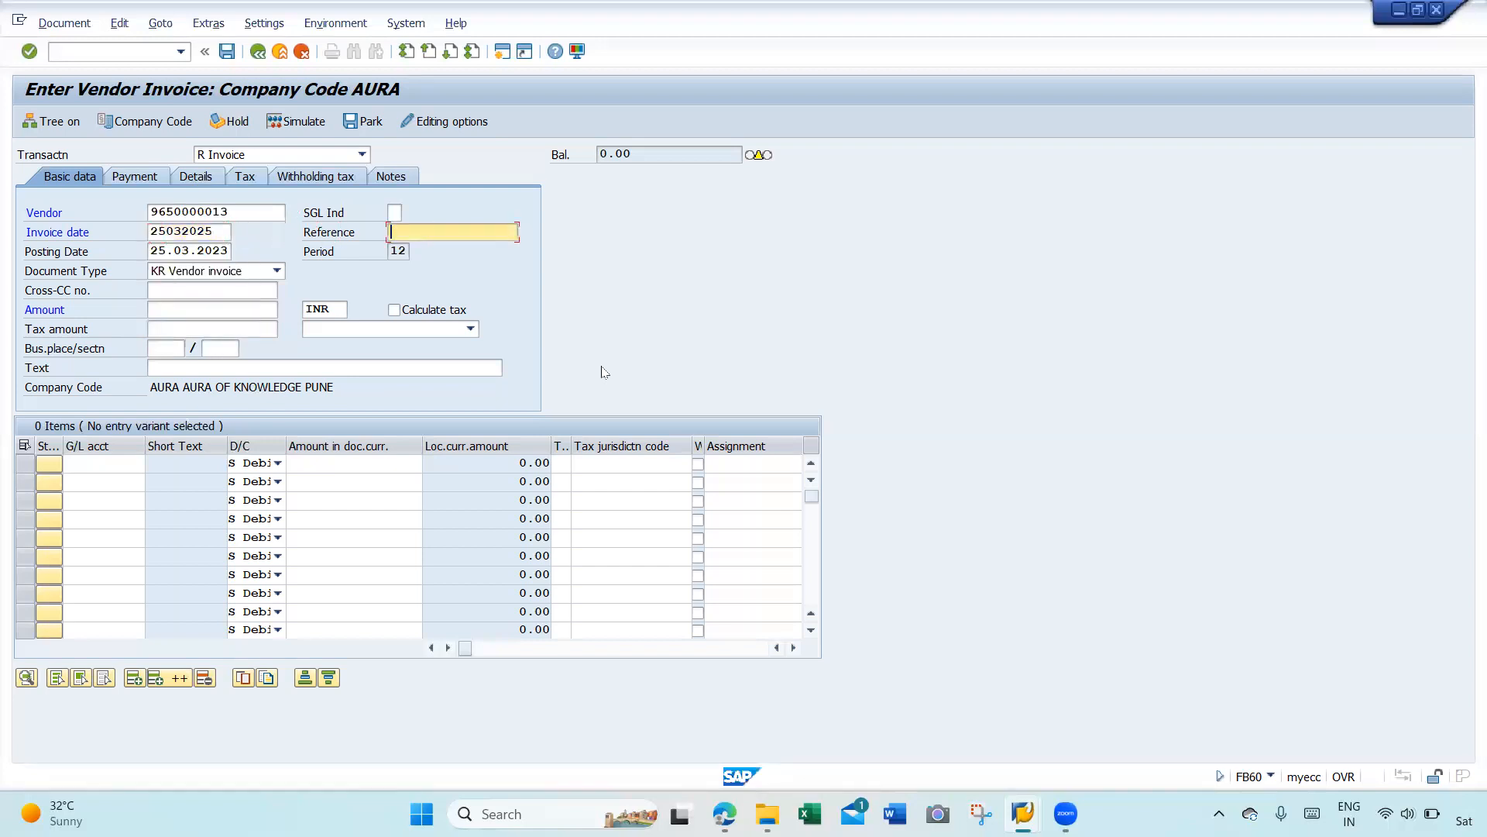
type("12345")
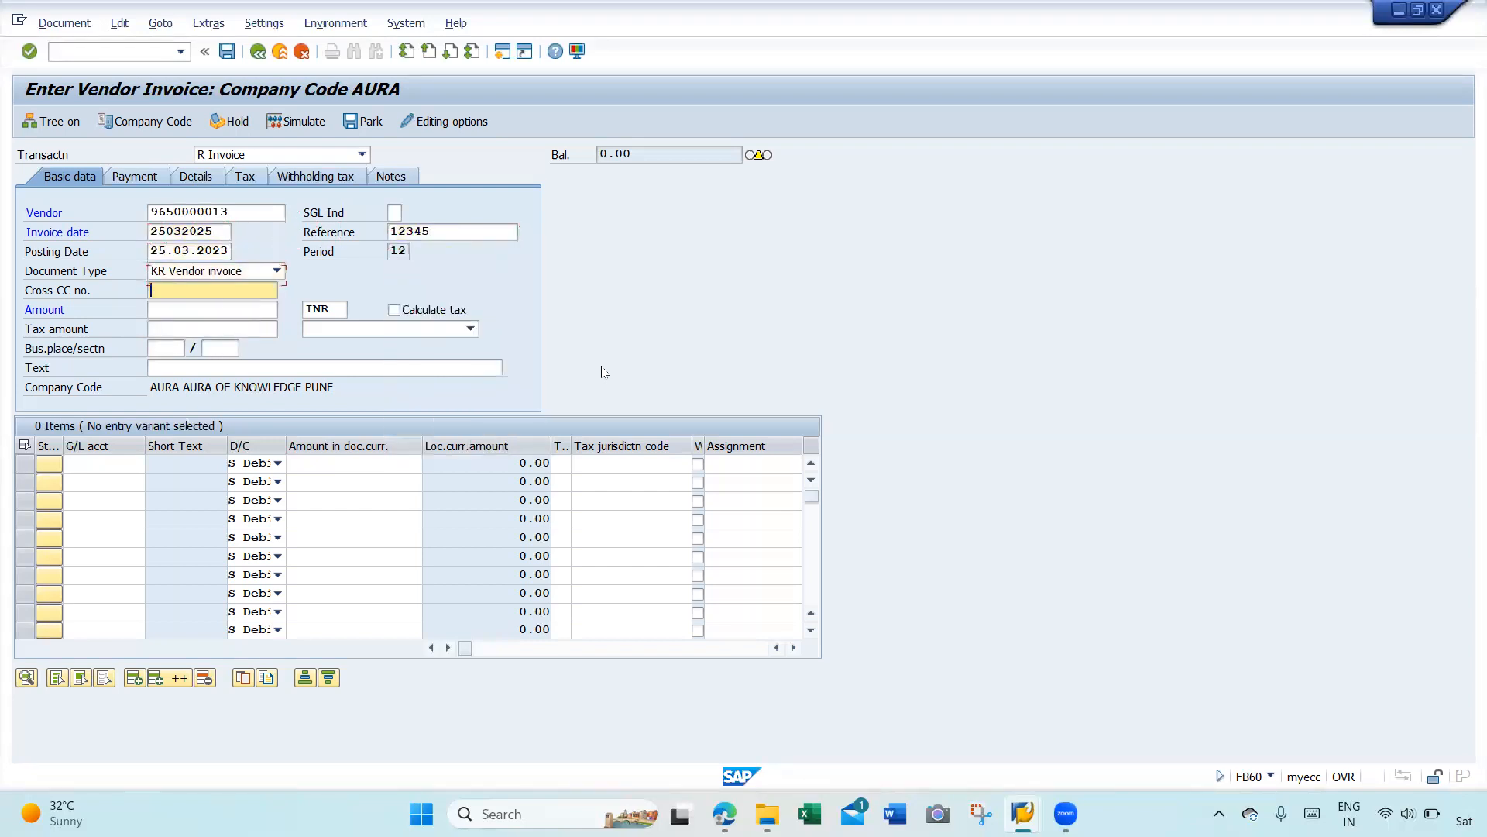
Enter amount 236000, switch on Calculate tax and confirm the header.
left_click(211, 310)
type("236000")
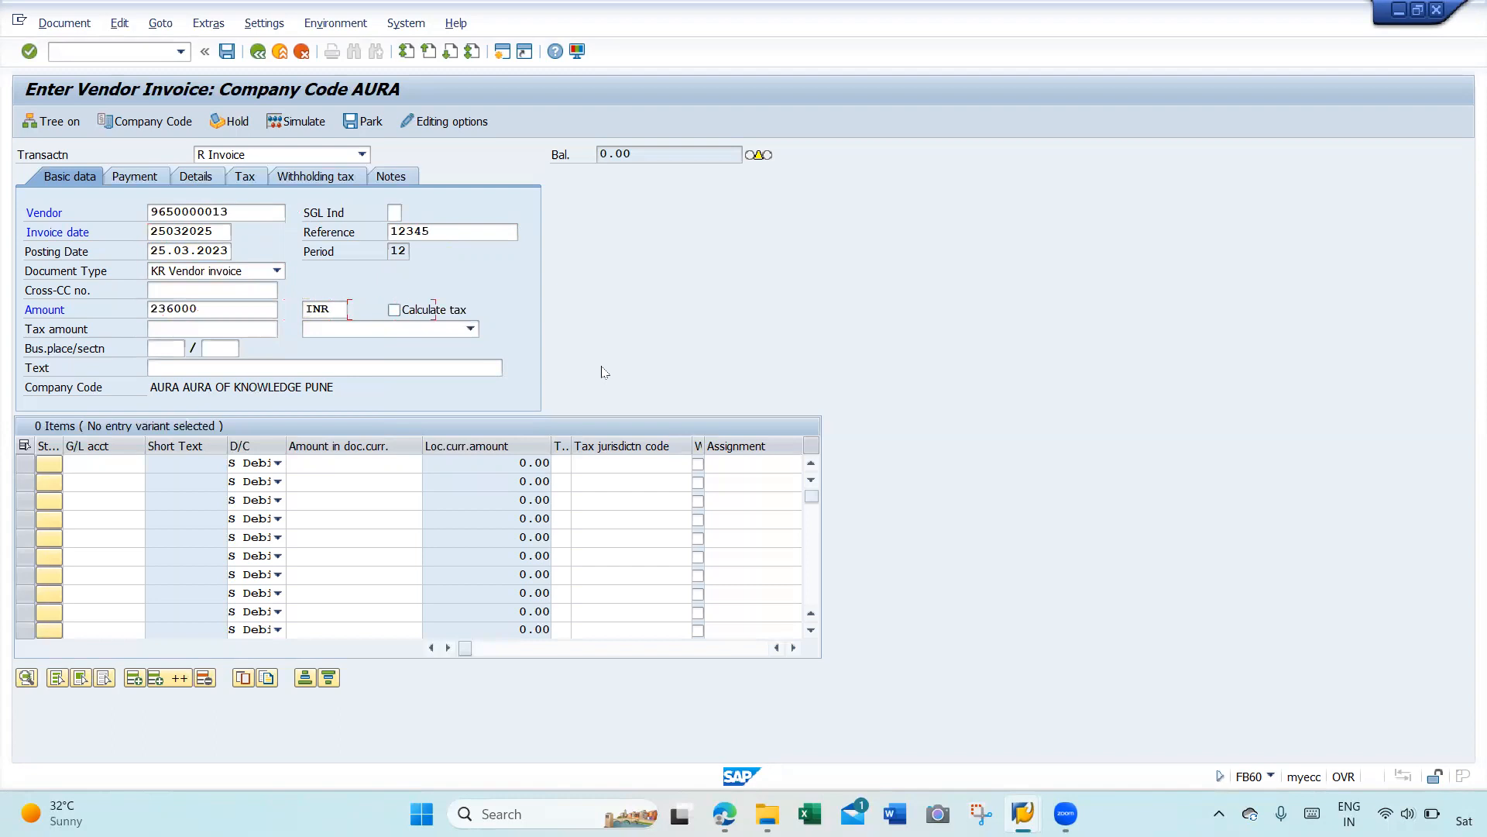
left_click(395, 310)
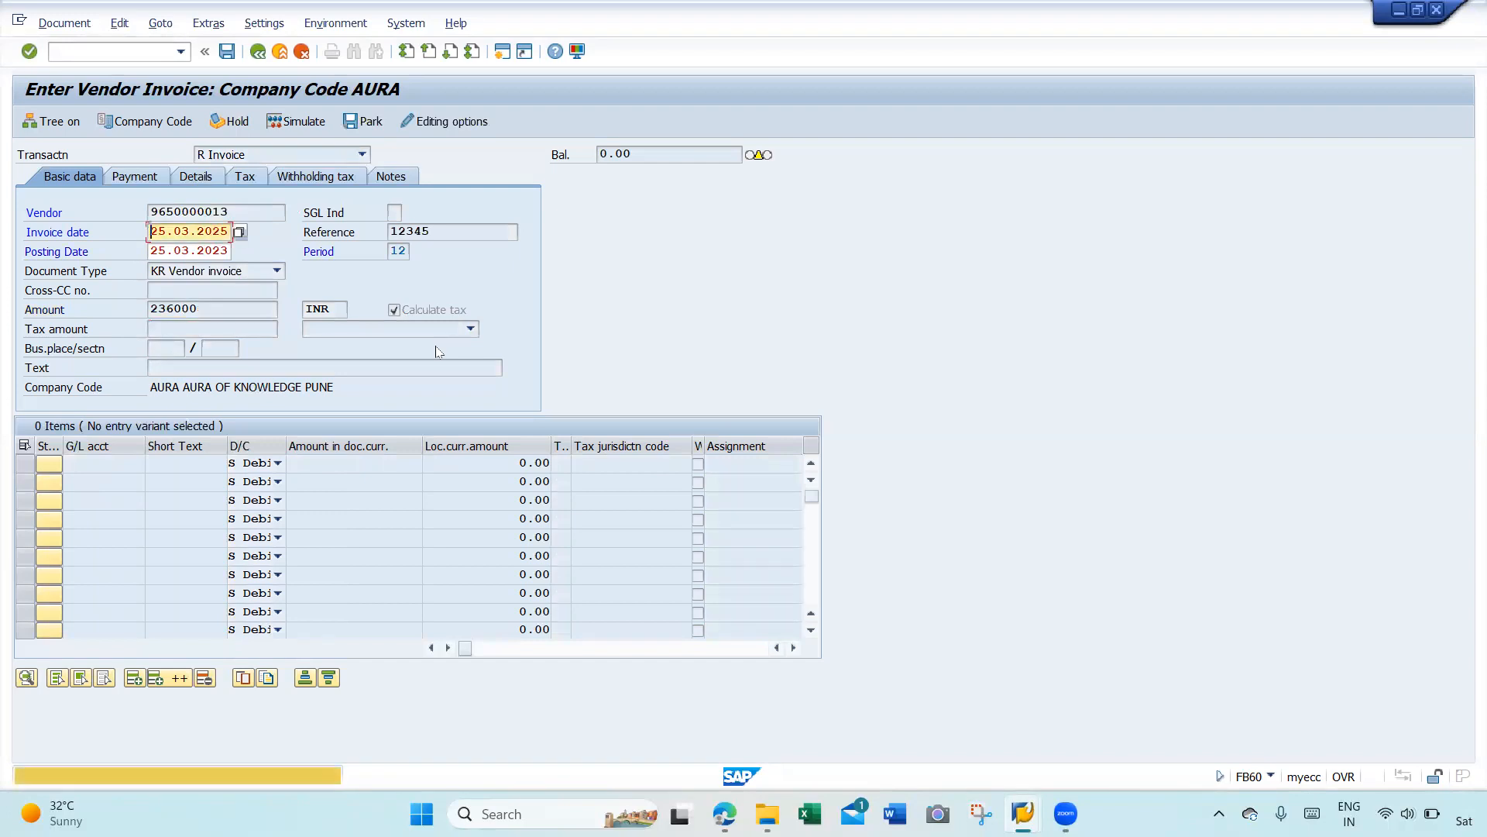
key("BackSpace")
type("3")
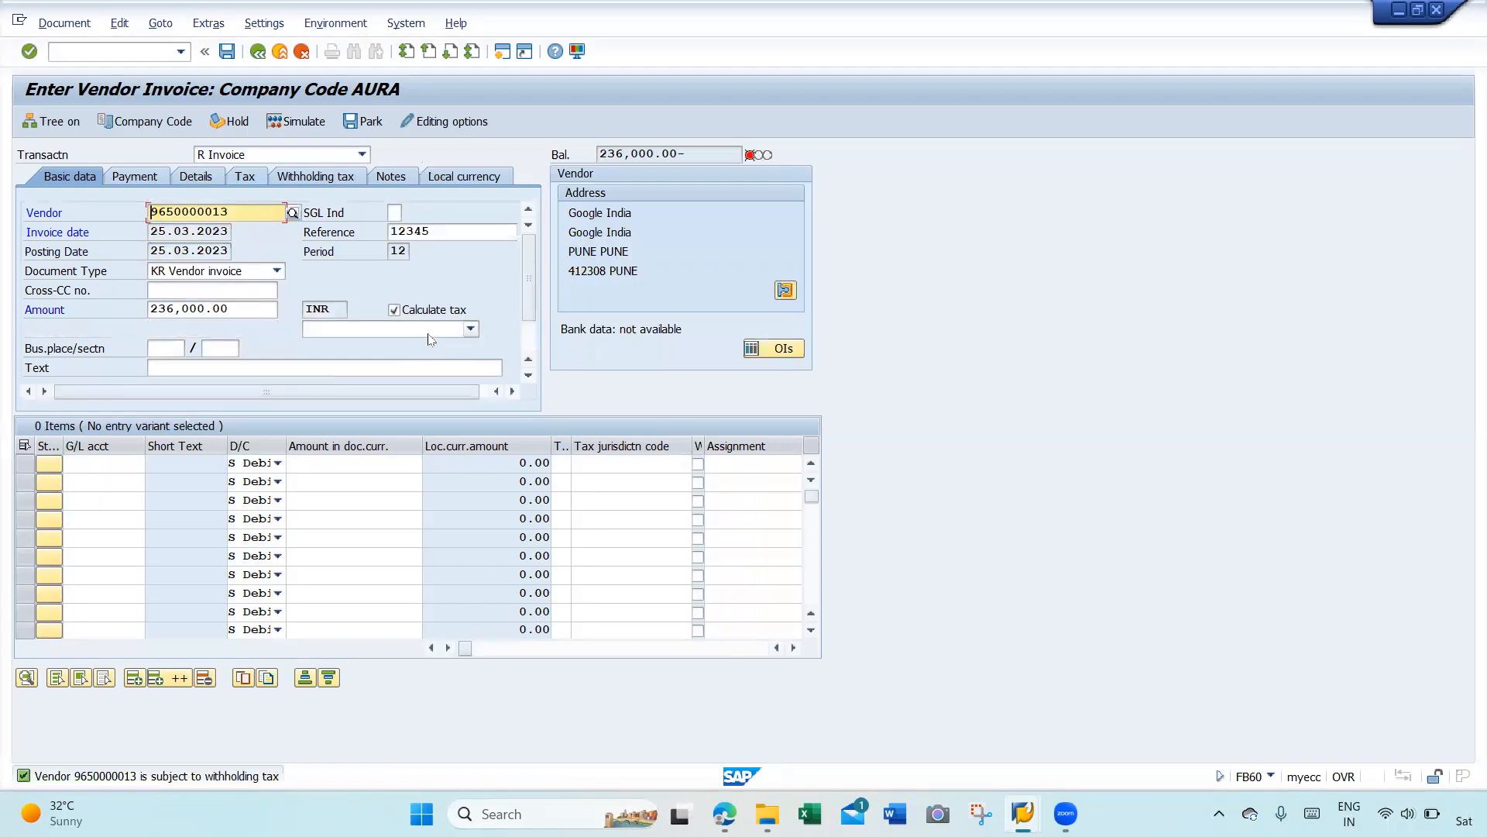
Choose tax code K2 (In CGST 9% + SGST 9%) for the invoice.
left_click(469, 328)
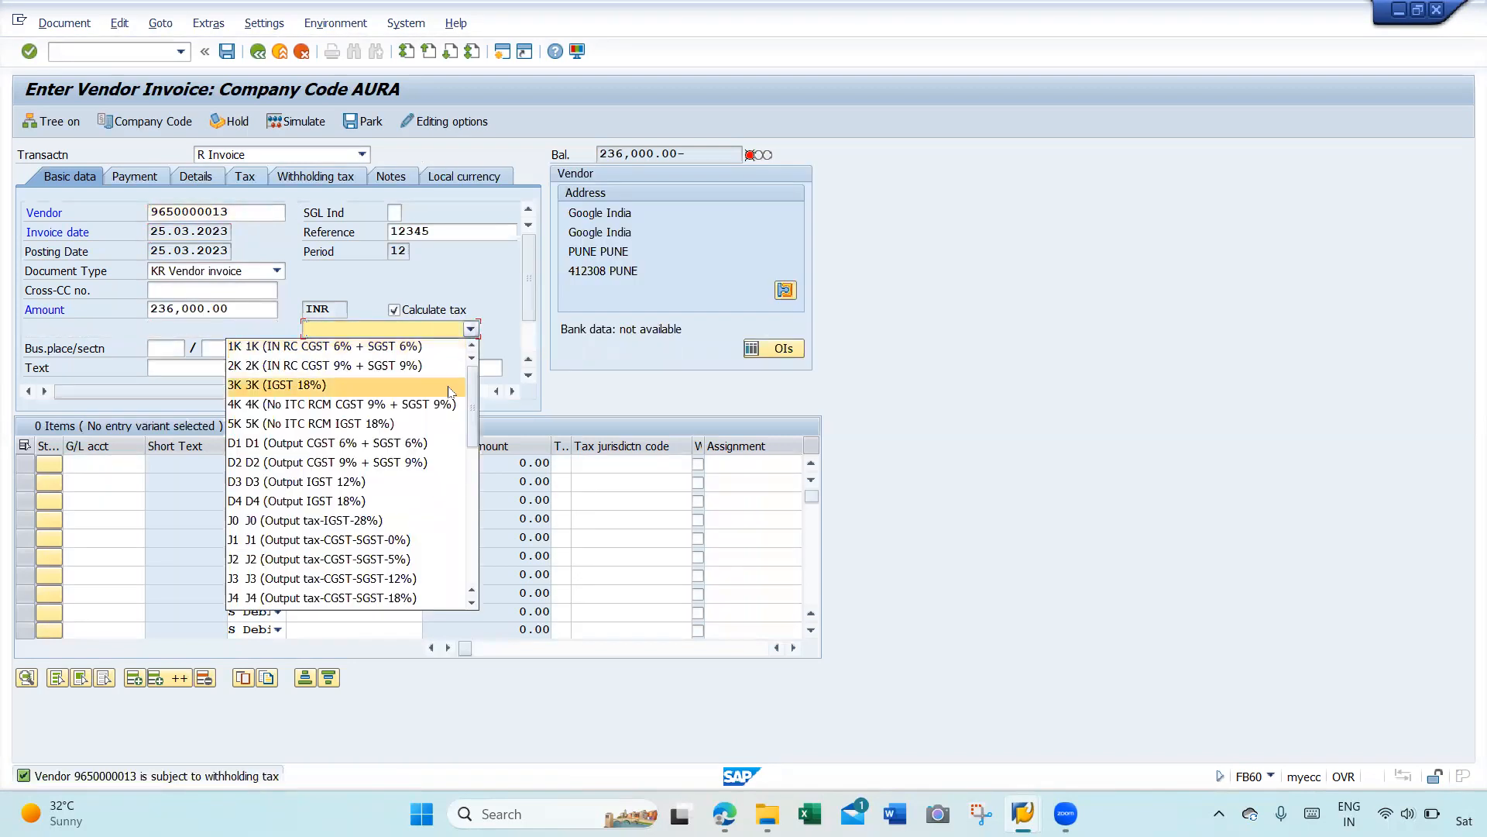
scroll("down", 3)
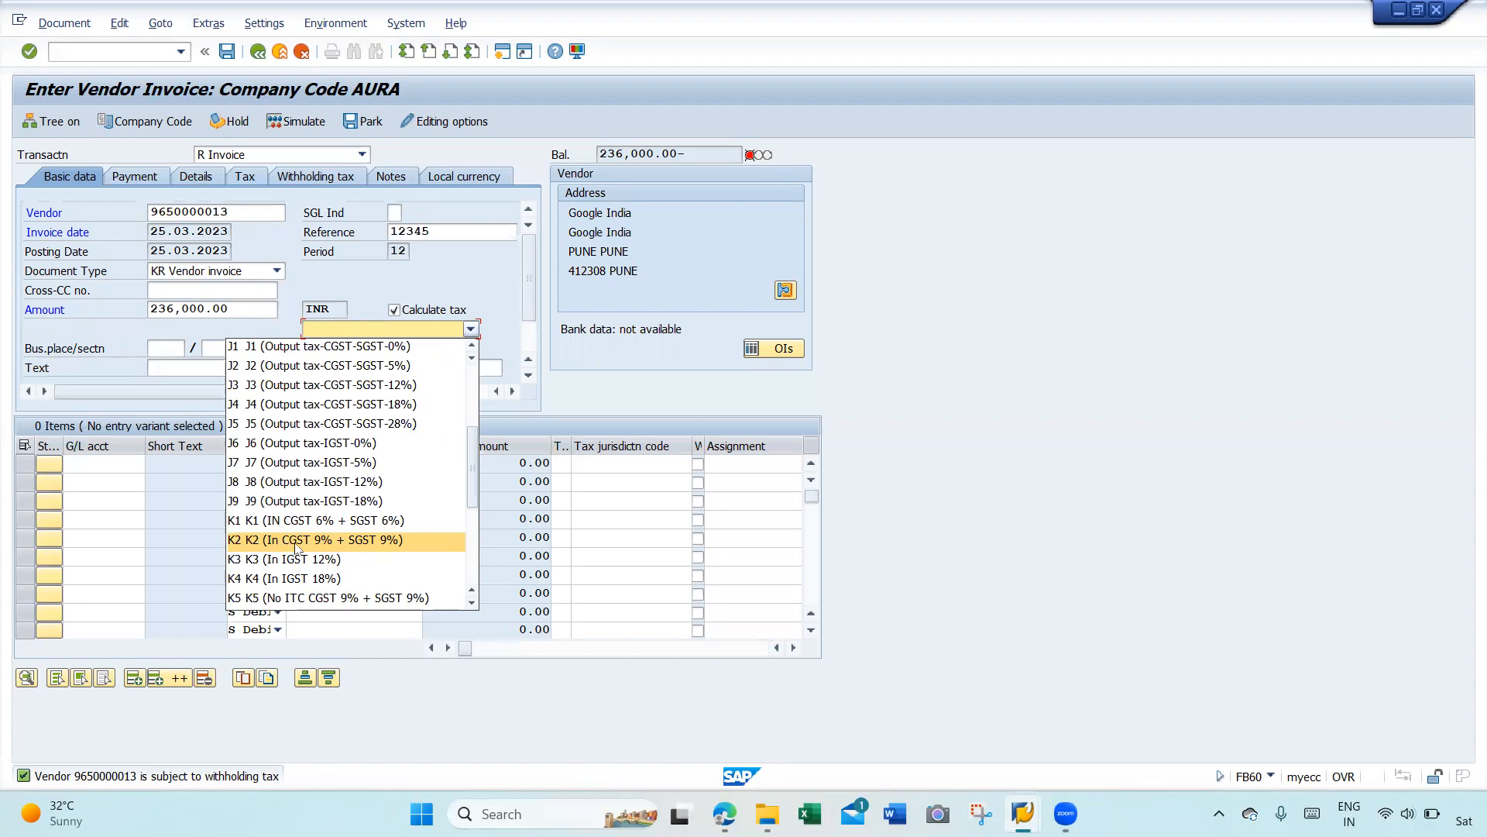
left_click(314, 539)
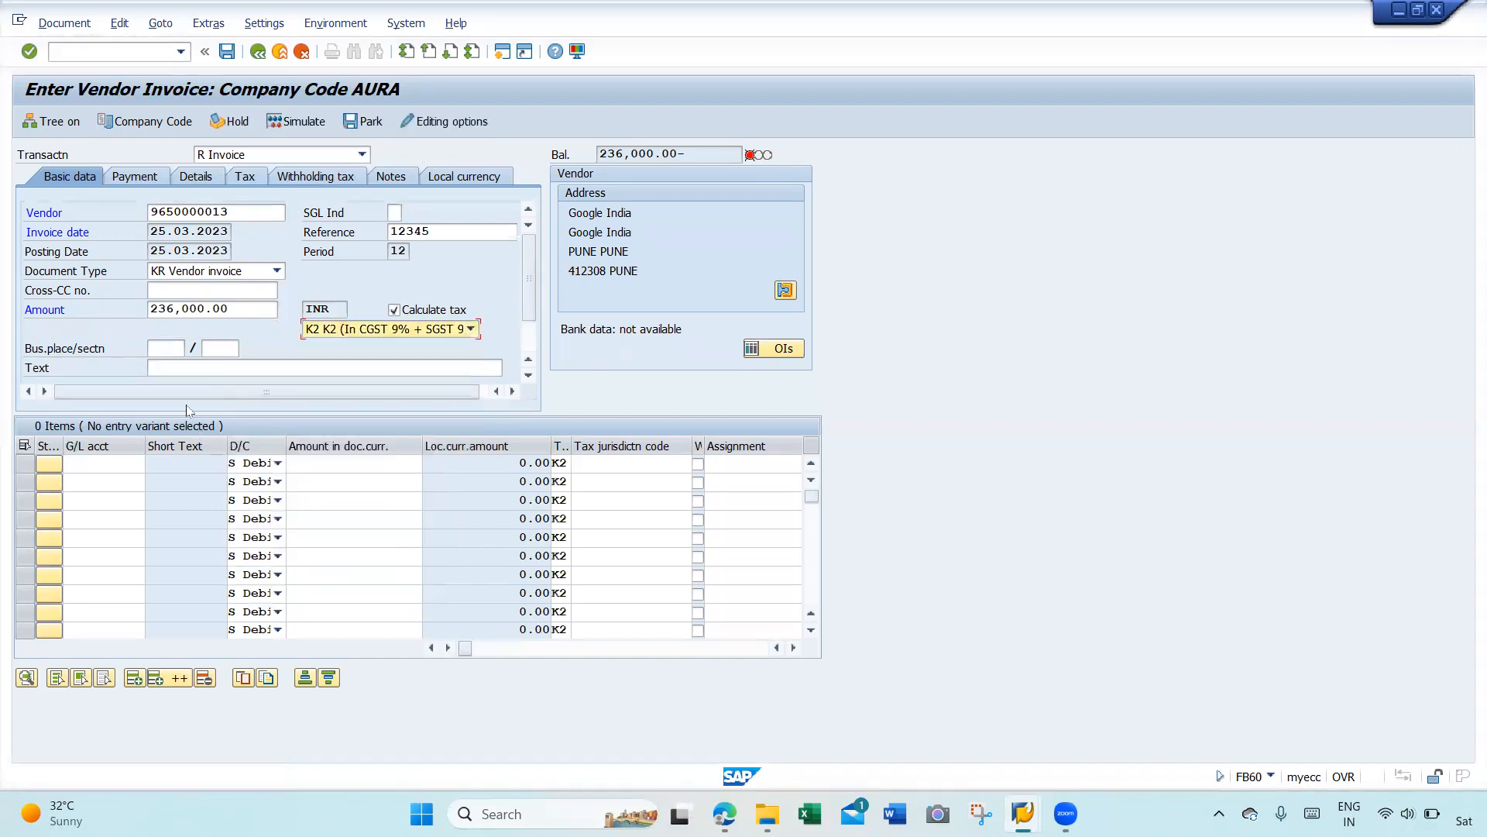
Set business place PUN1 and text 'Invoice booked with input credit'.
left_click(168, 349)
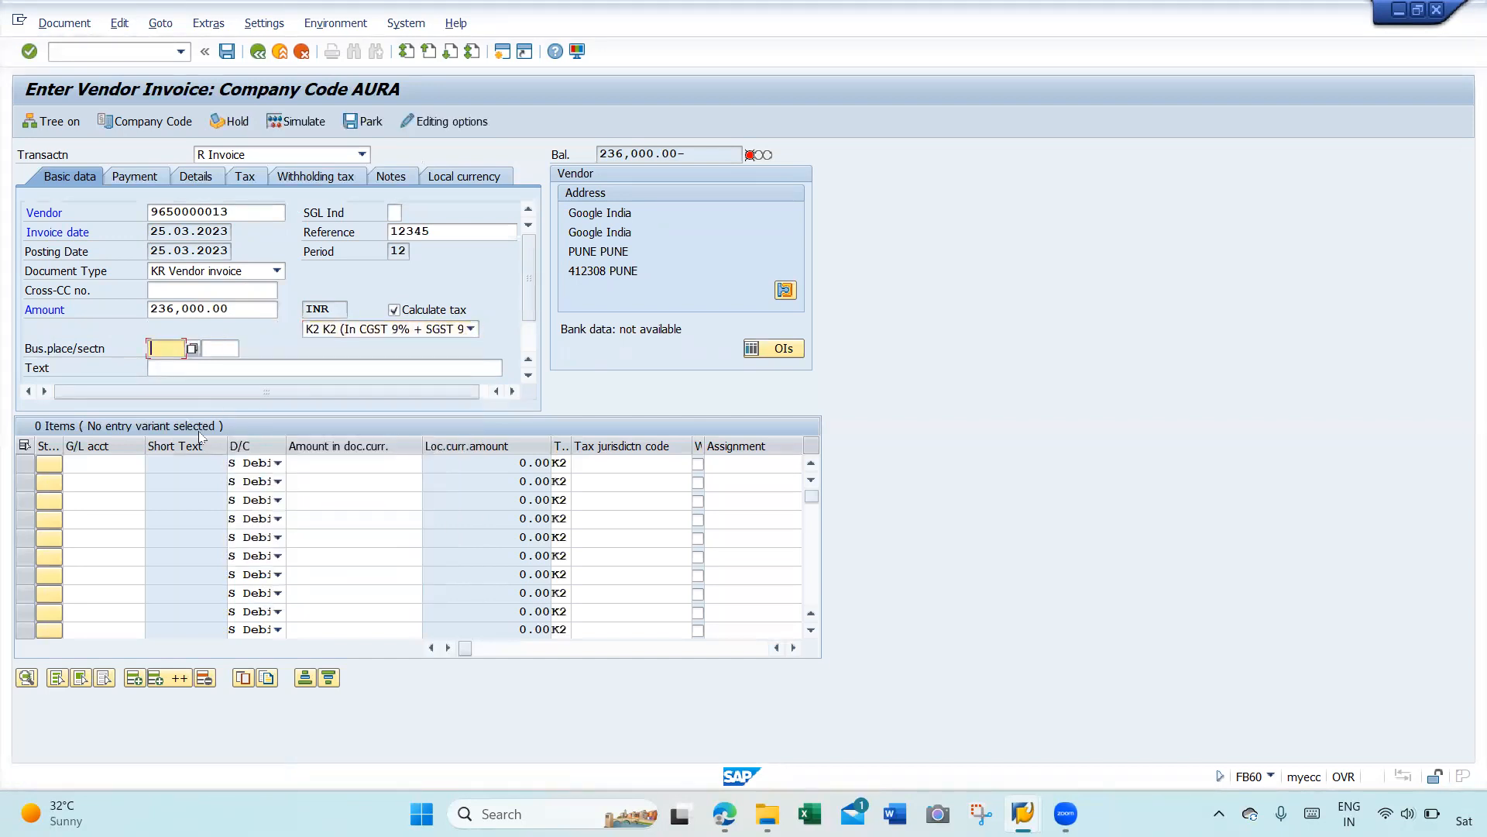
type("PUN1")
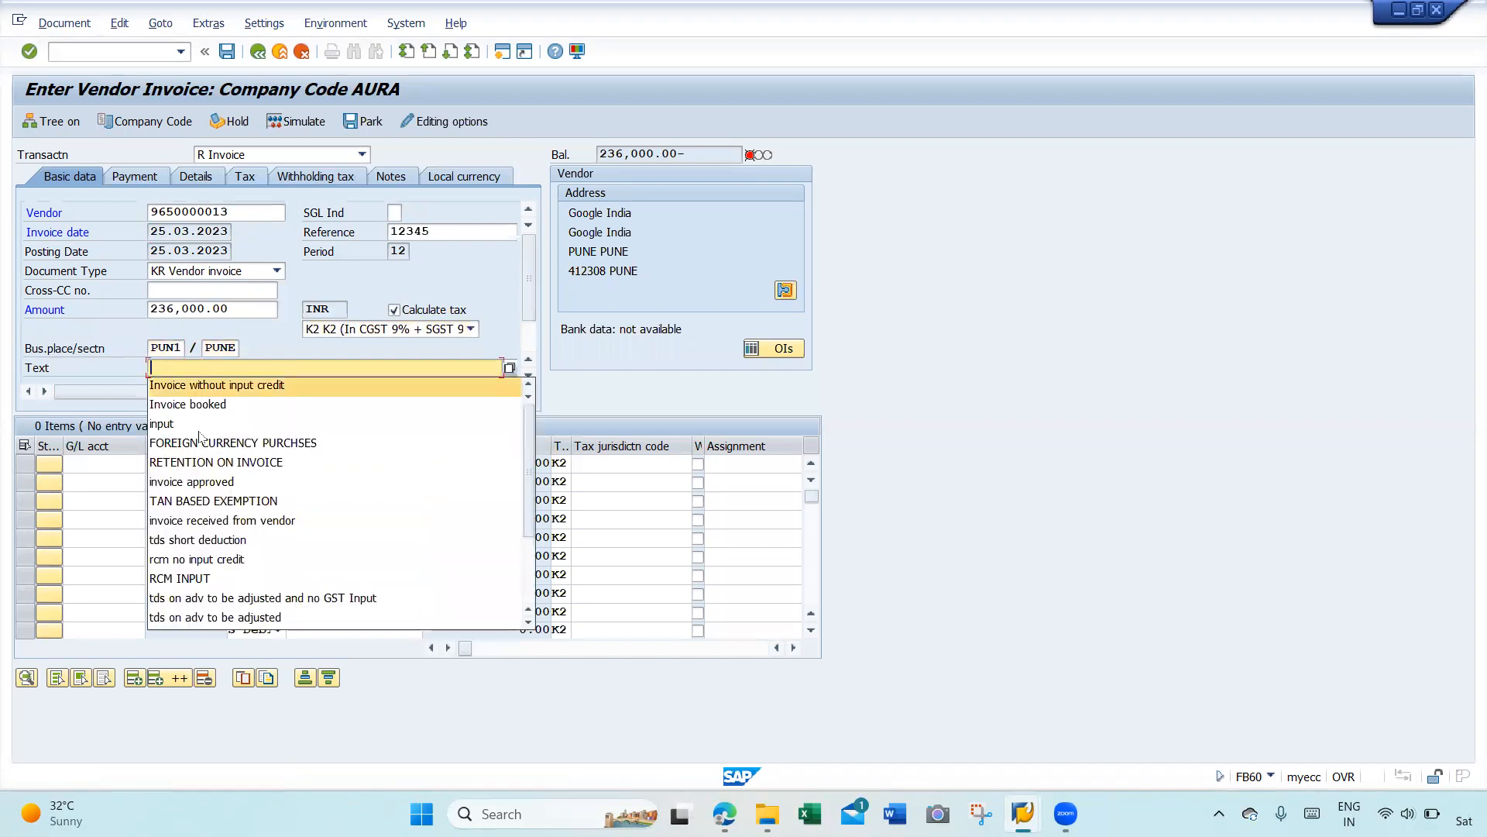
left_click(187, 404)
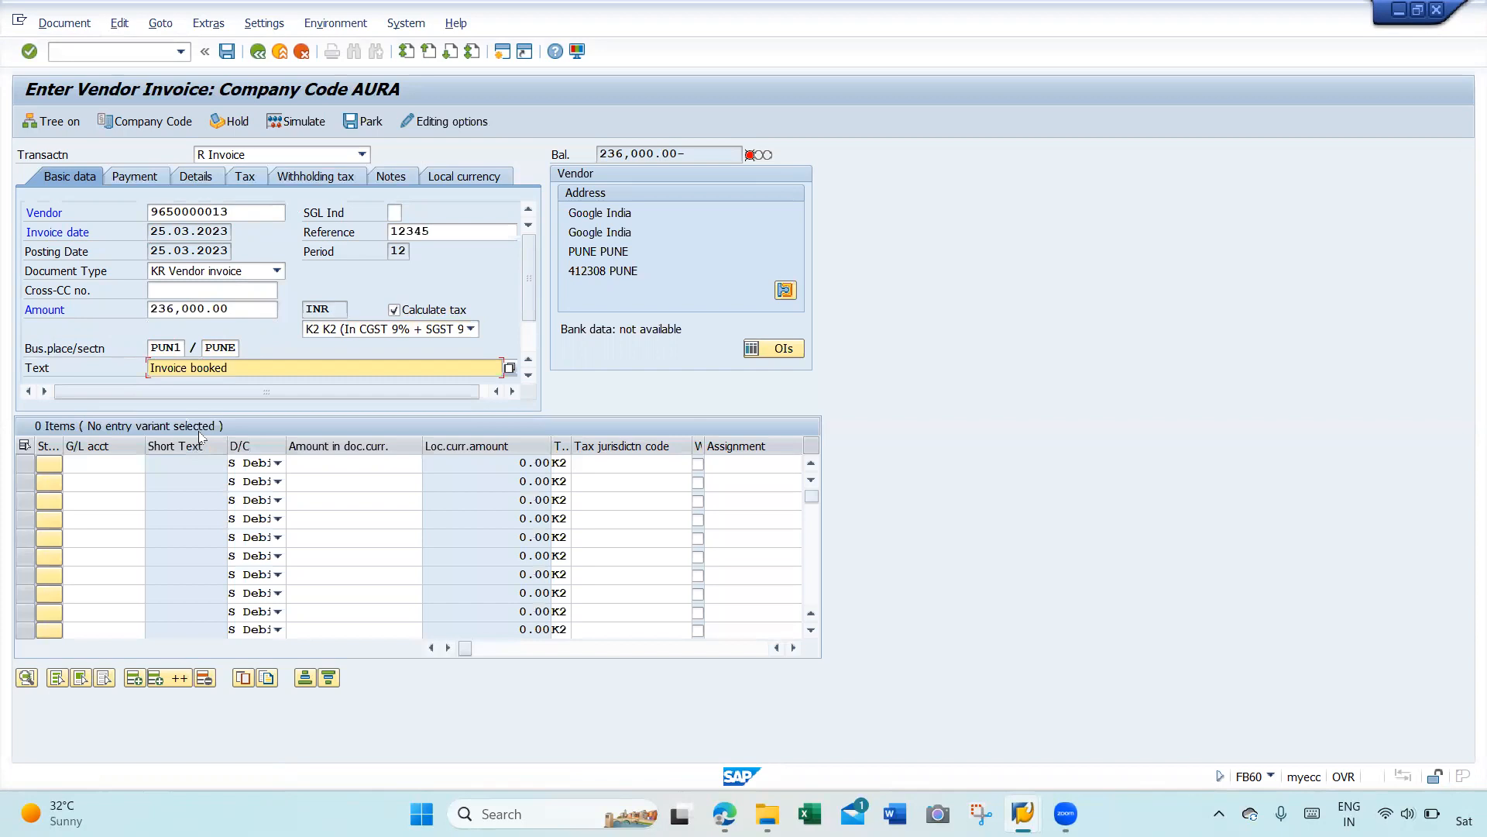
type("with input")
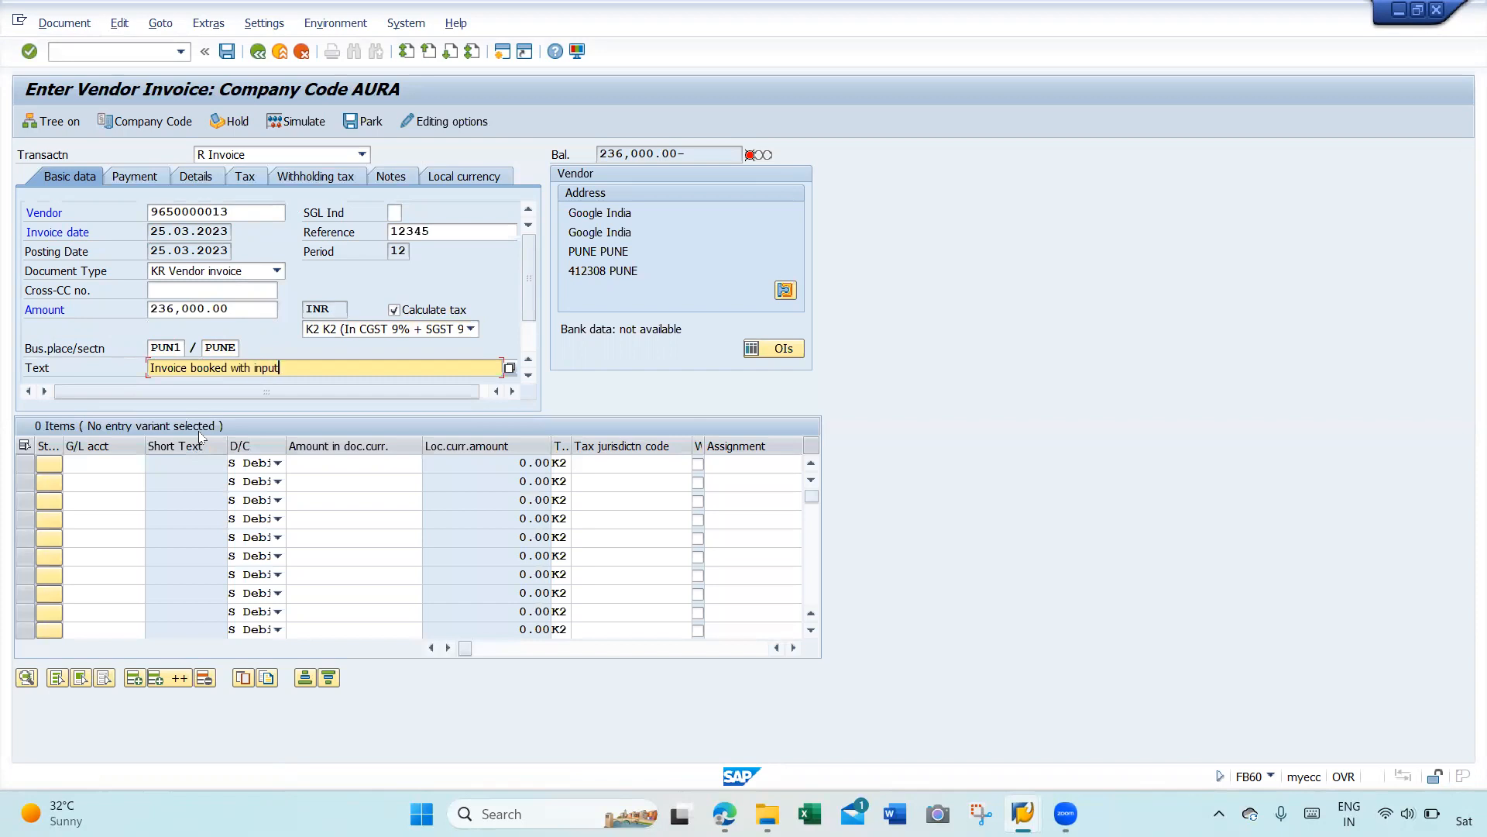
type("credit")
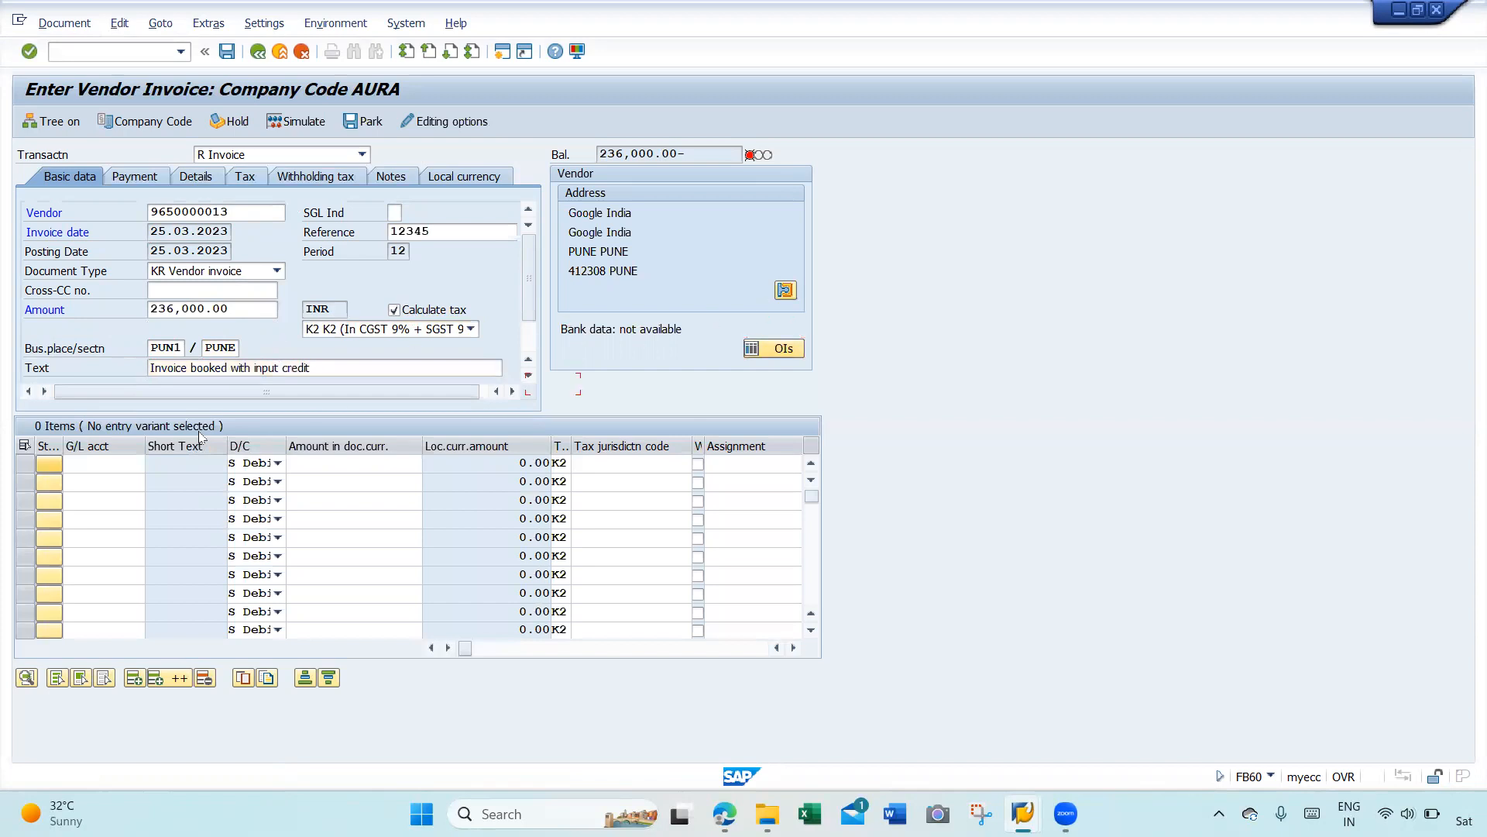
Add the 200,000 repairs line in business area AUR1, set withholding J1, and simulate.
left_click(102, 464)
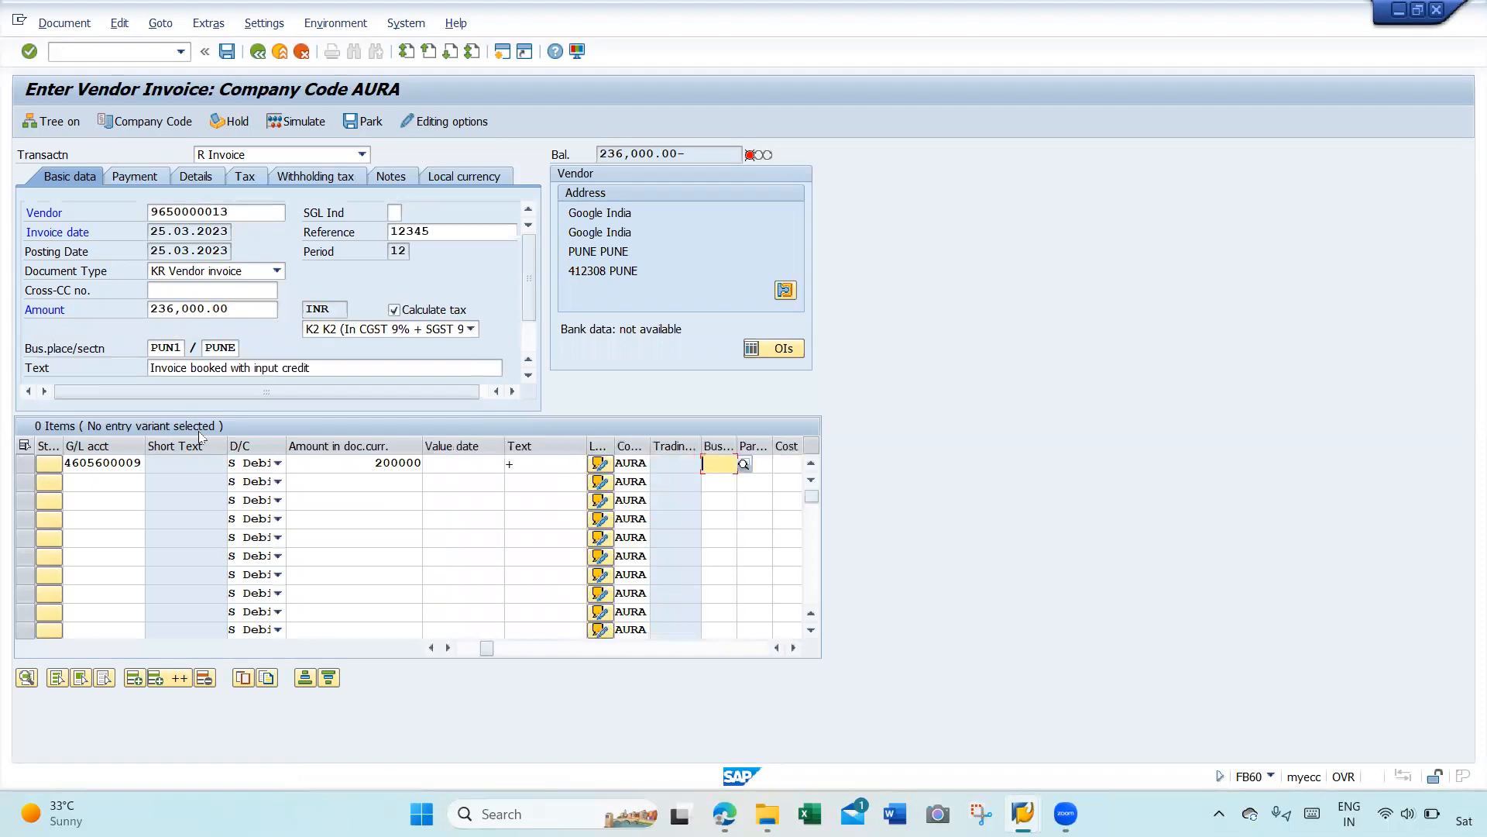
type("AUR1")
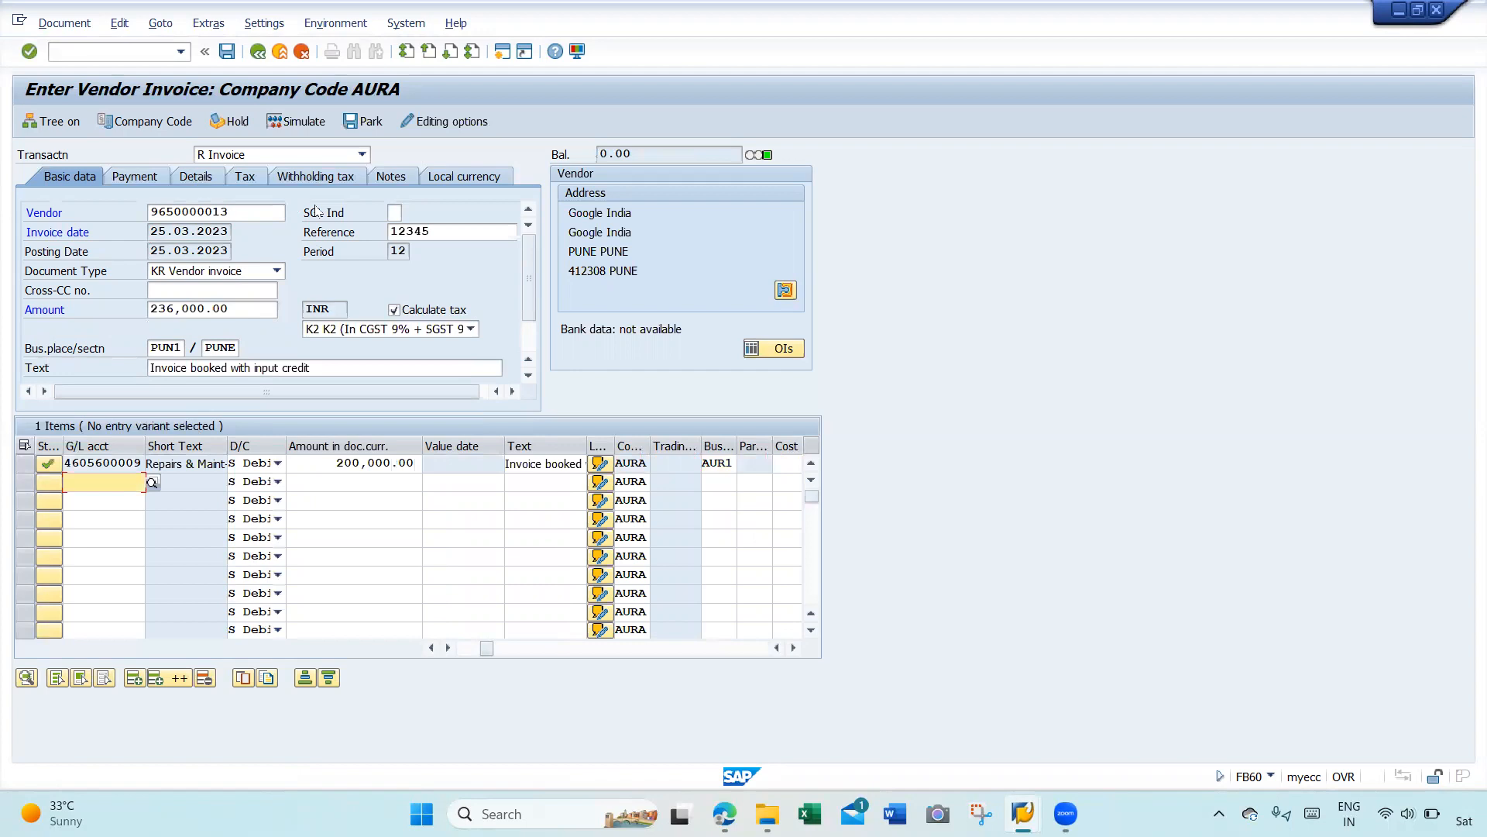
left_click(316, 177)
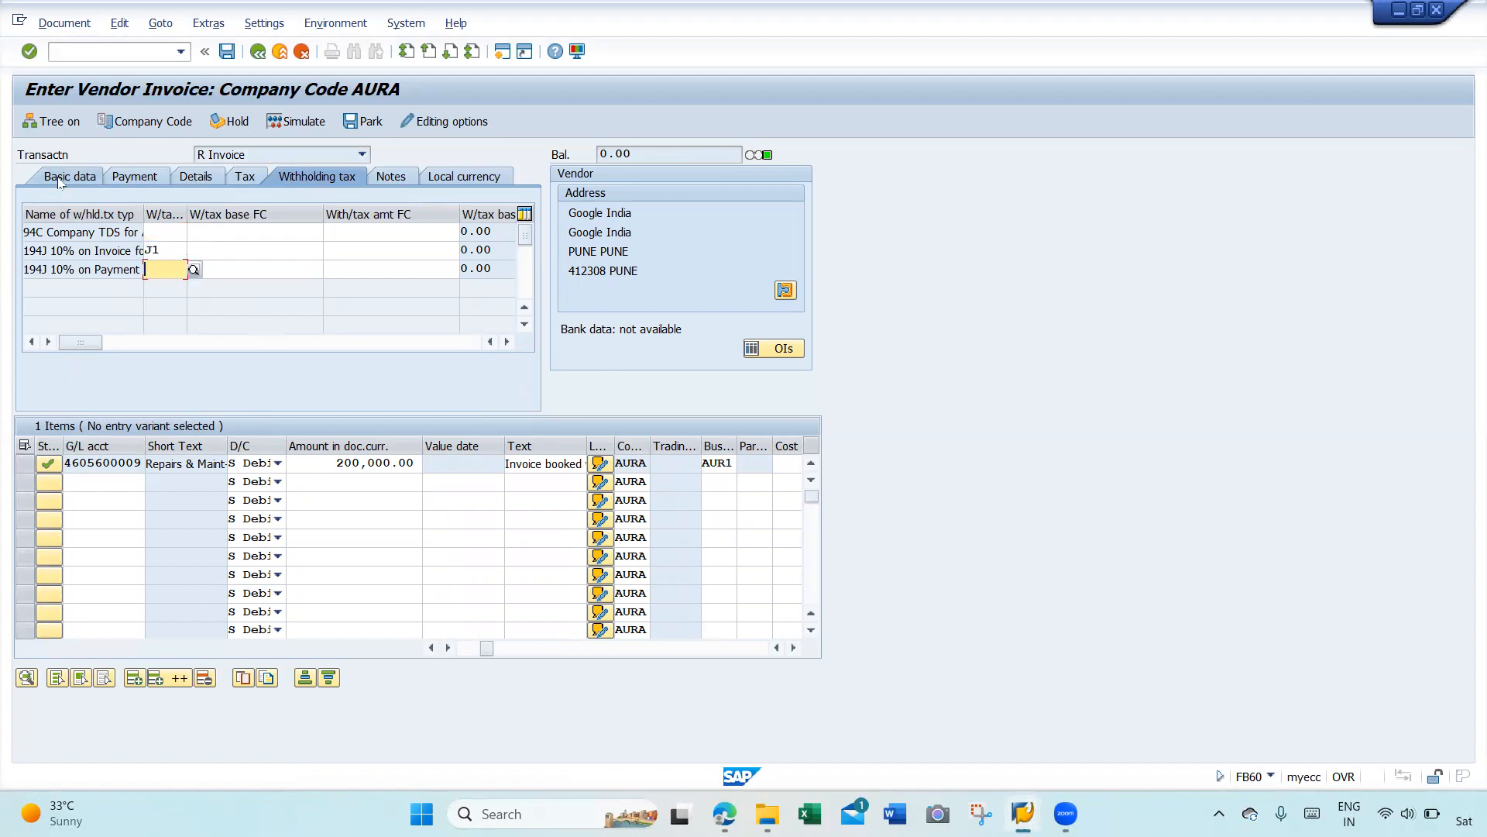
left_click(70, 176)
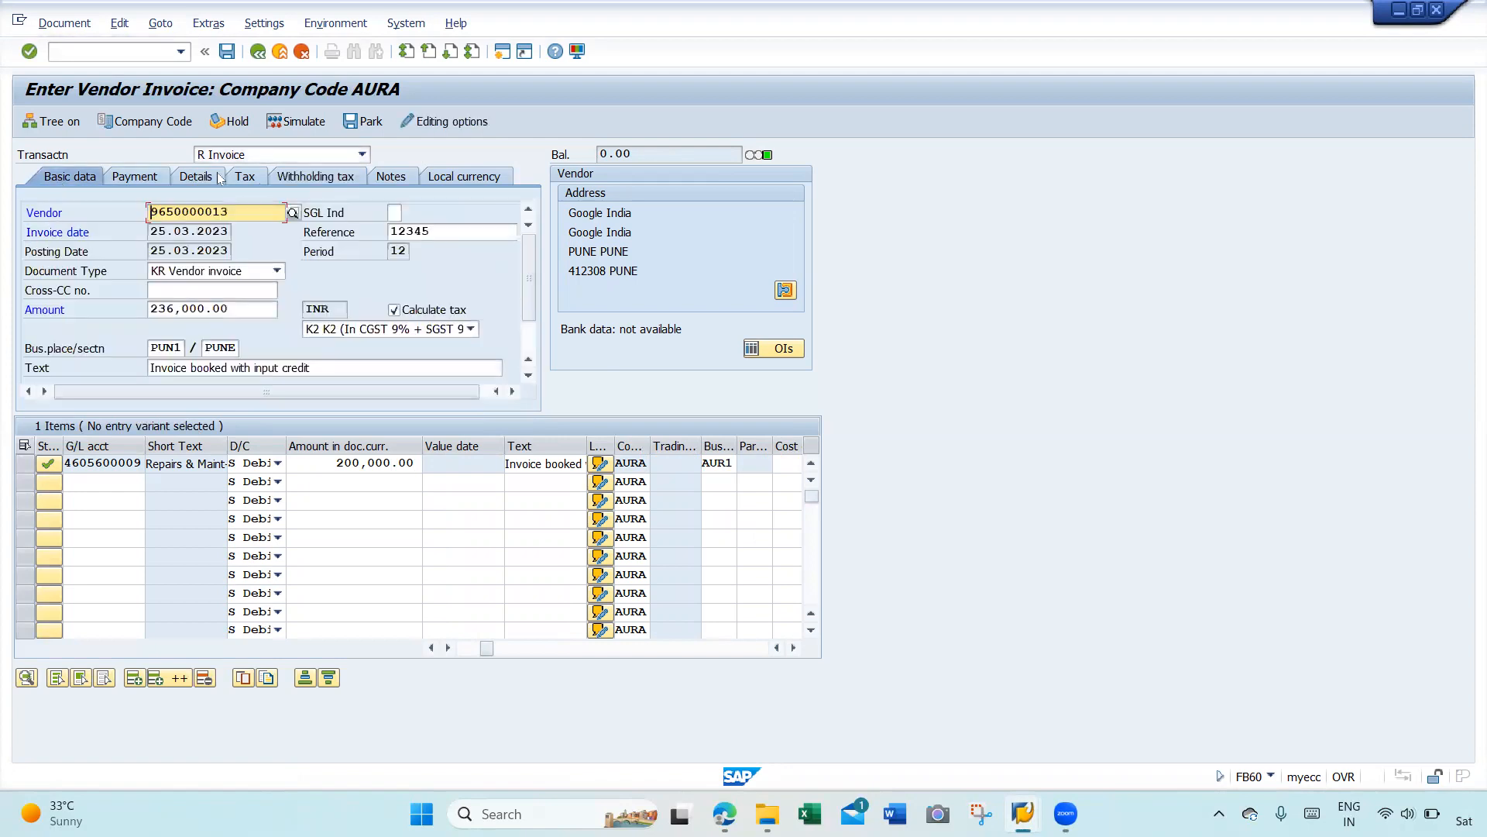
left_click(294, 121)
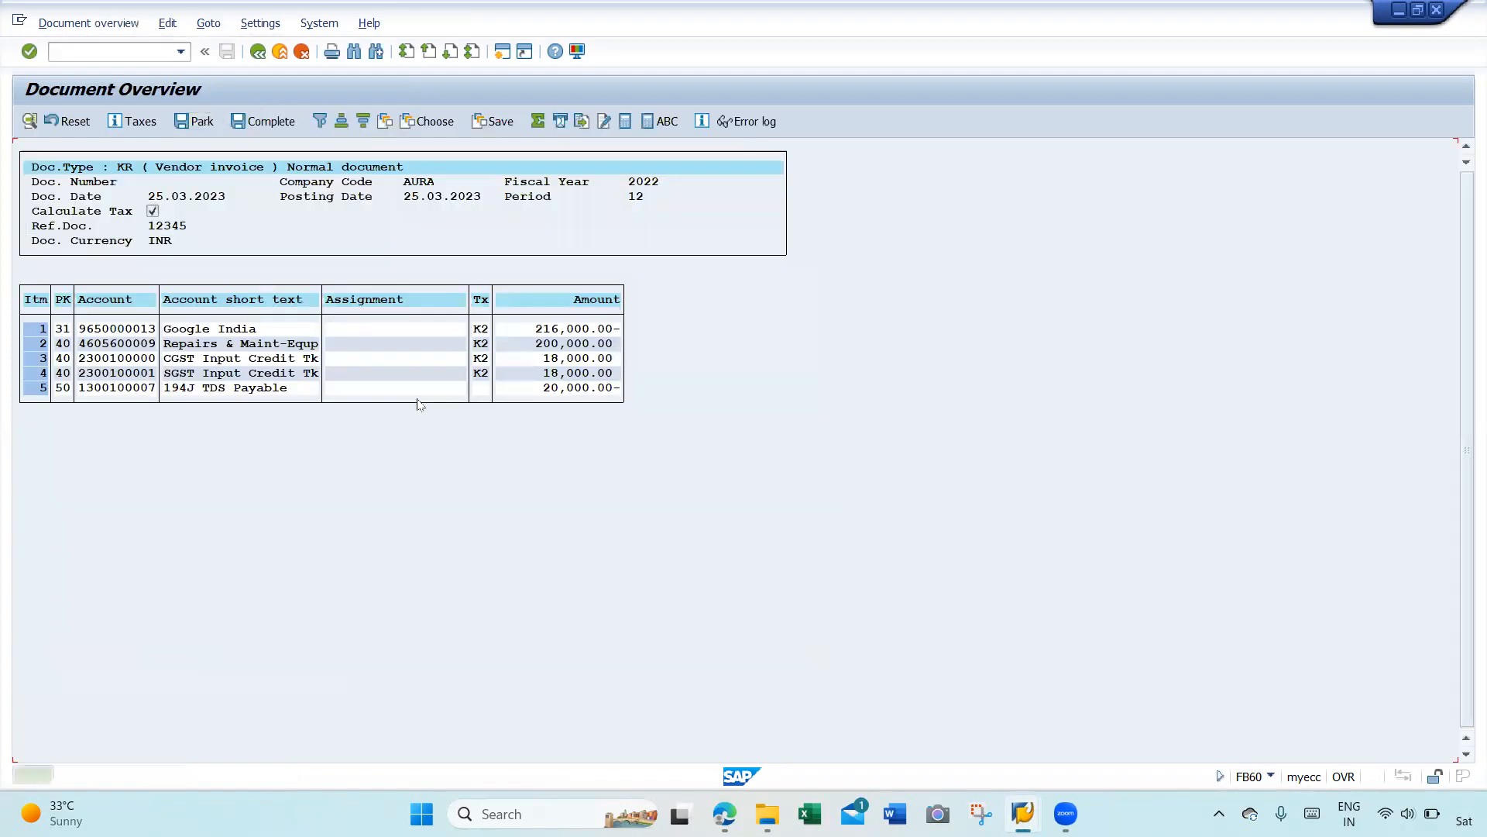
left_click(493, 121)
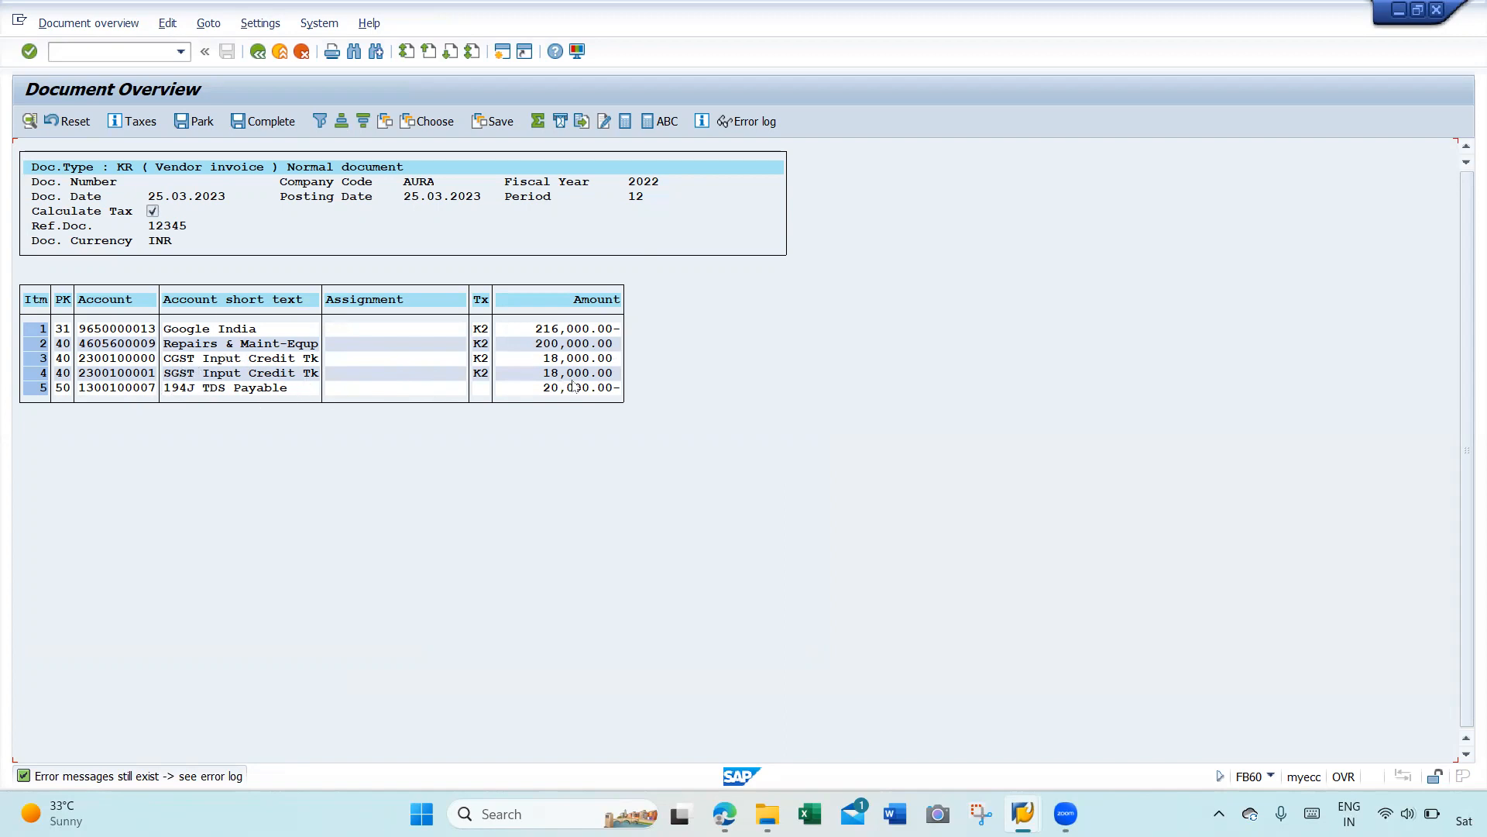
mouse_move(654, 403)
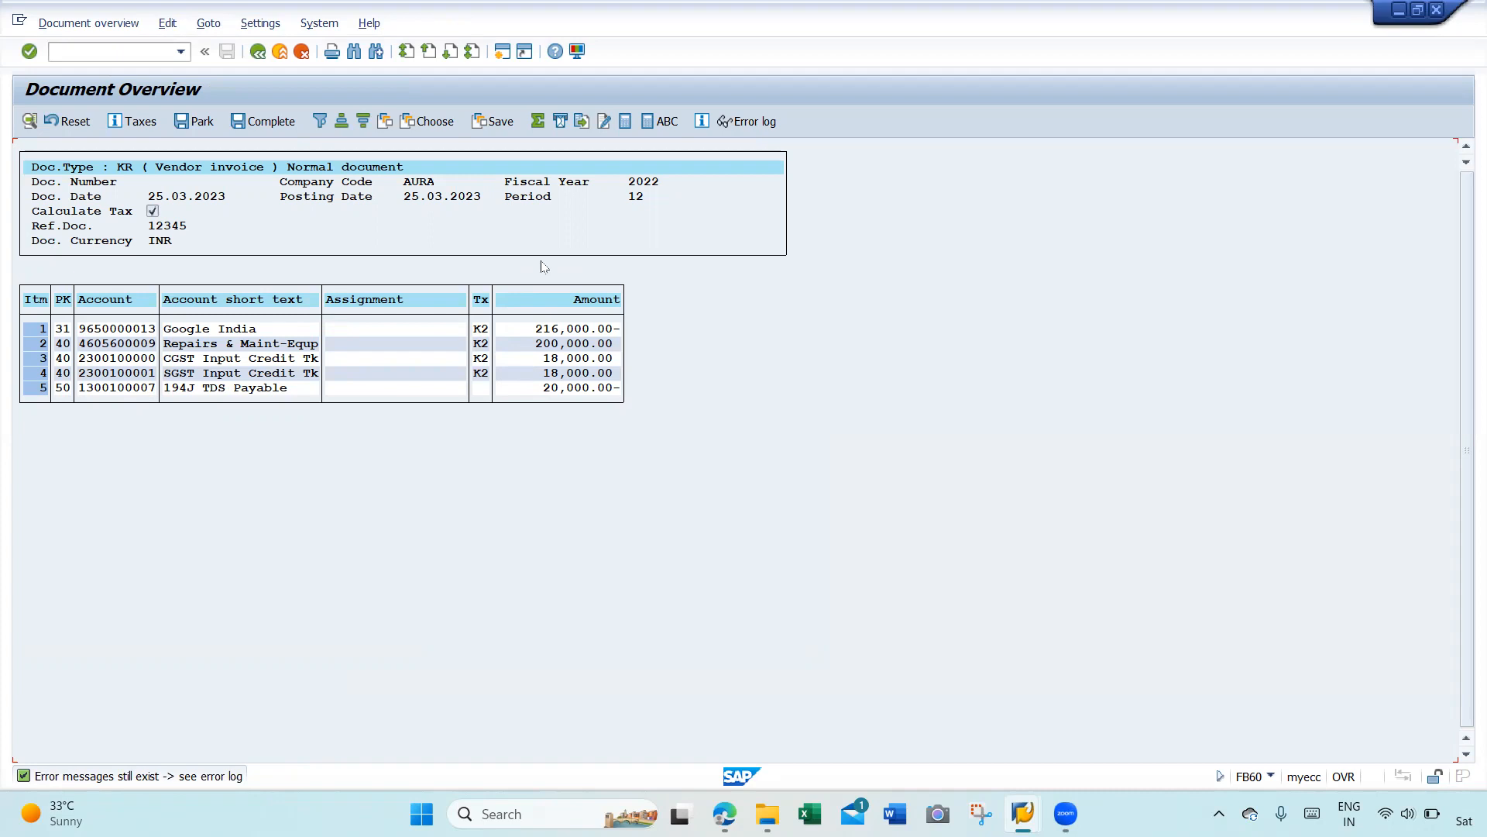
mouse_move(747, 121)
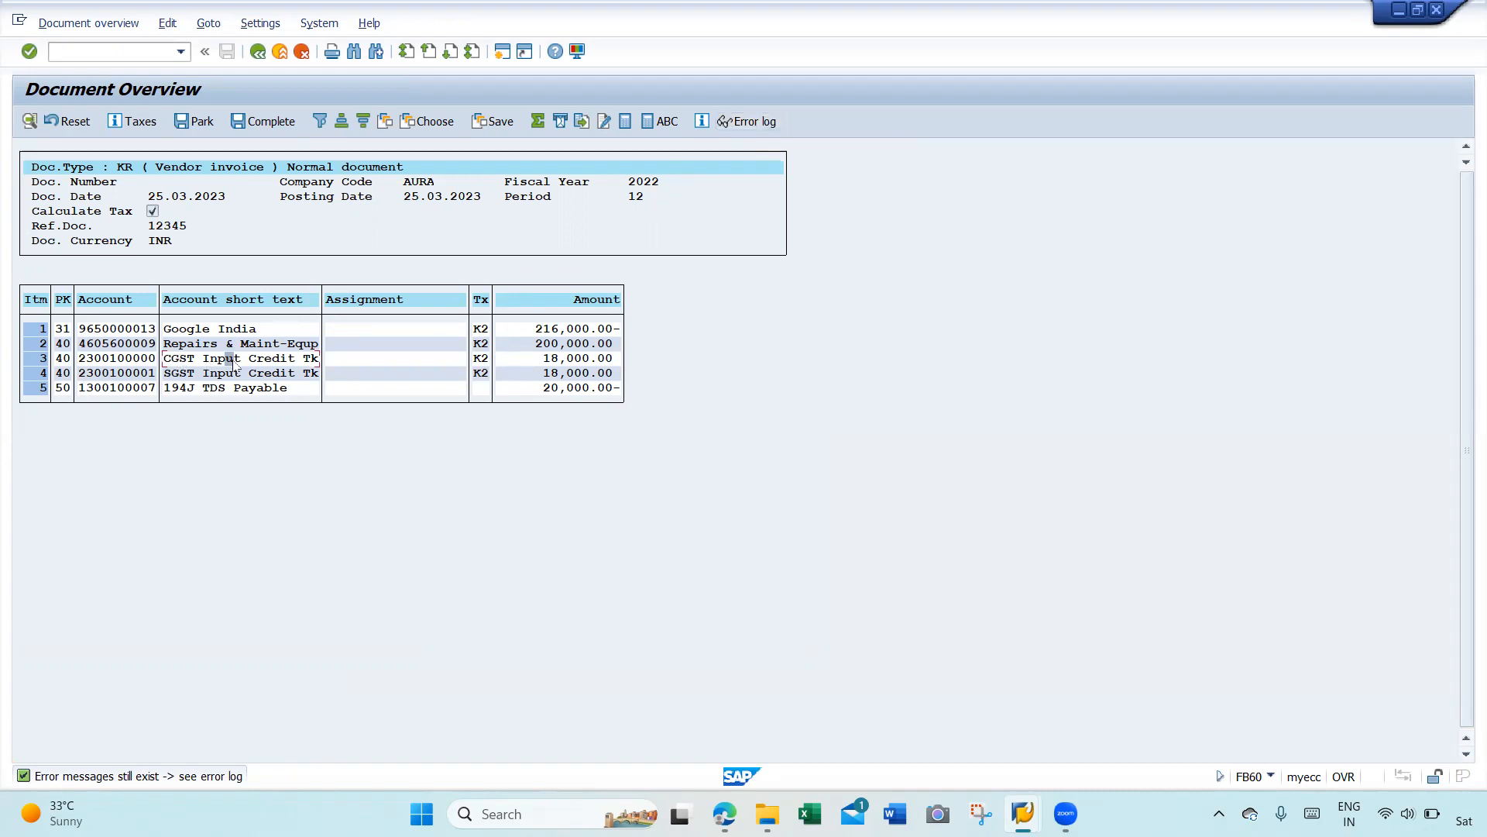
Give the CGST input credit line value date 25.03.2023 and text 'invoice booked'.
double_click(228, 358)
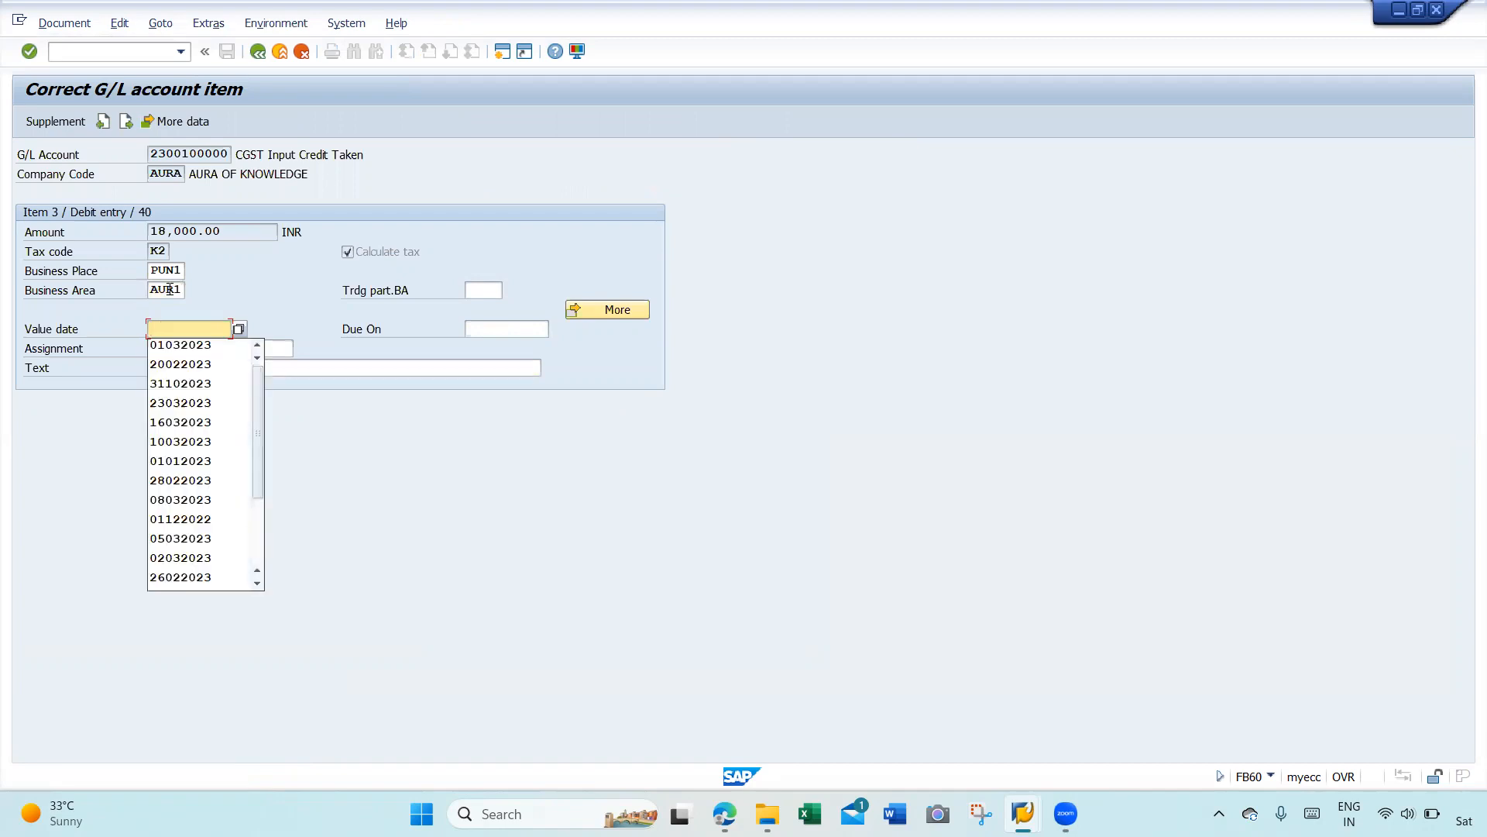
type("25032023")
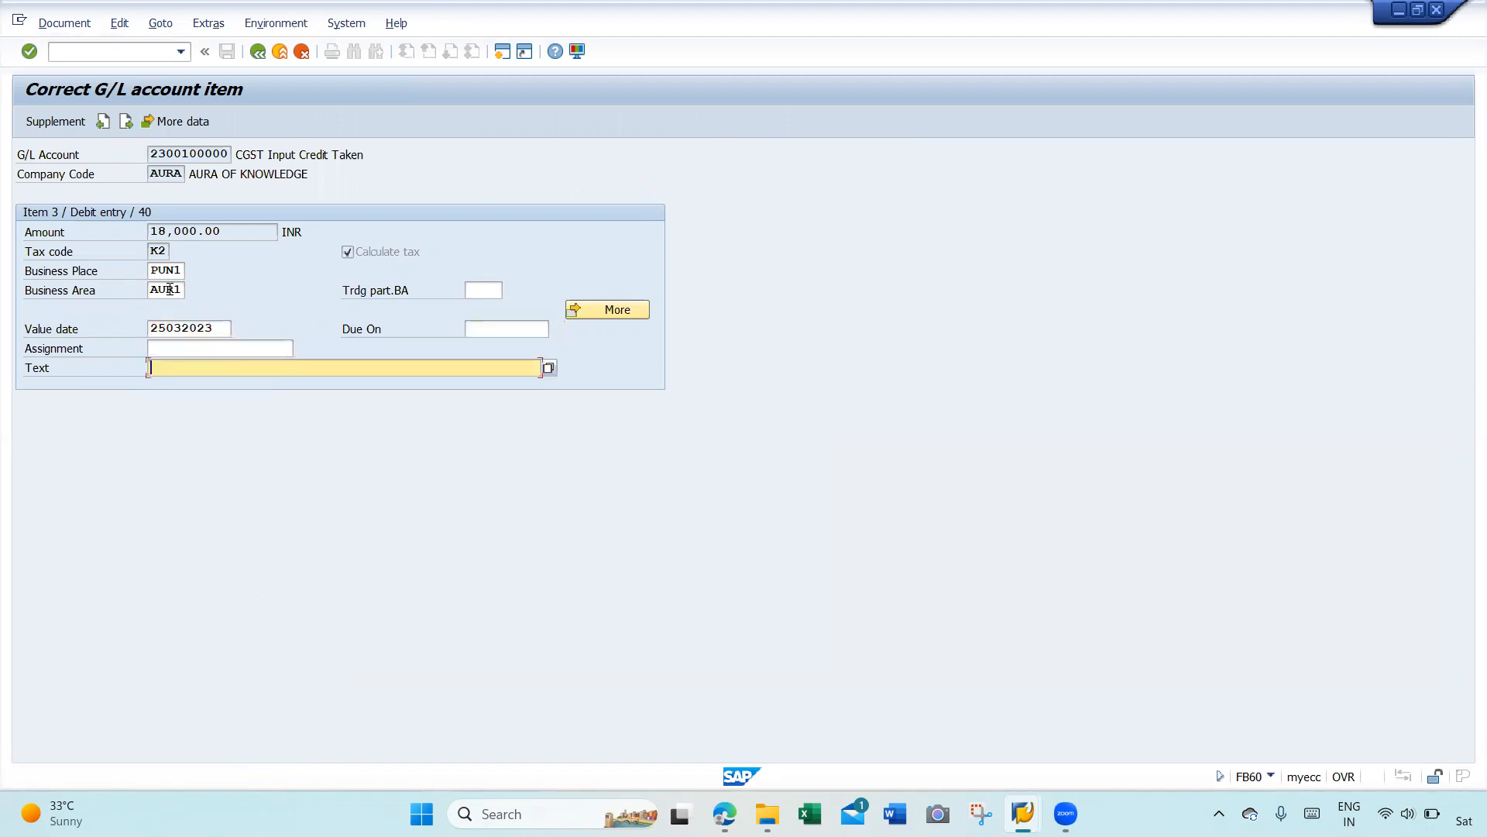
type("invoice booked")
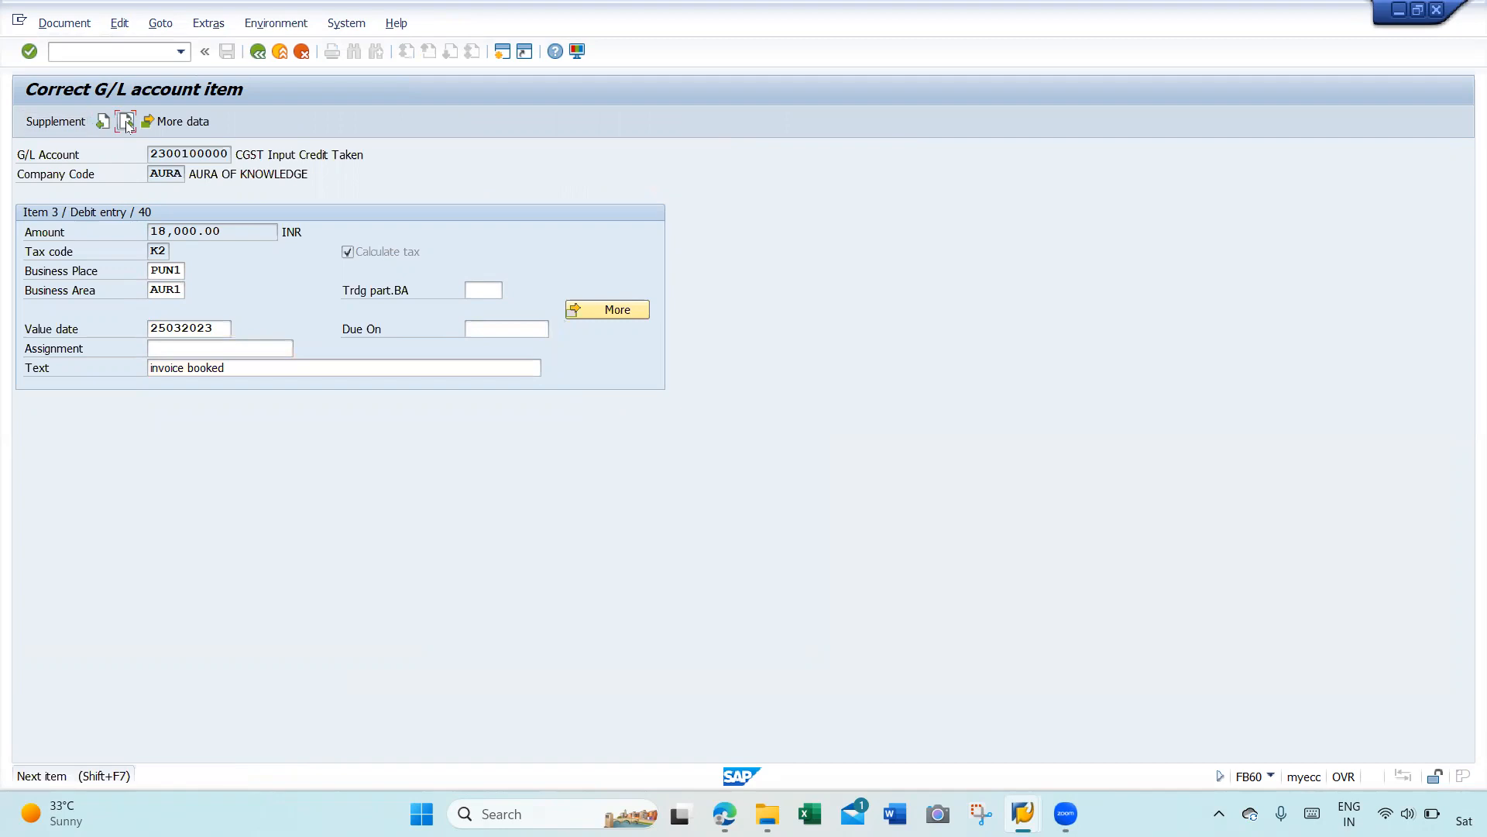
Give the next (TDS) line value date 25032023 and text 'invoice booked'.
left_click(126, 121)
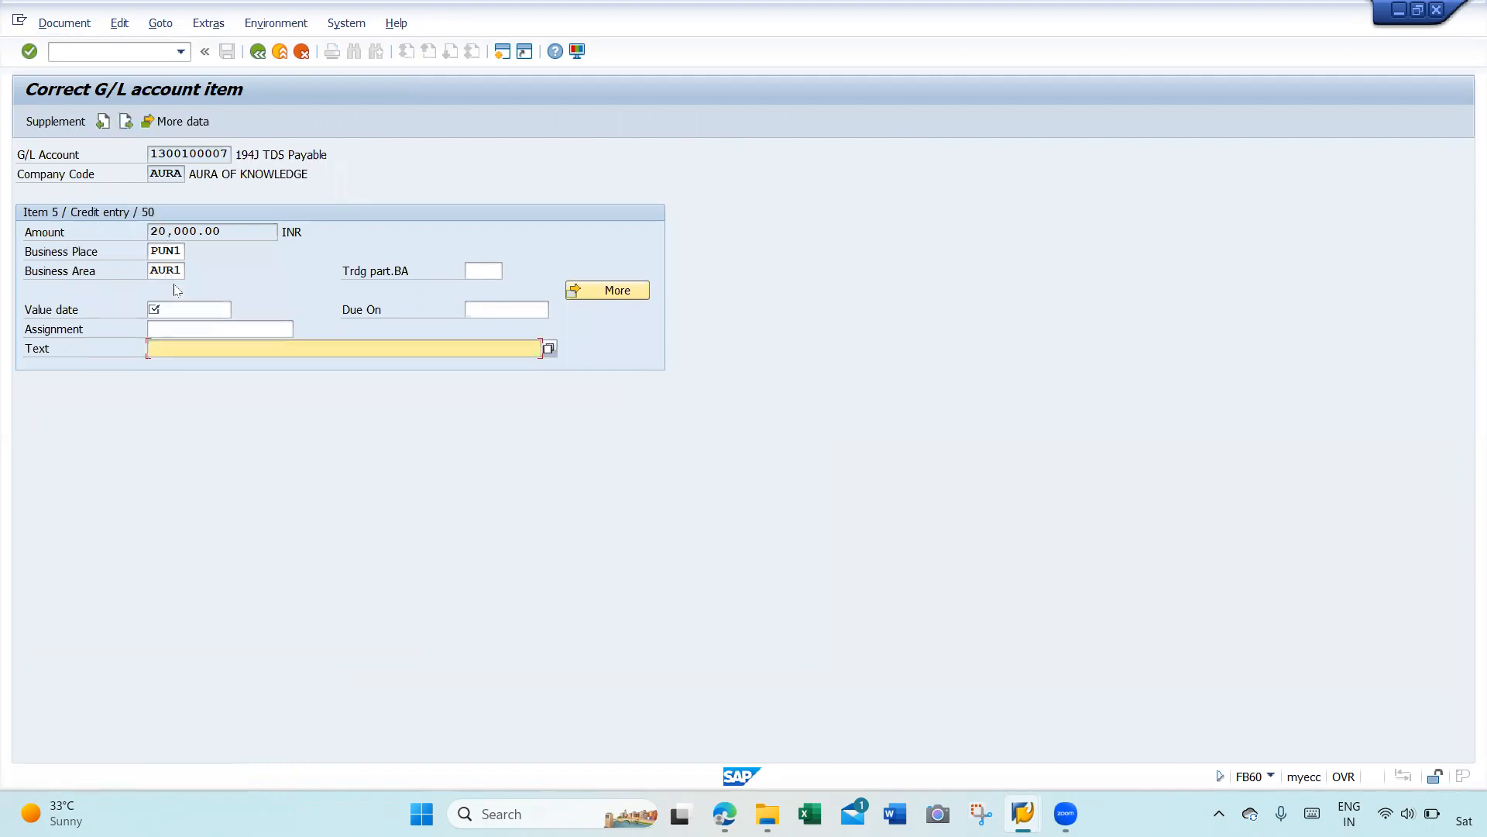
type("25032023")
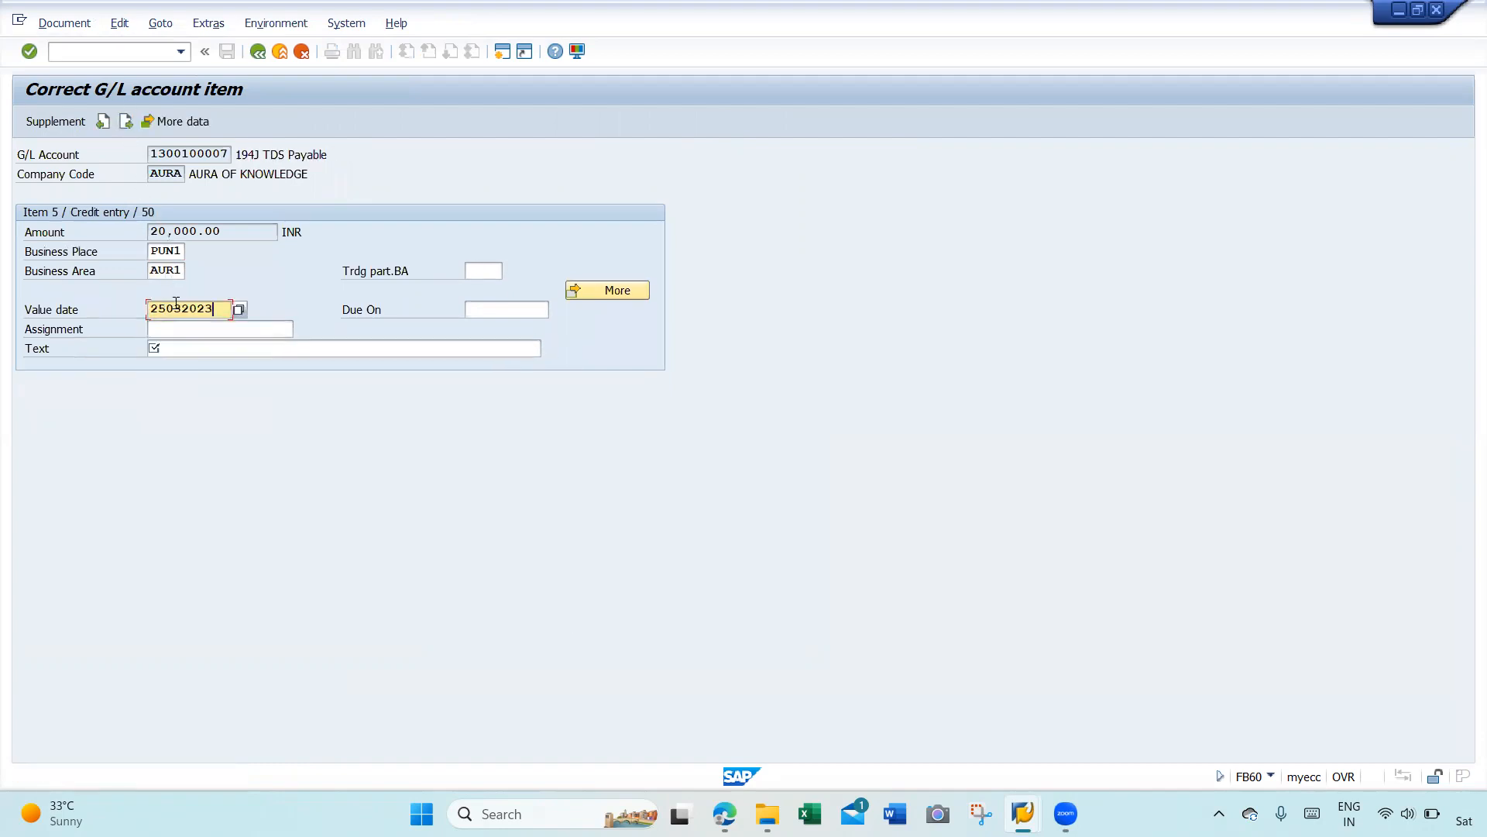
type("invoice booked")
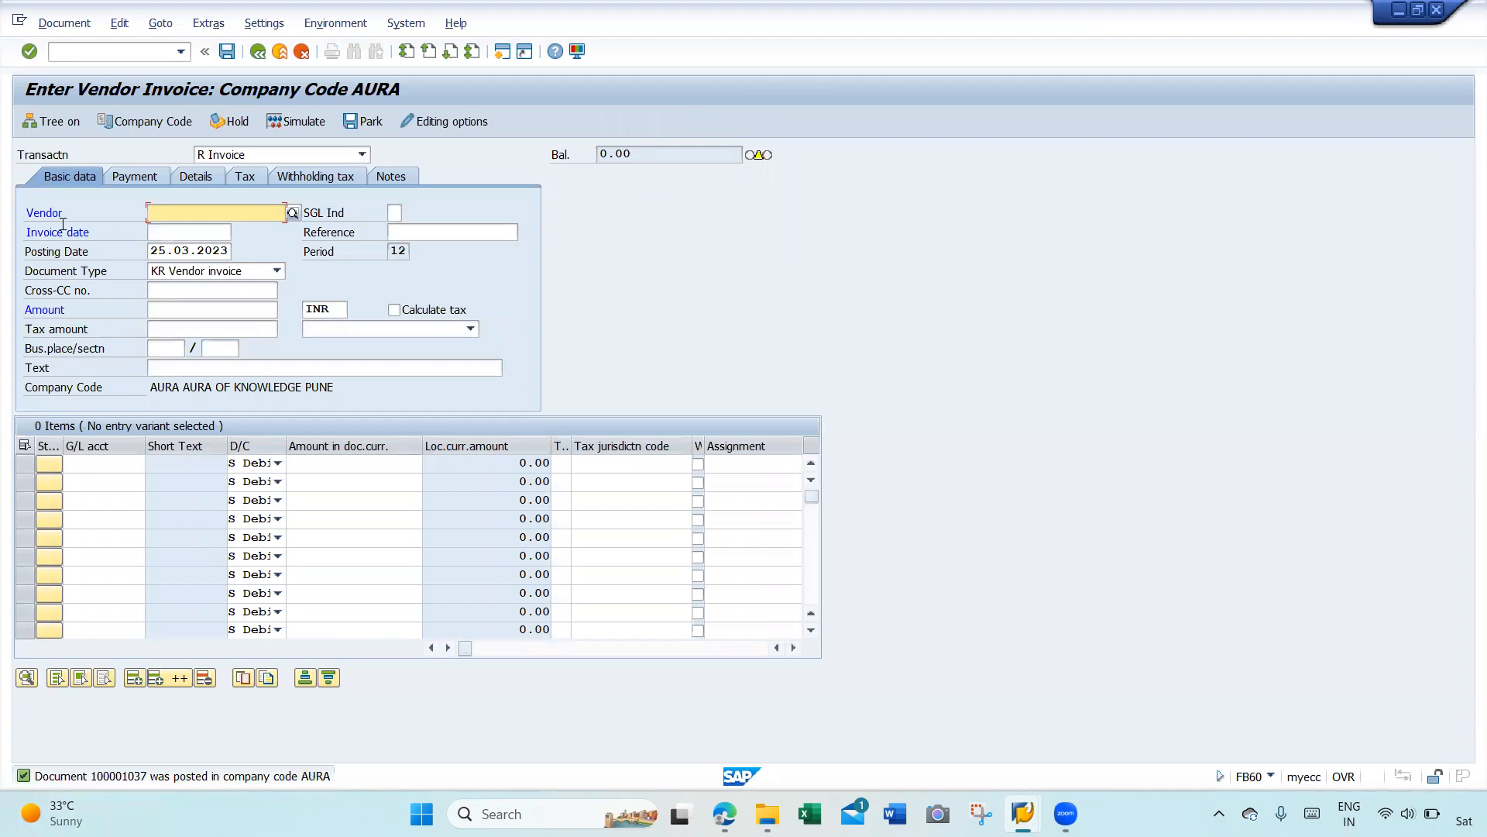
Display posted document 100001037, then return to a fresh FB60 invoice.
left_click(63, 24)
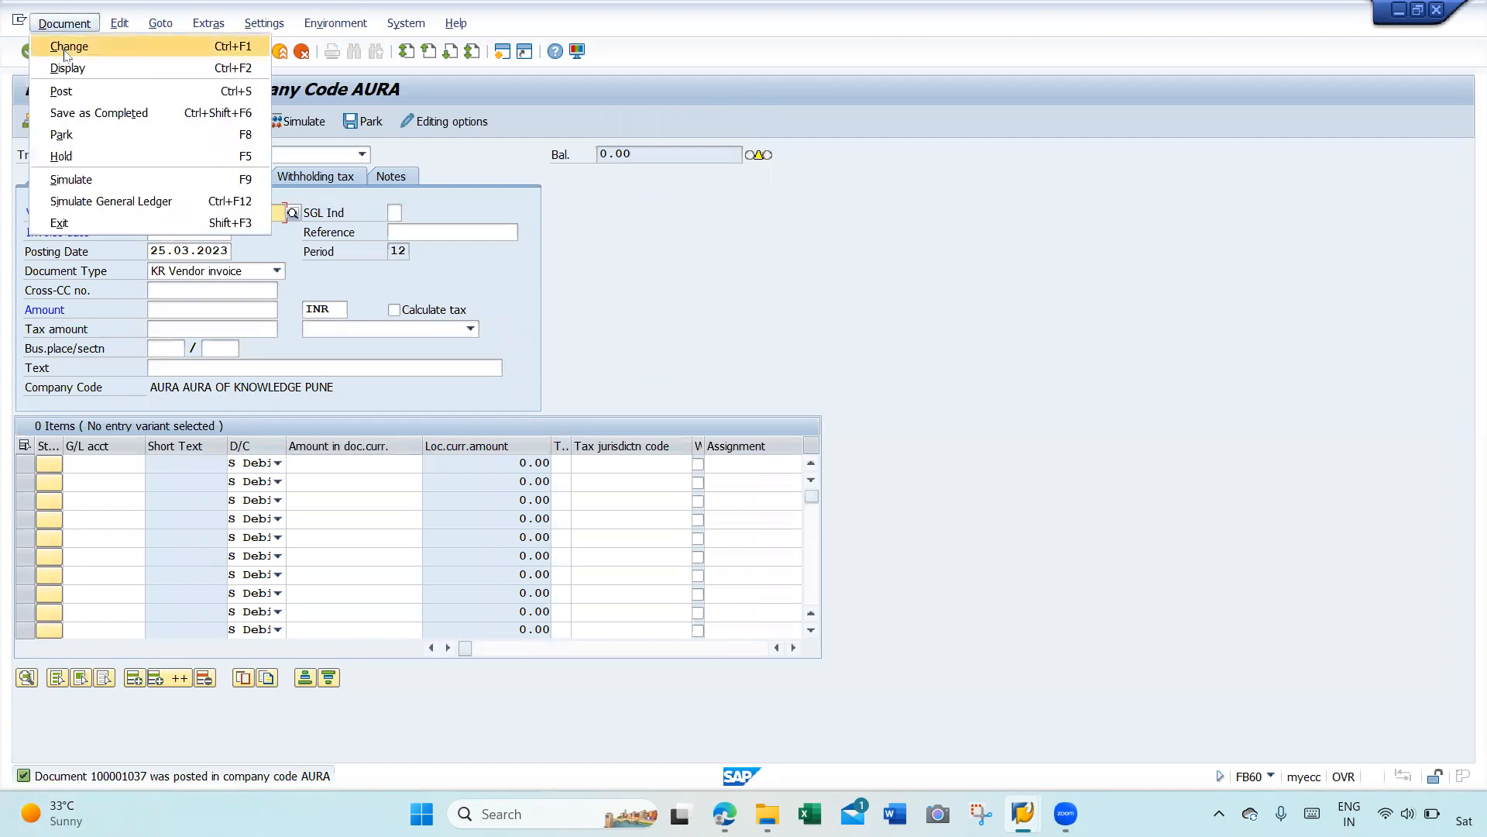
left_click(66, 67)
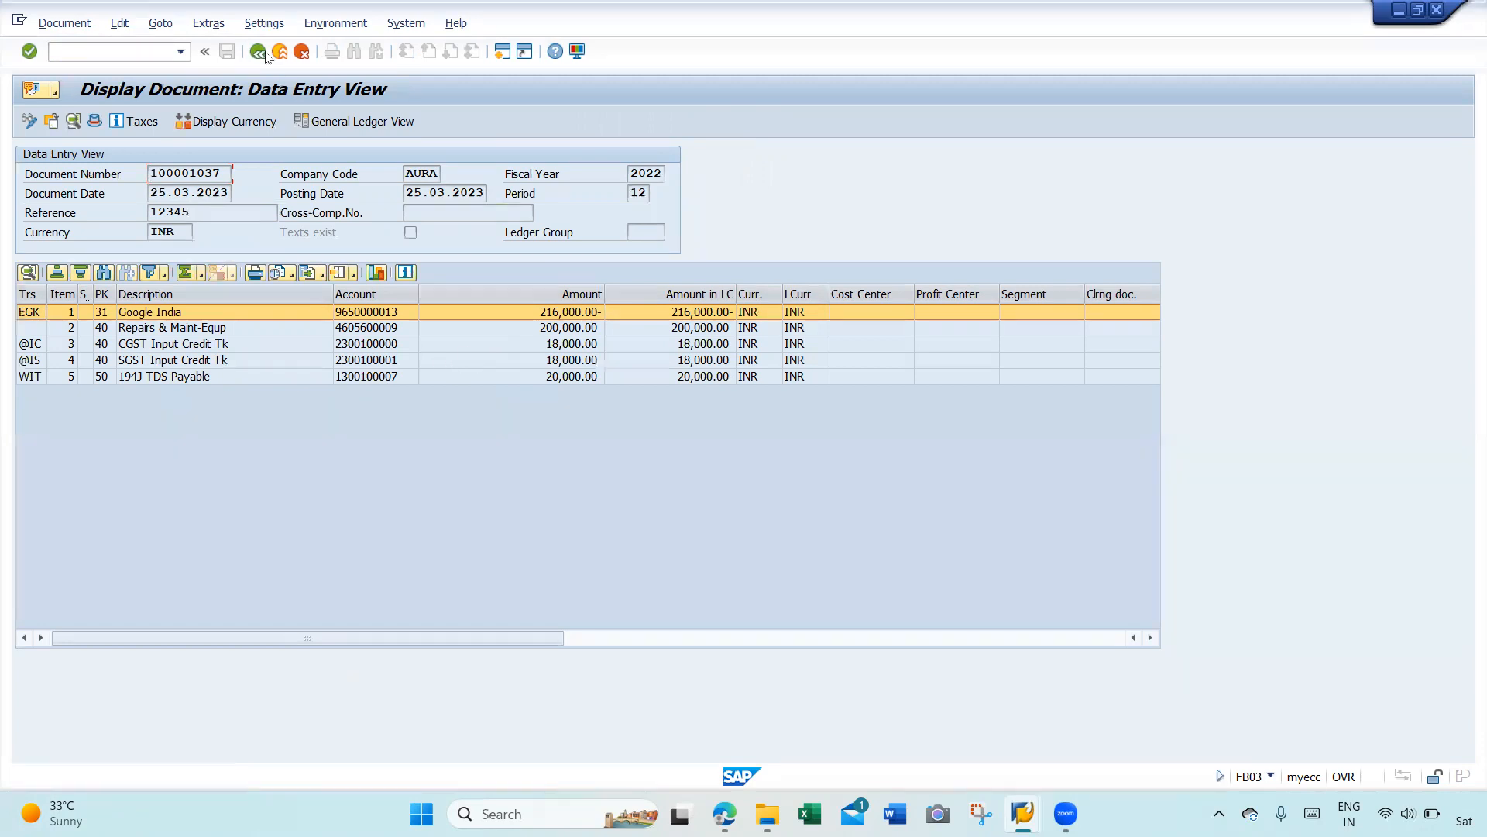
left_click(259, 52)
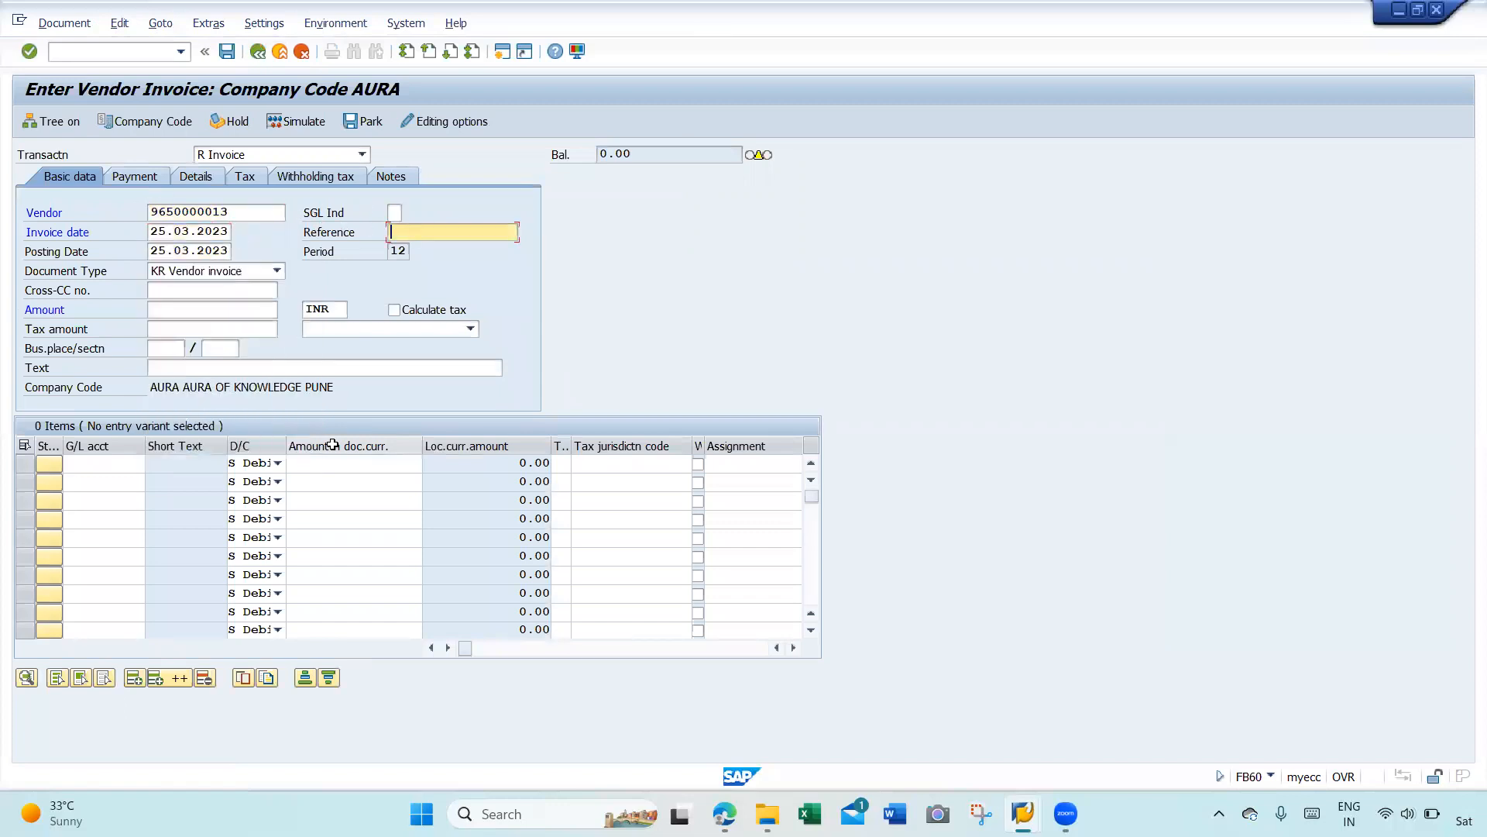
Enter reference 54321 and amount 118000, and confirm the header.
type("54321")
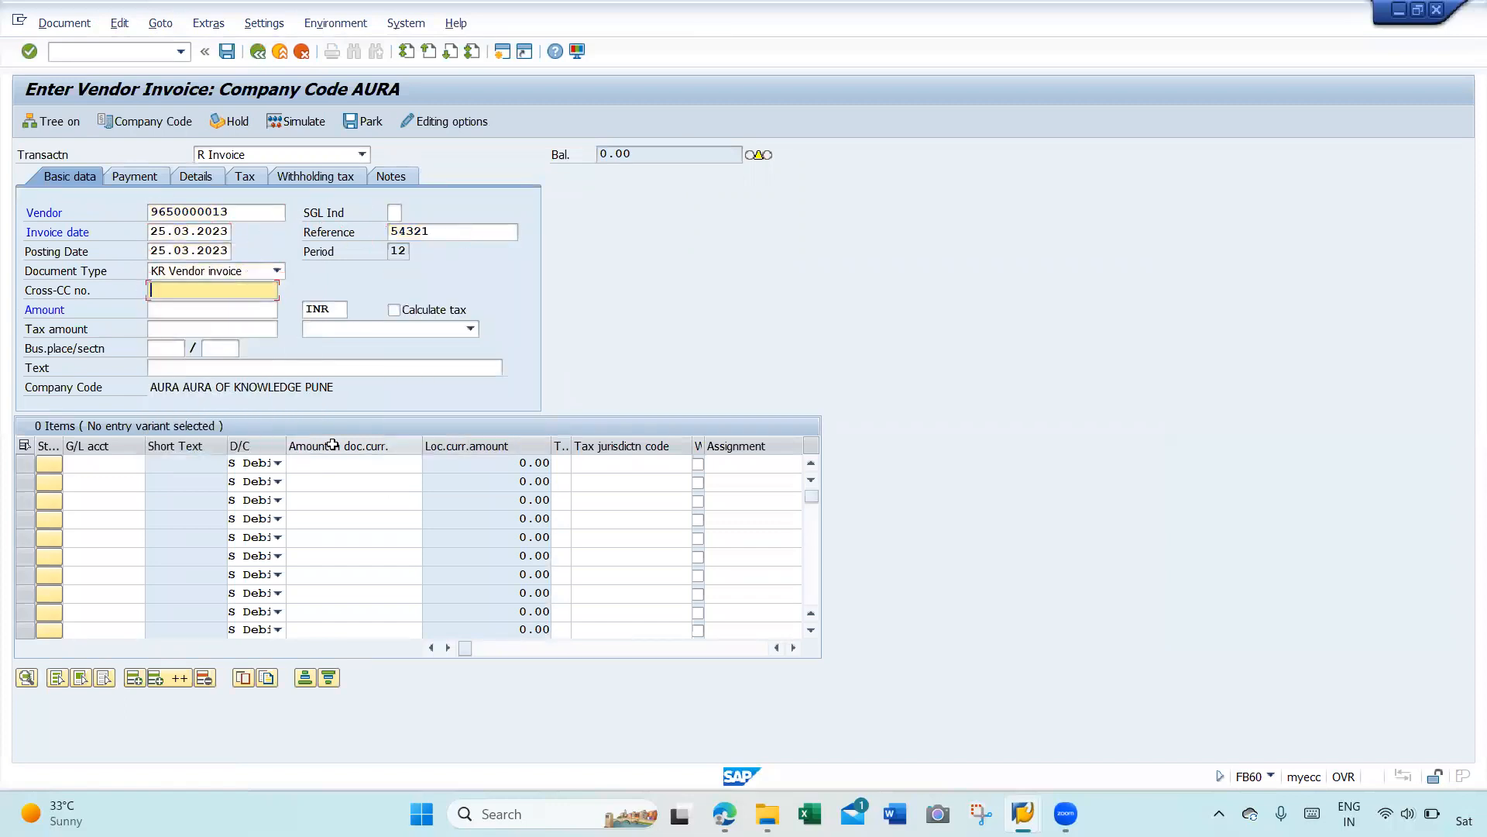
left_click(213, 310)
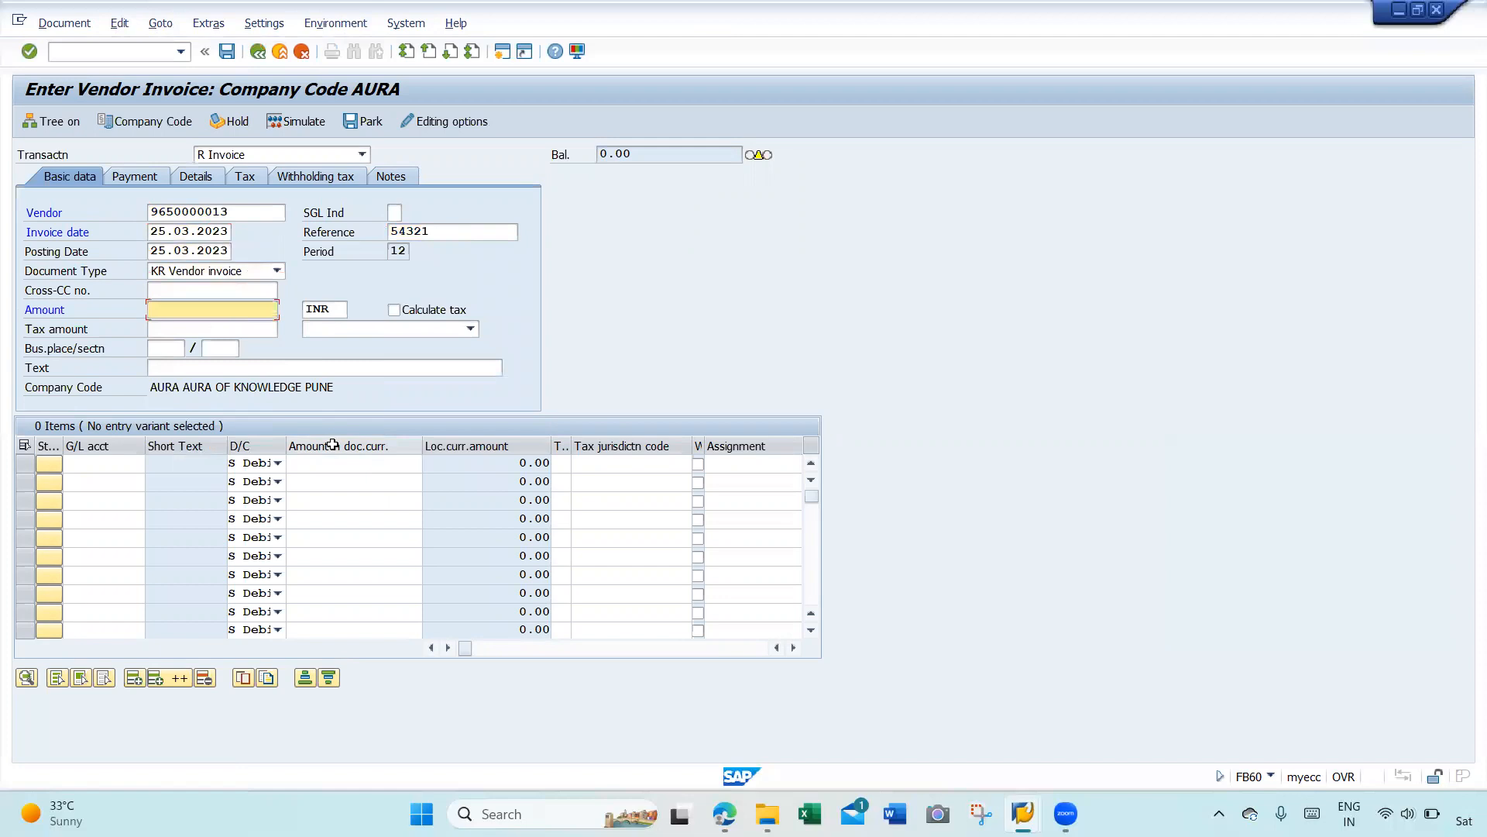
type("1")
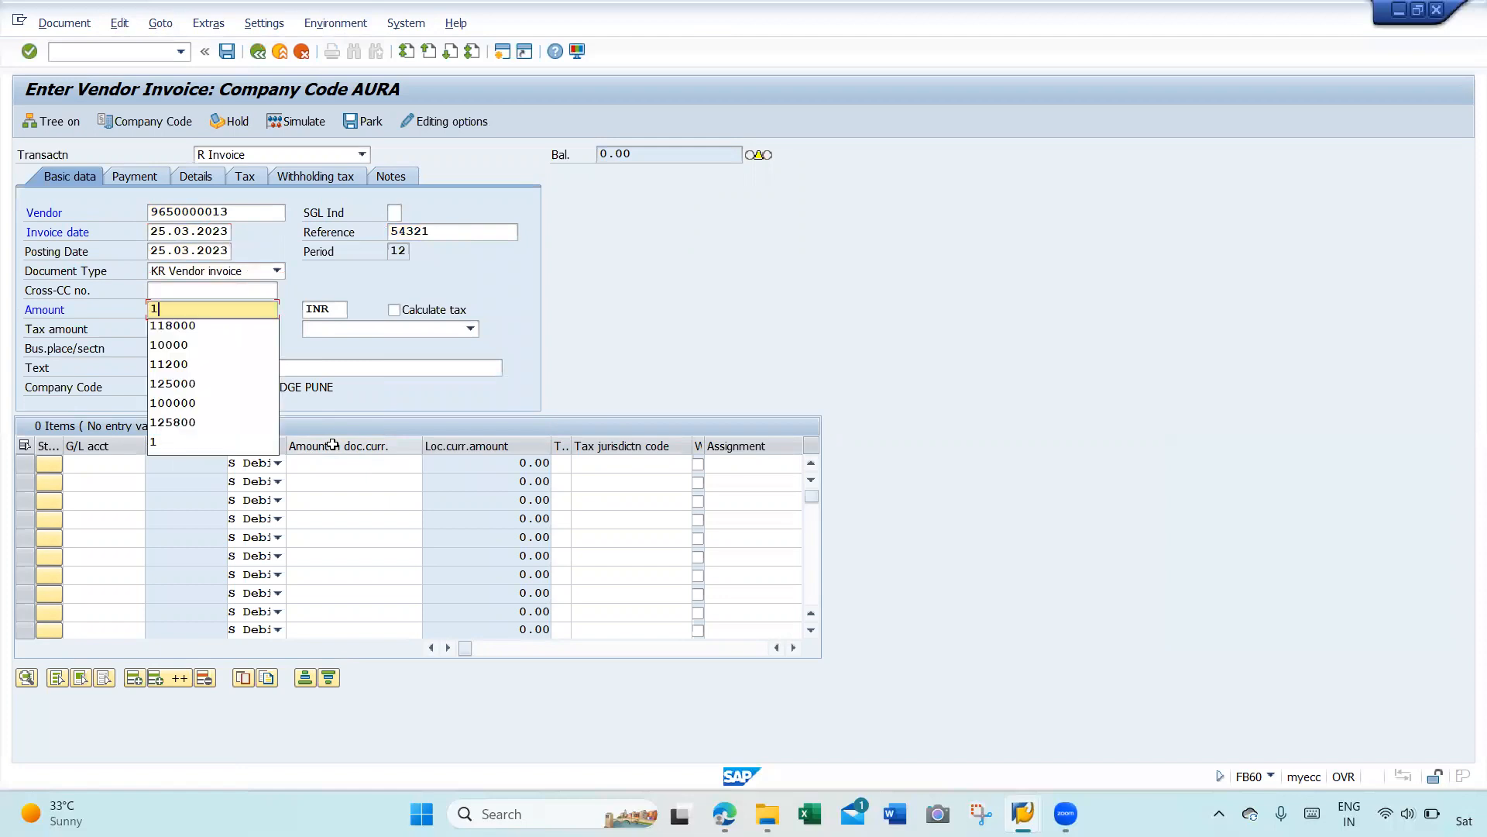
left_click(172, 325)
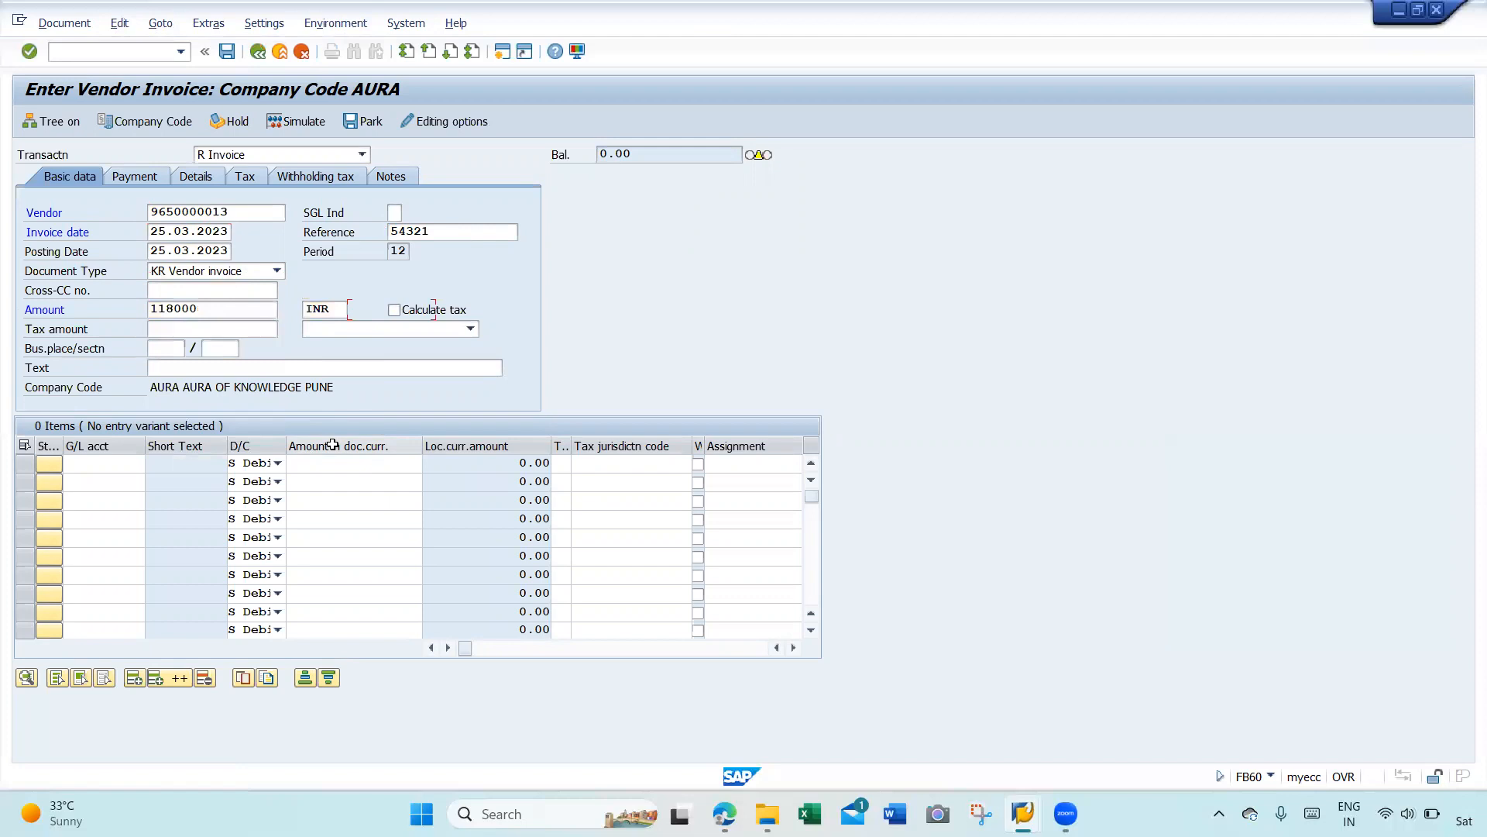
key("Enter")
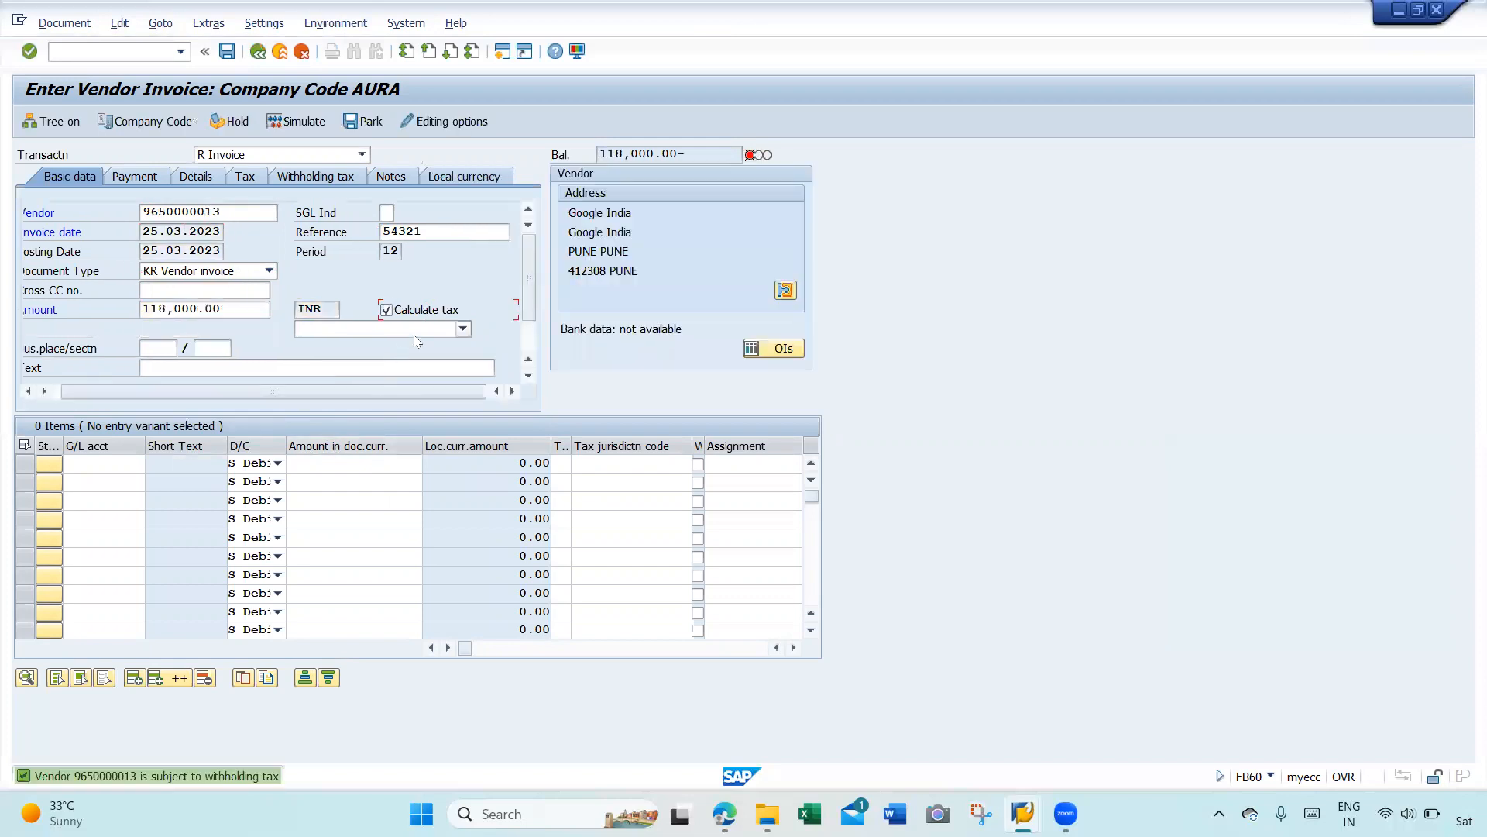
left_click(464, 328)
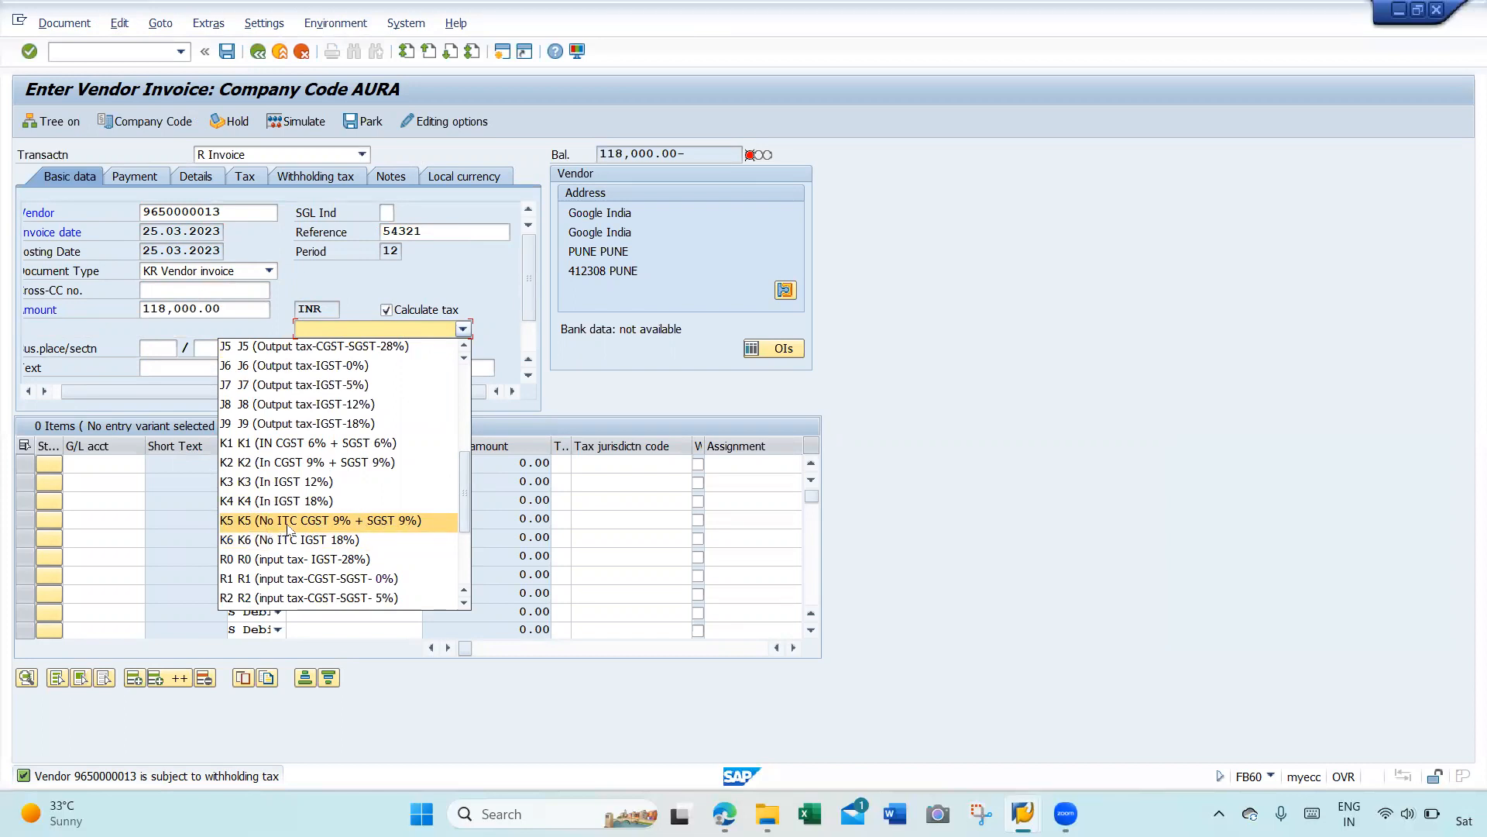
Choose tax code K5 (non-claimable) and business place PUN1.
left_click(322, 520)
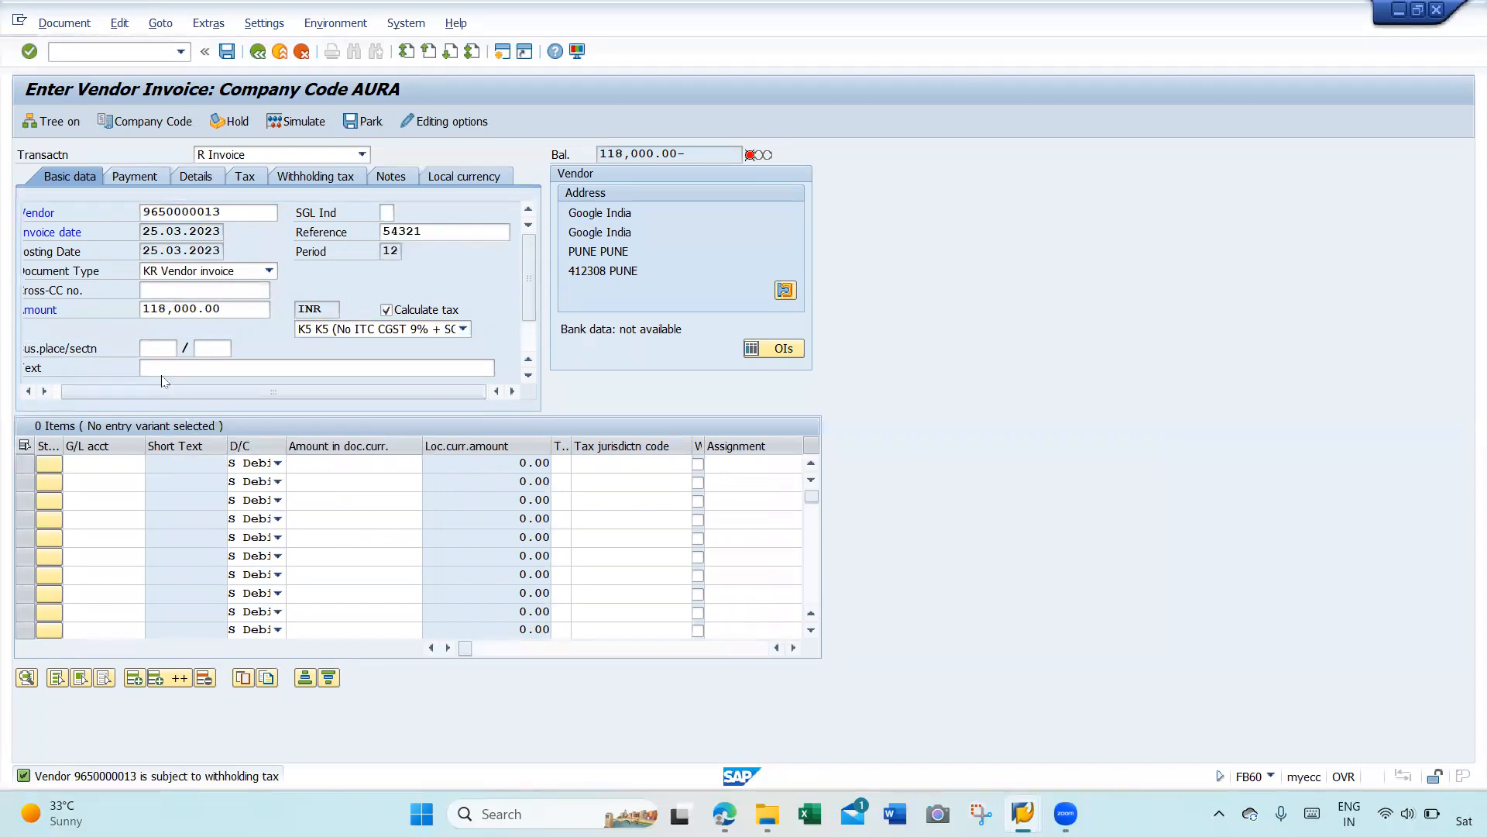
left_click(156, 347)
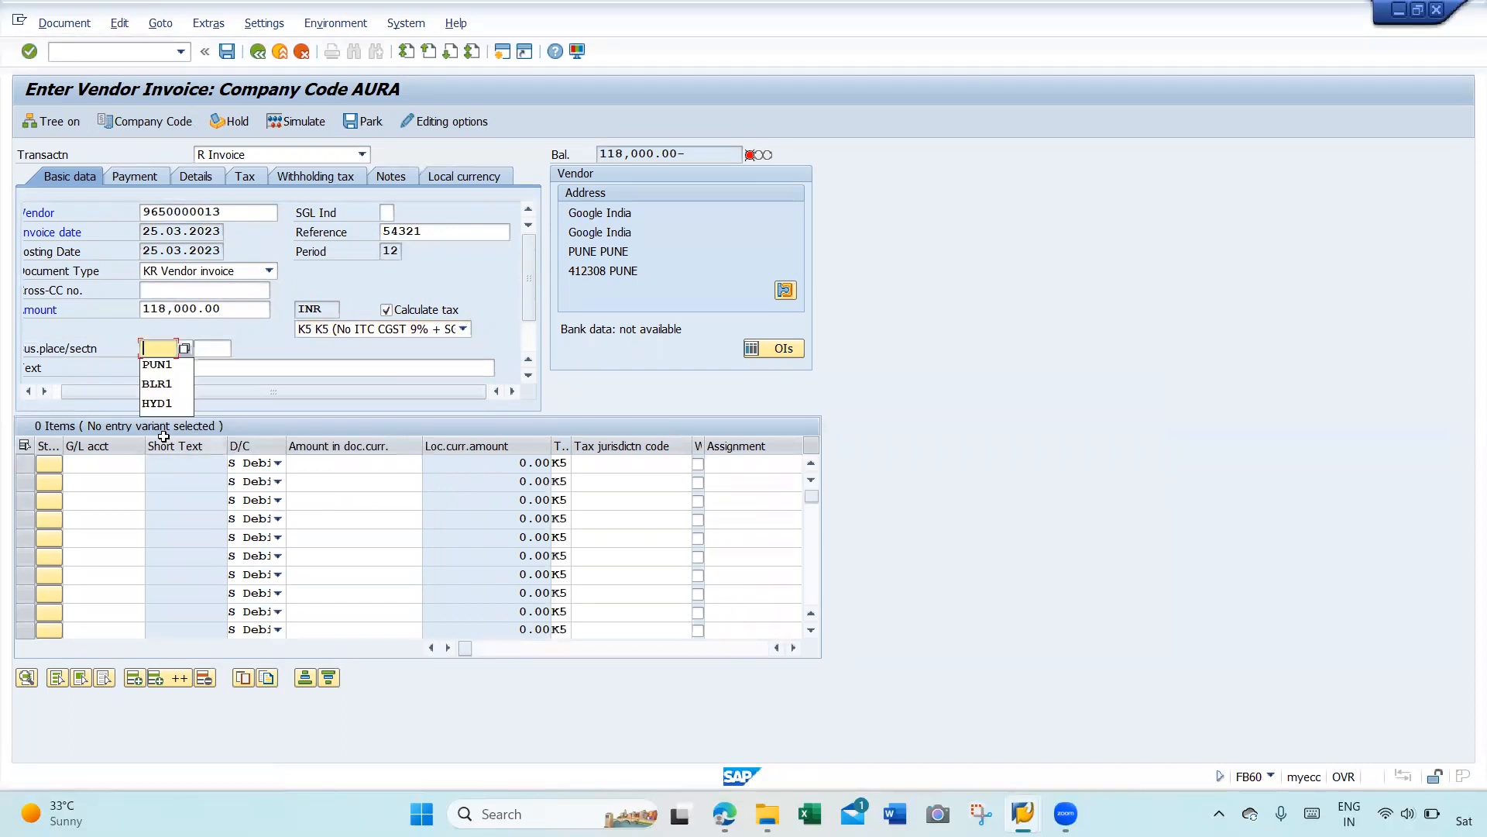
left_click(158, 364)
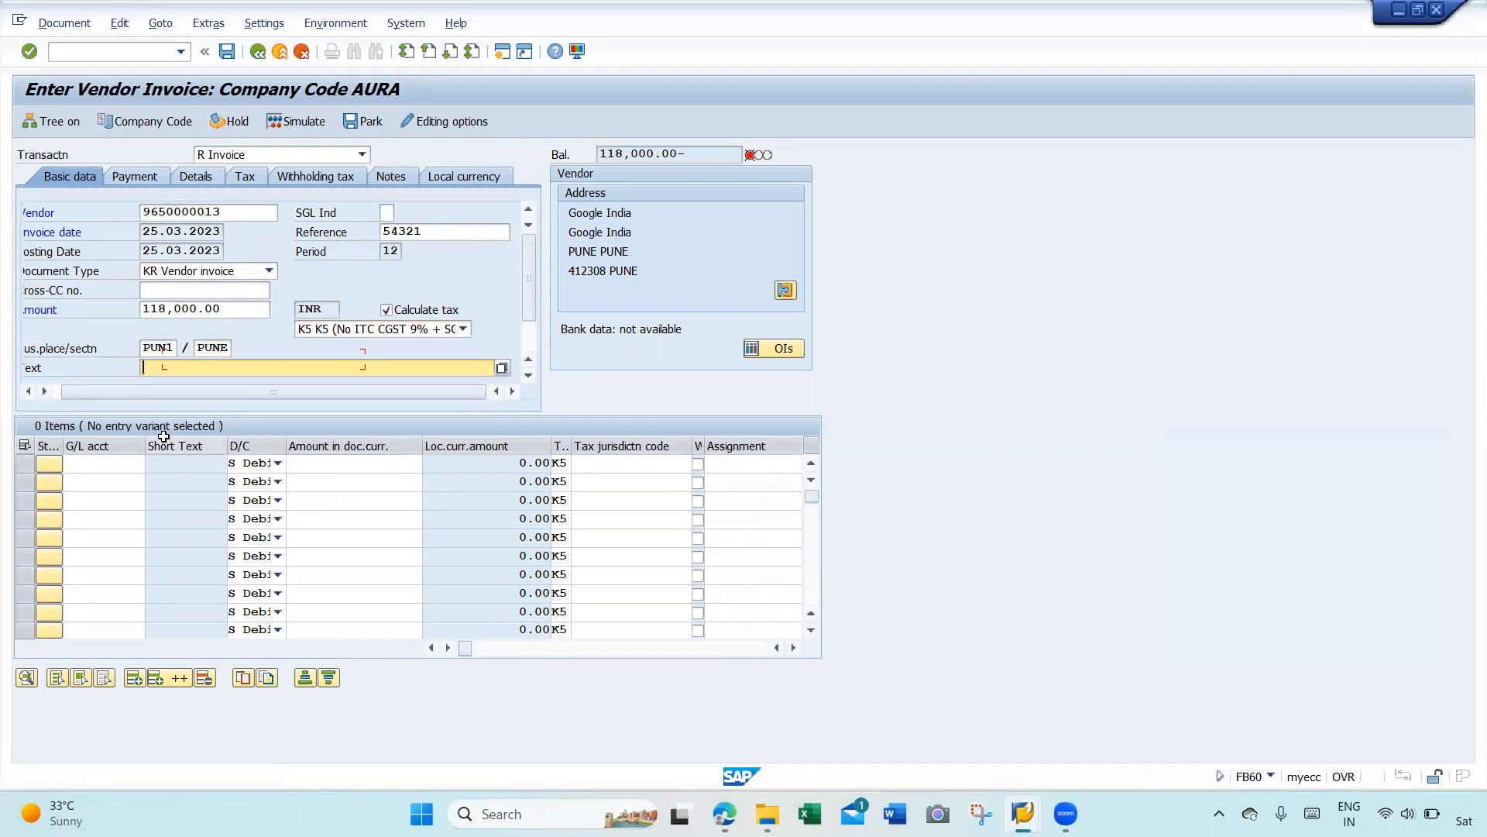
Set the text 'Invoice without input credit' from the history list.
left_click(502, 367)
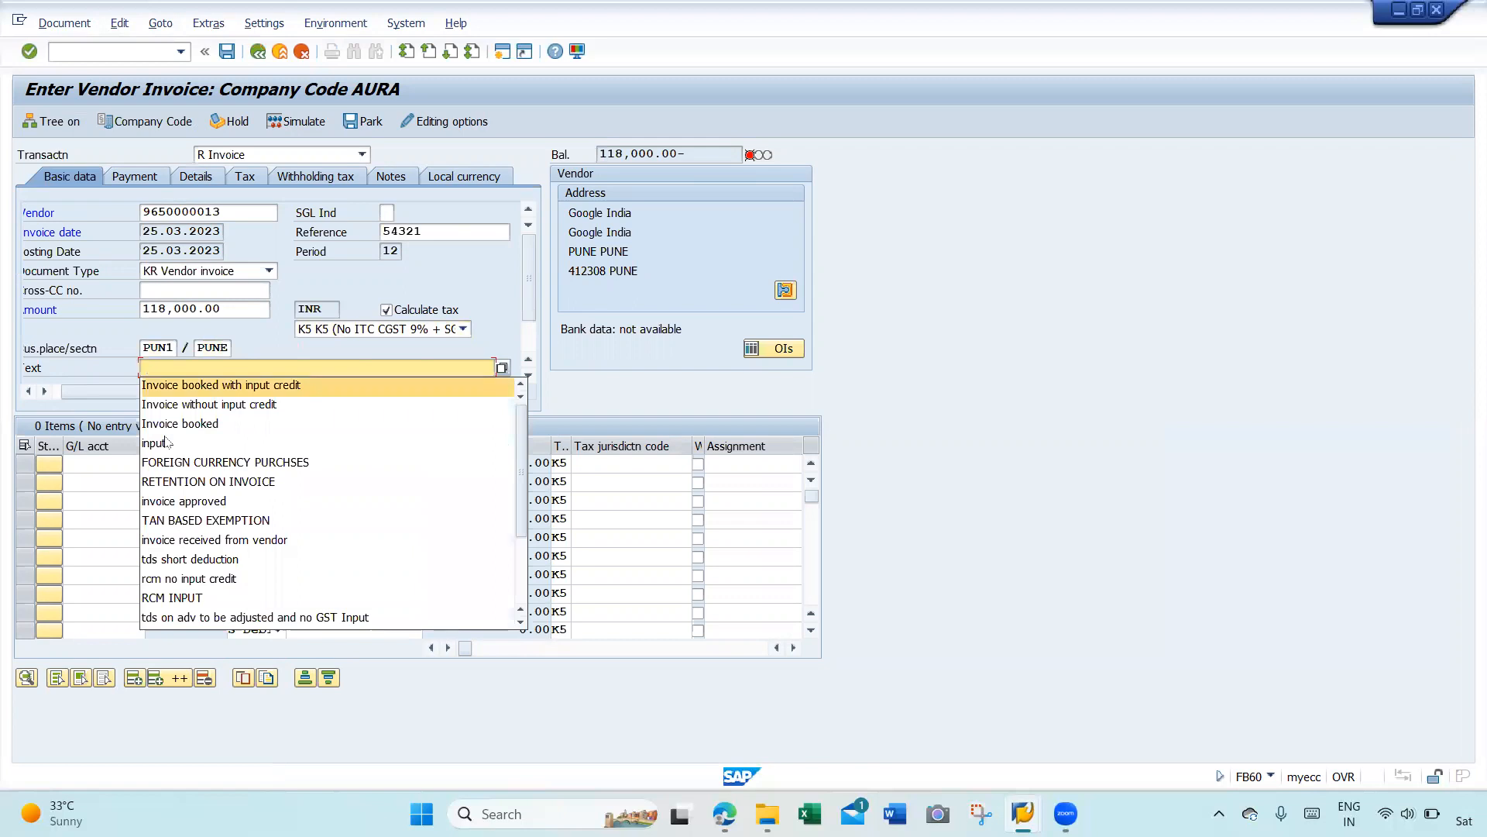
left_click(207, 404)
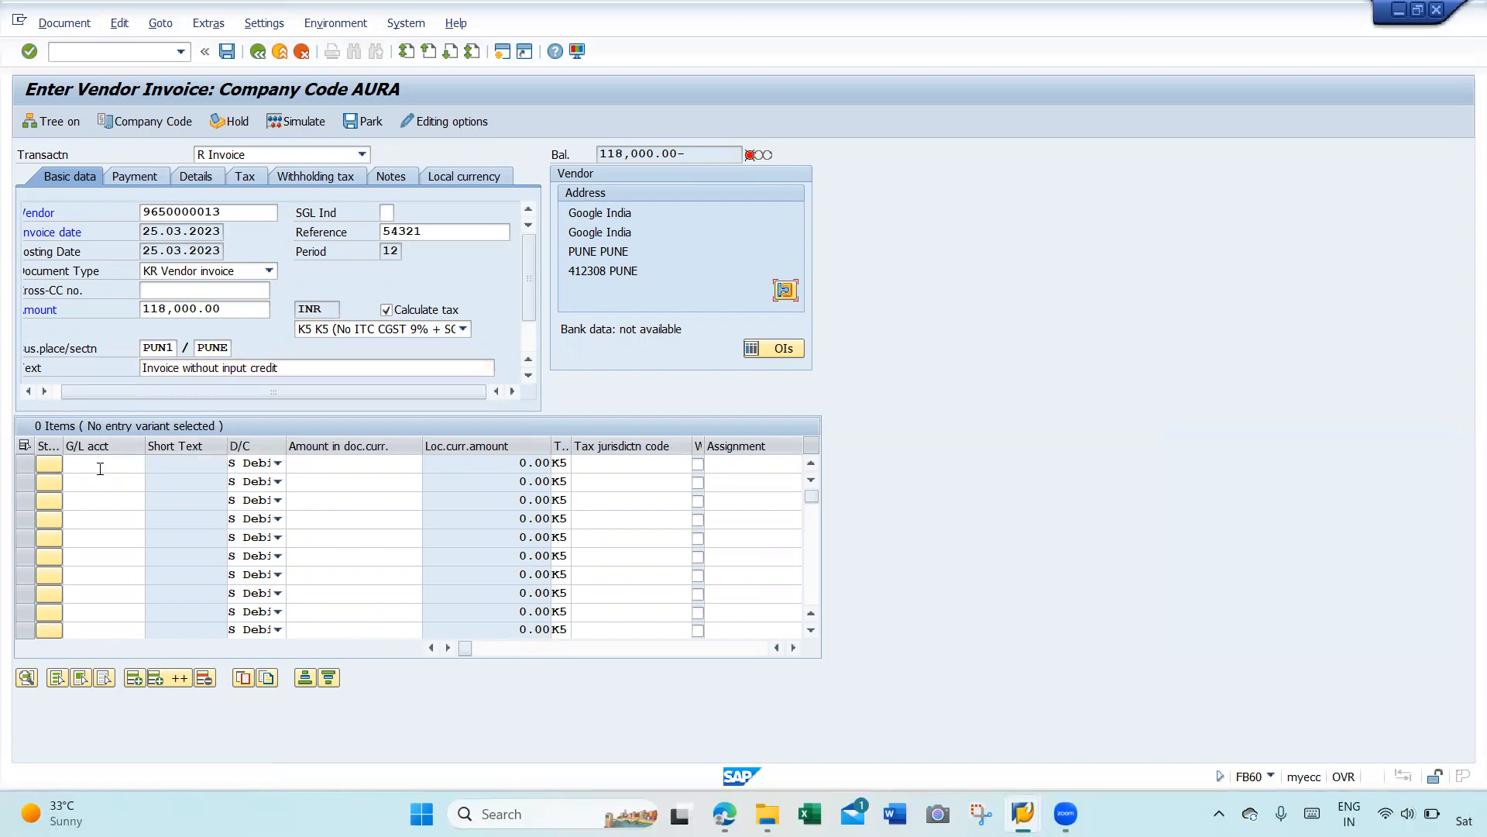
left_click(99, 463)
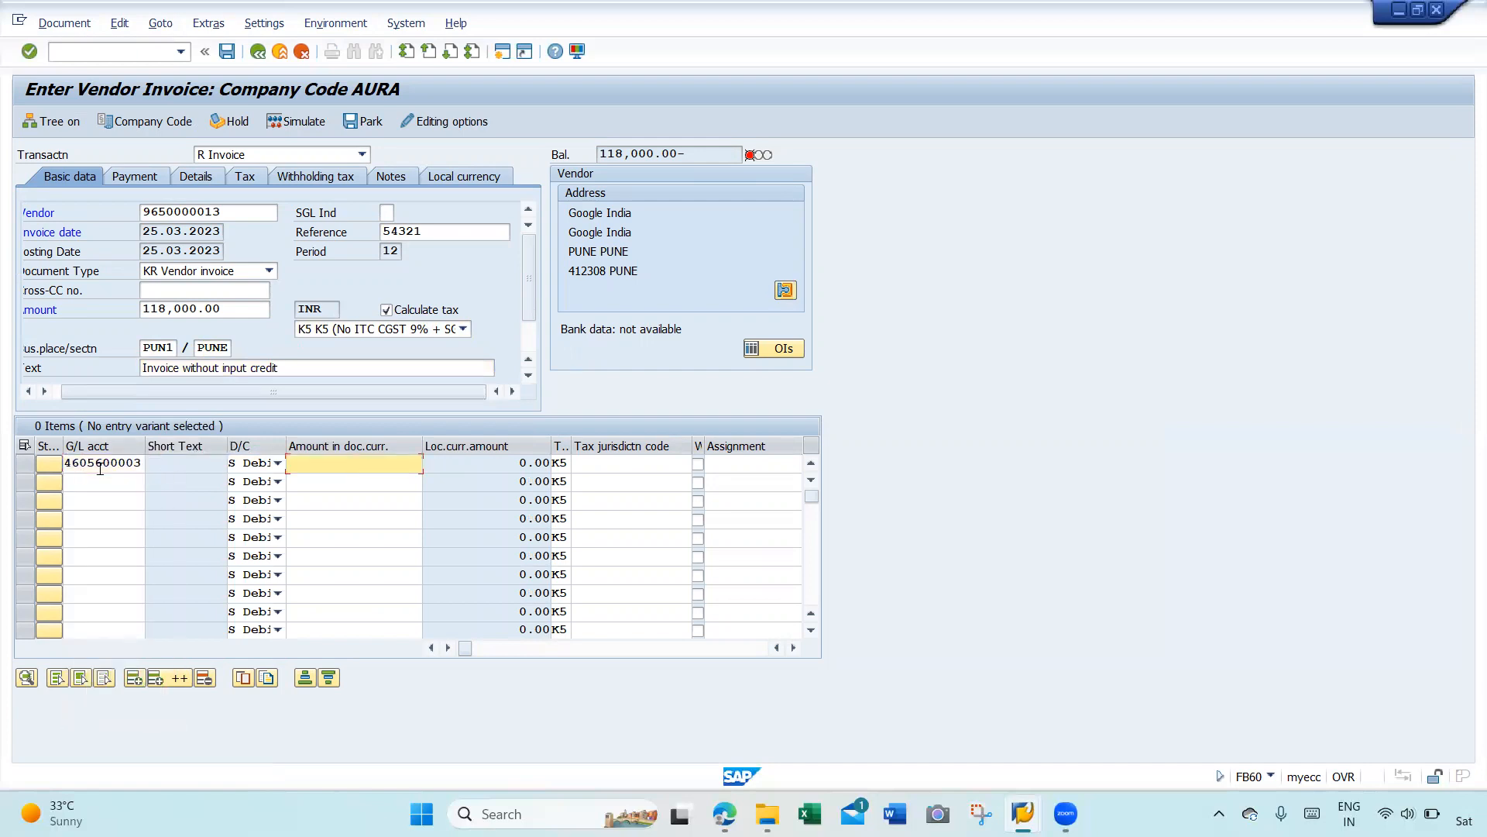
Set the line amount to 100000 in business area AUR1.
left_click(353, 463)
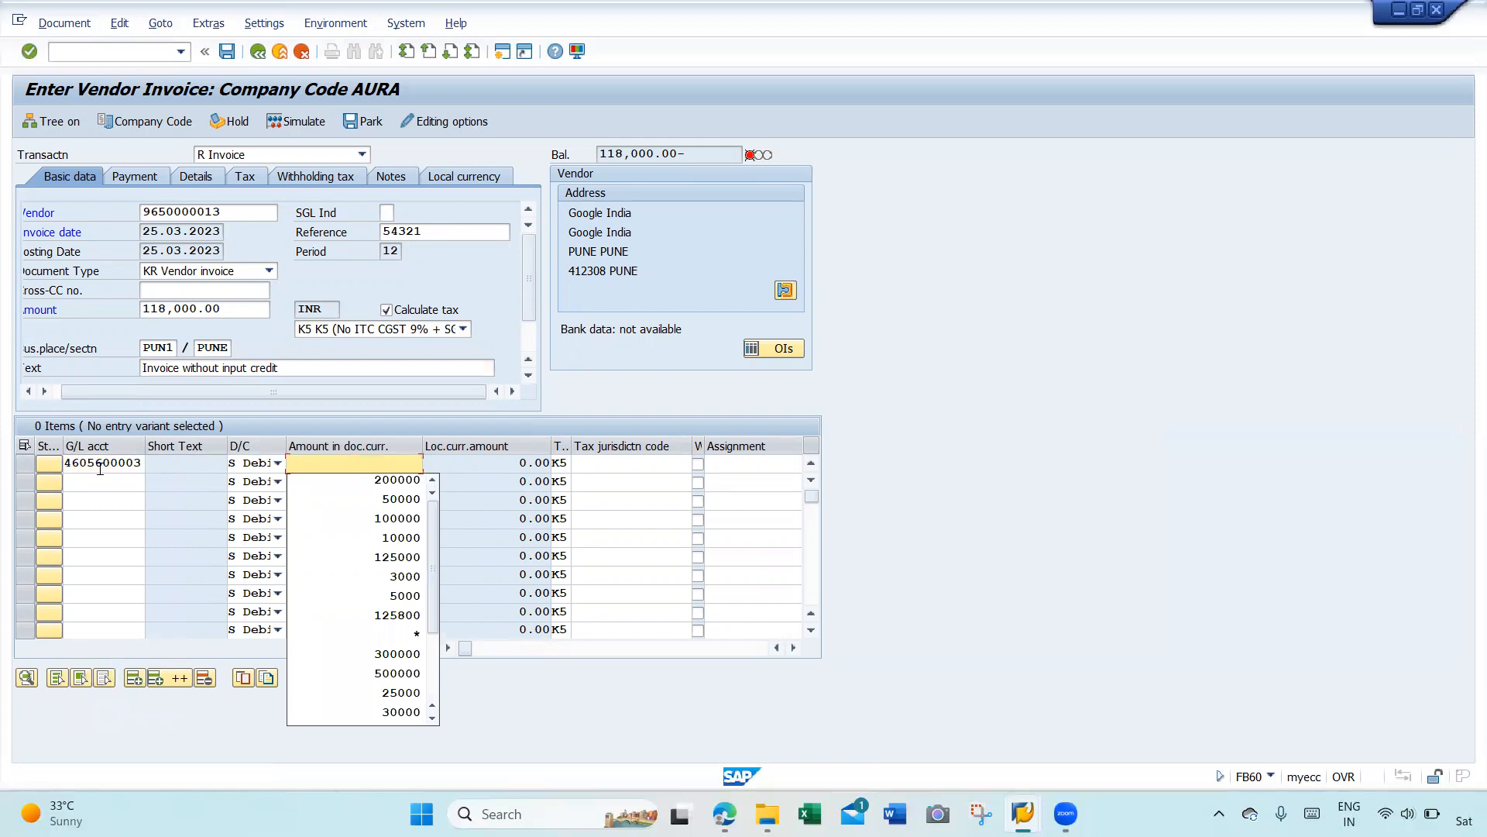
left_click(400, 537)
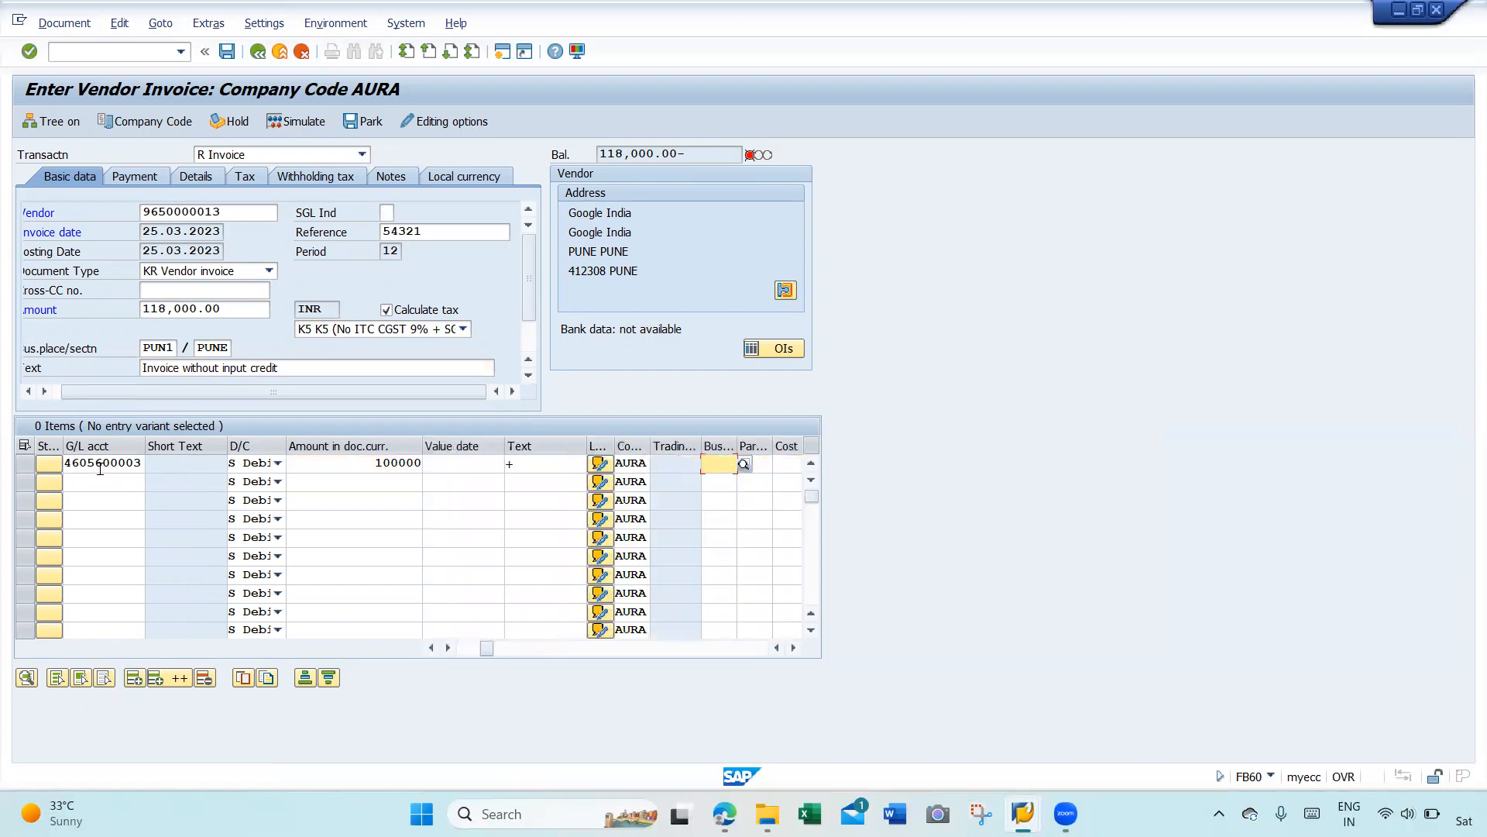
type("AUR1")
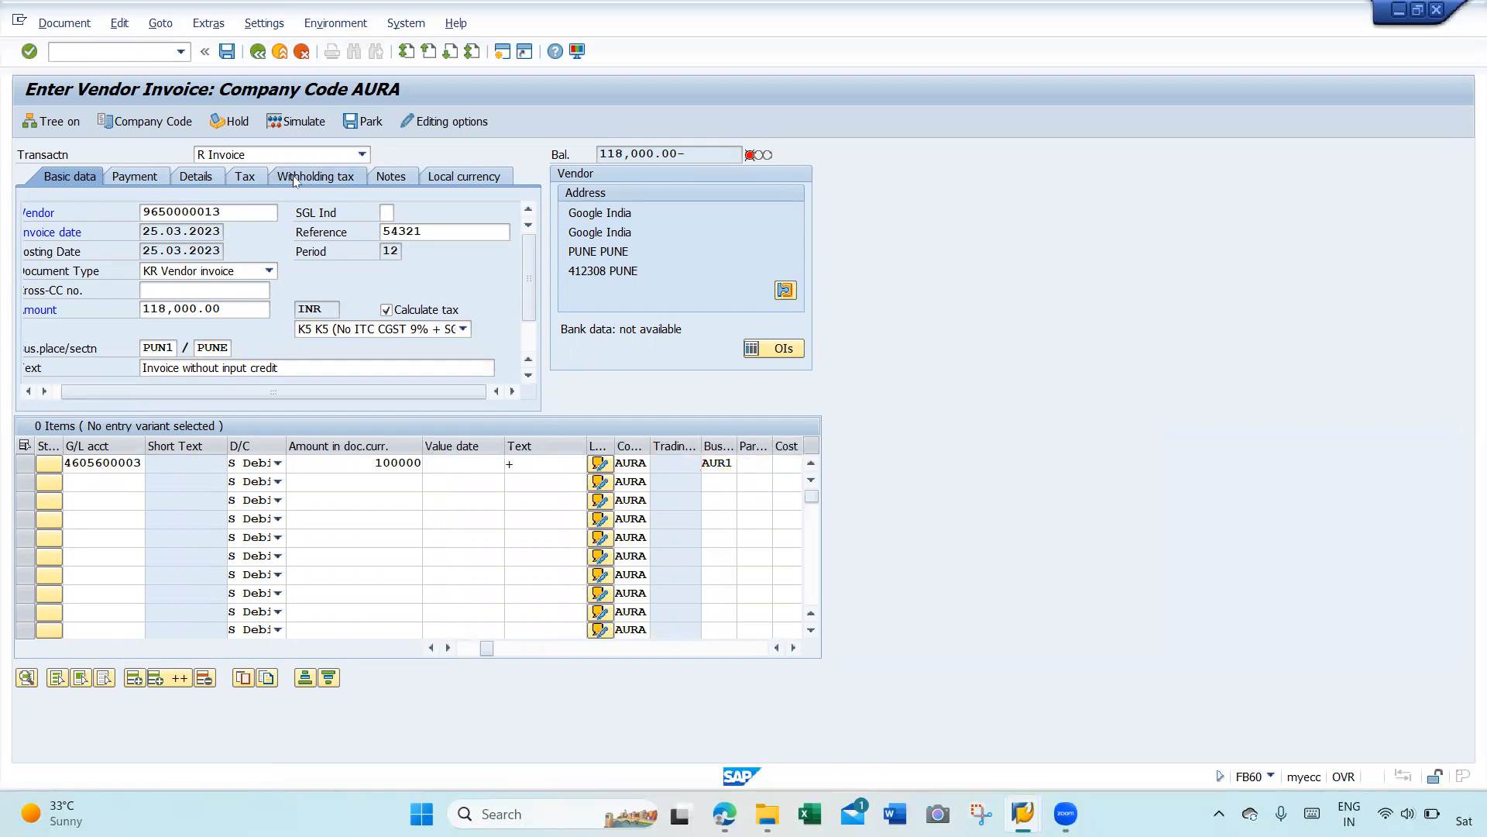
left_click(316, 176)
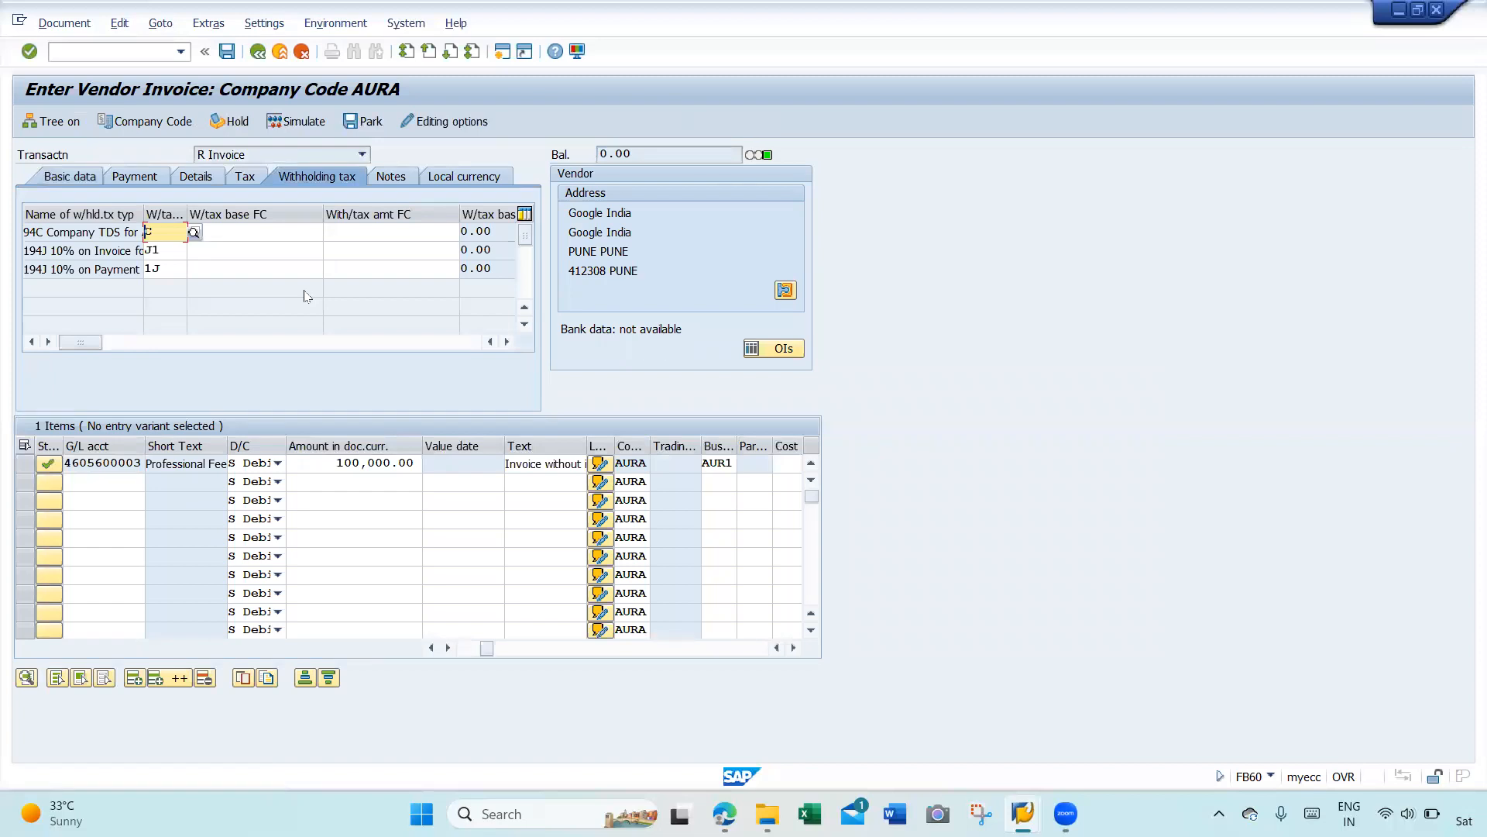
Delete the 94C and 194J-on-payment withholding codes, keeping J1, and return to Basic data.
left_click(161, 268)
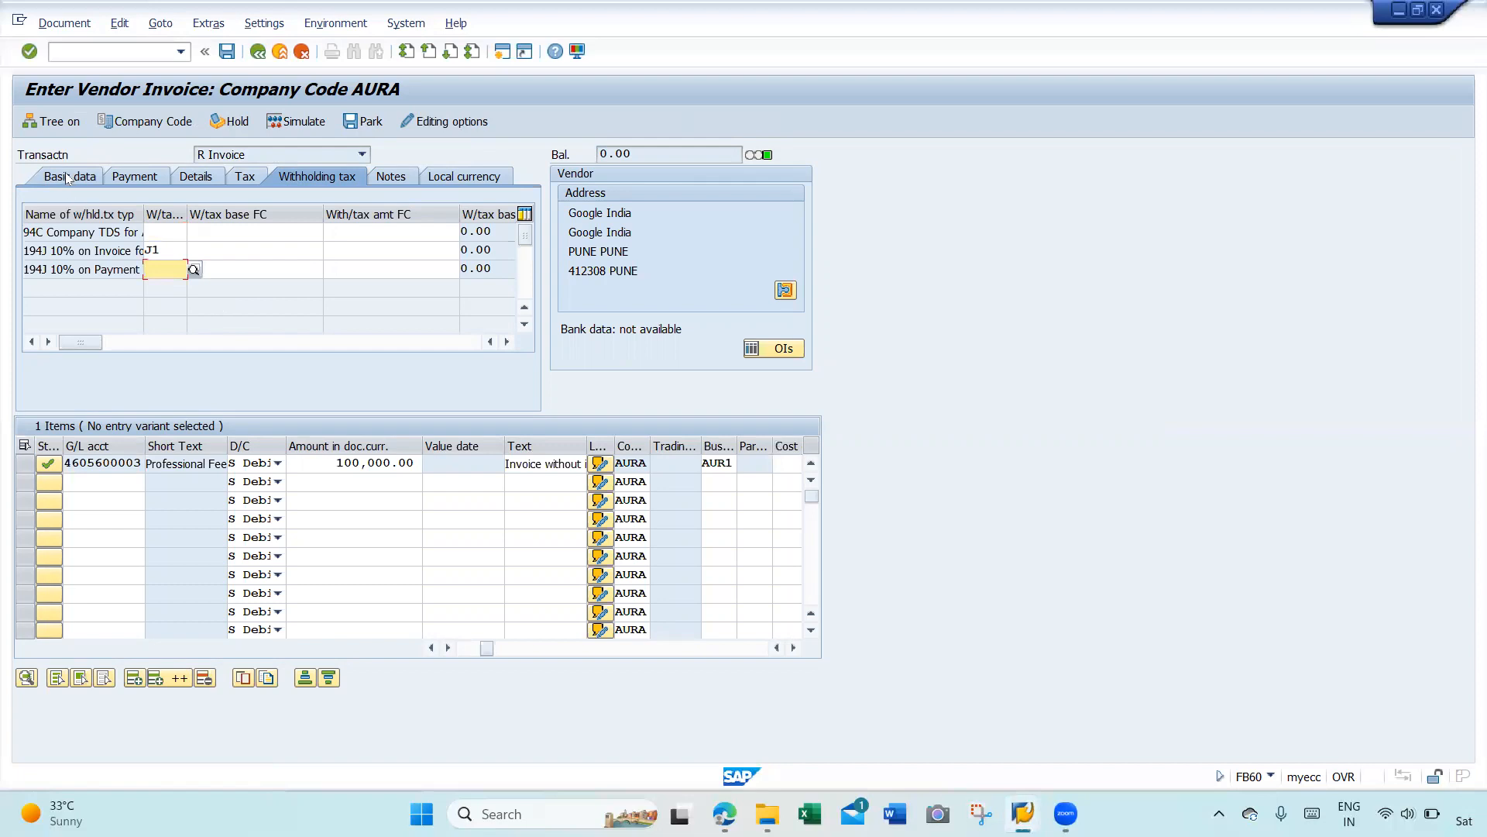
left_click(70, 176)
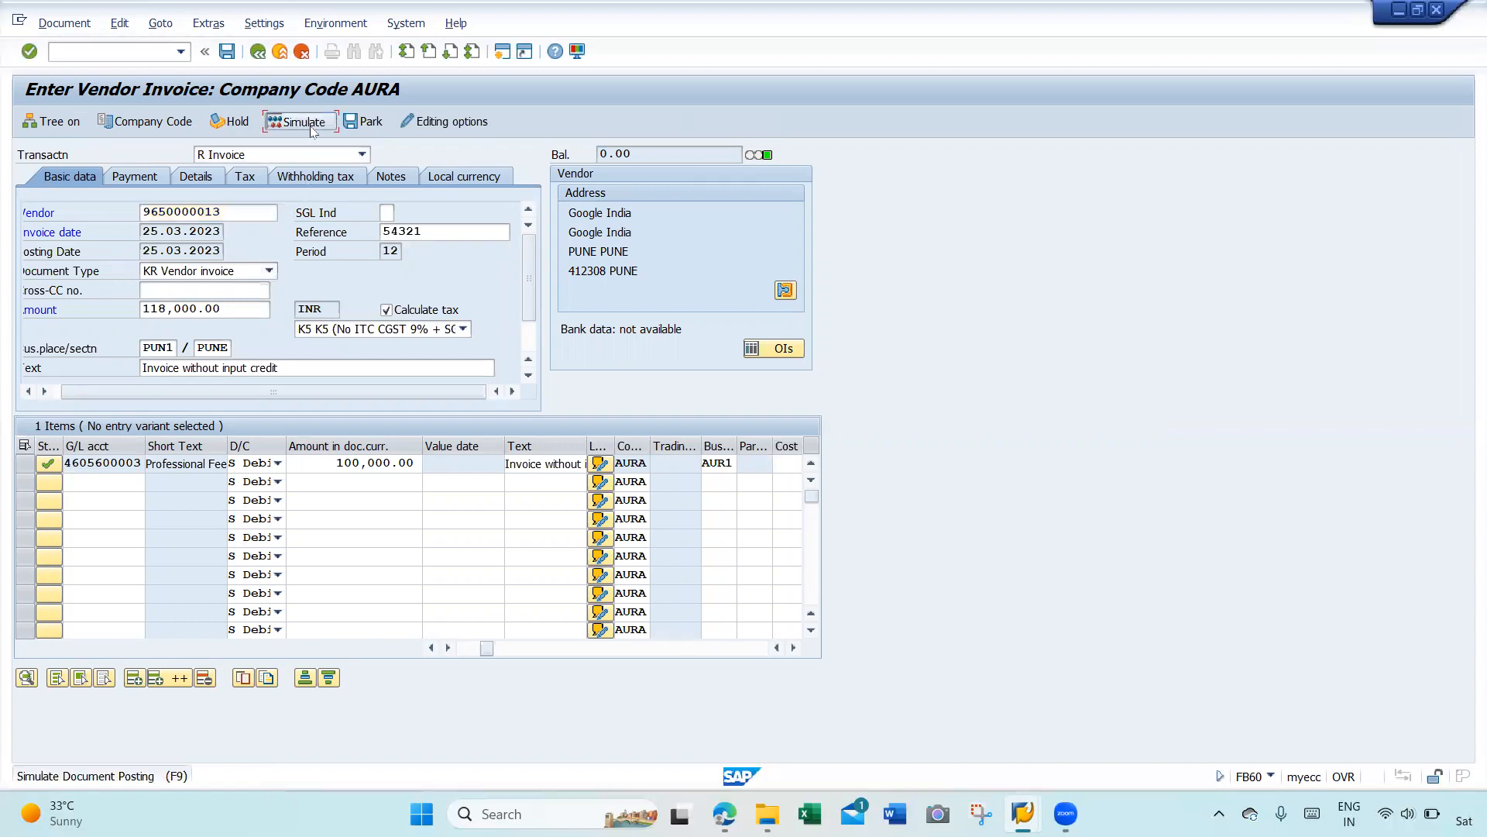
Simulate the posting to view the document overview with the 108,000 / 118,000 / 10,000 lines.
left_click(305, 121)
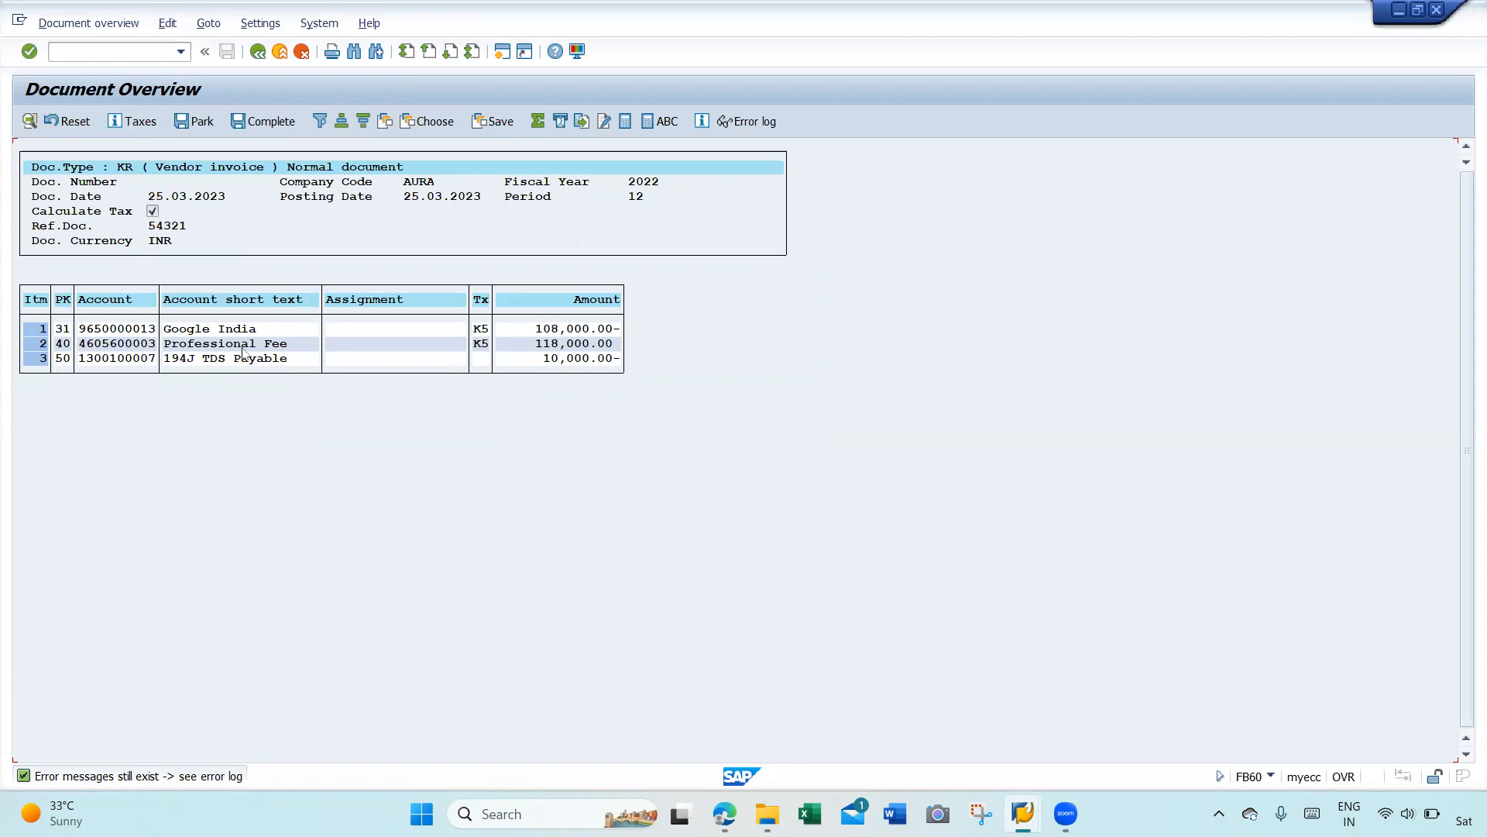
mouse_move(572, 358)
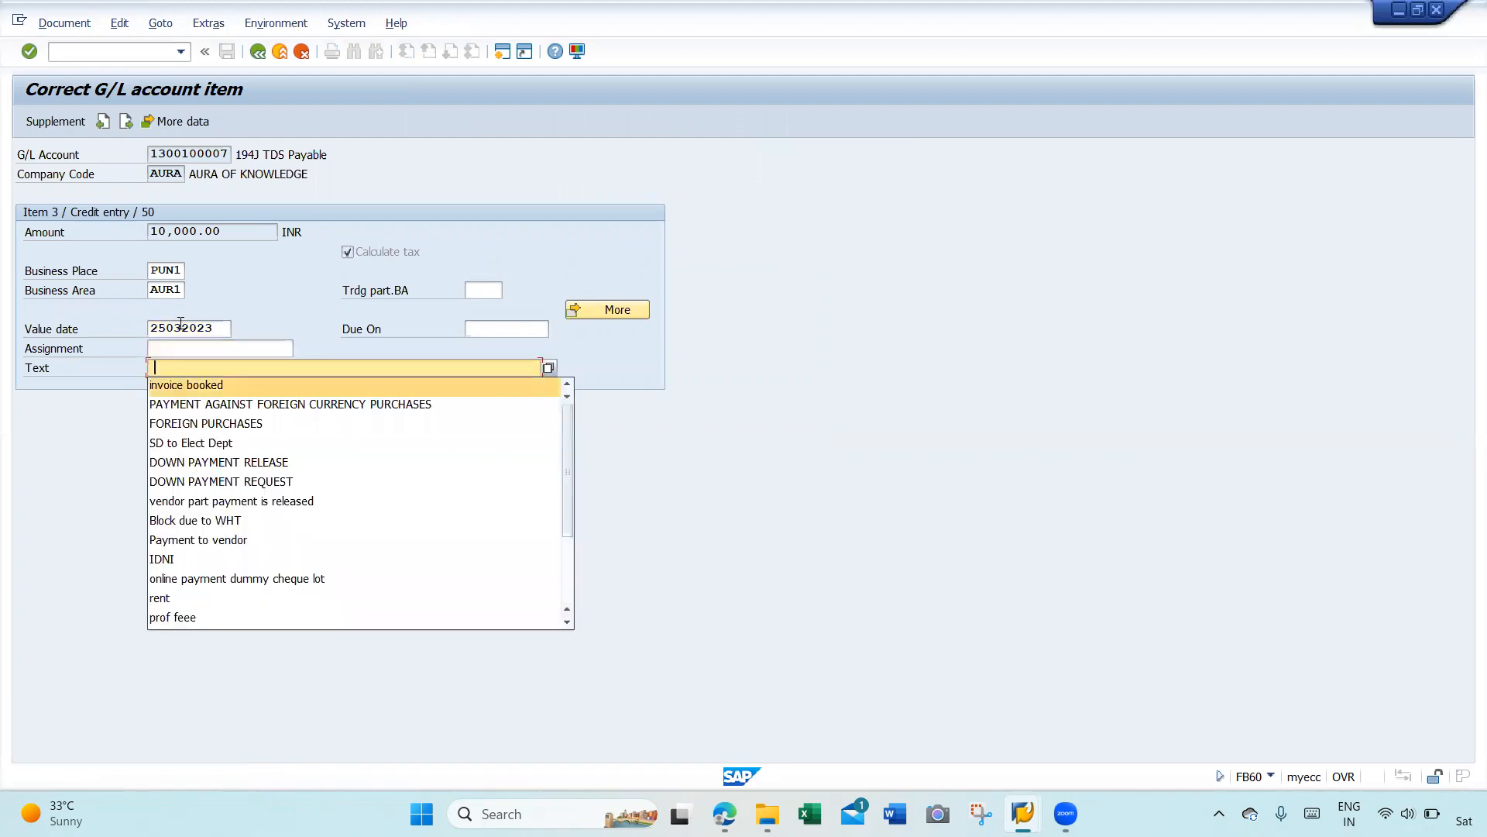
Assign a text to the TDS payable line and post the invoice as document 100001038.
left_click(186, 386)
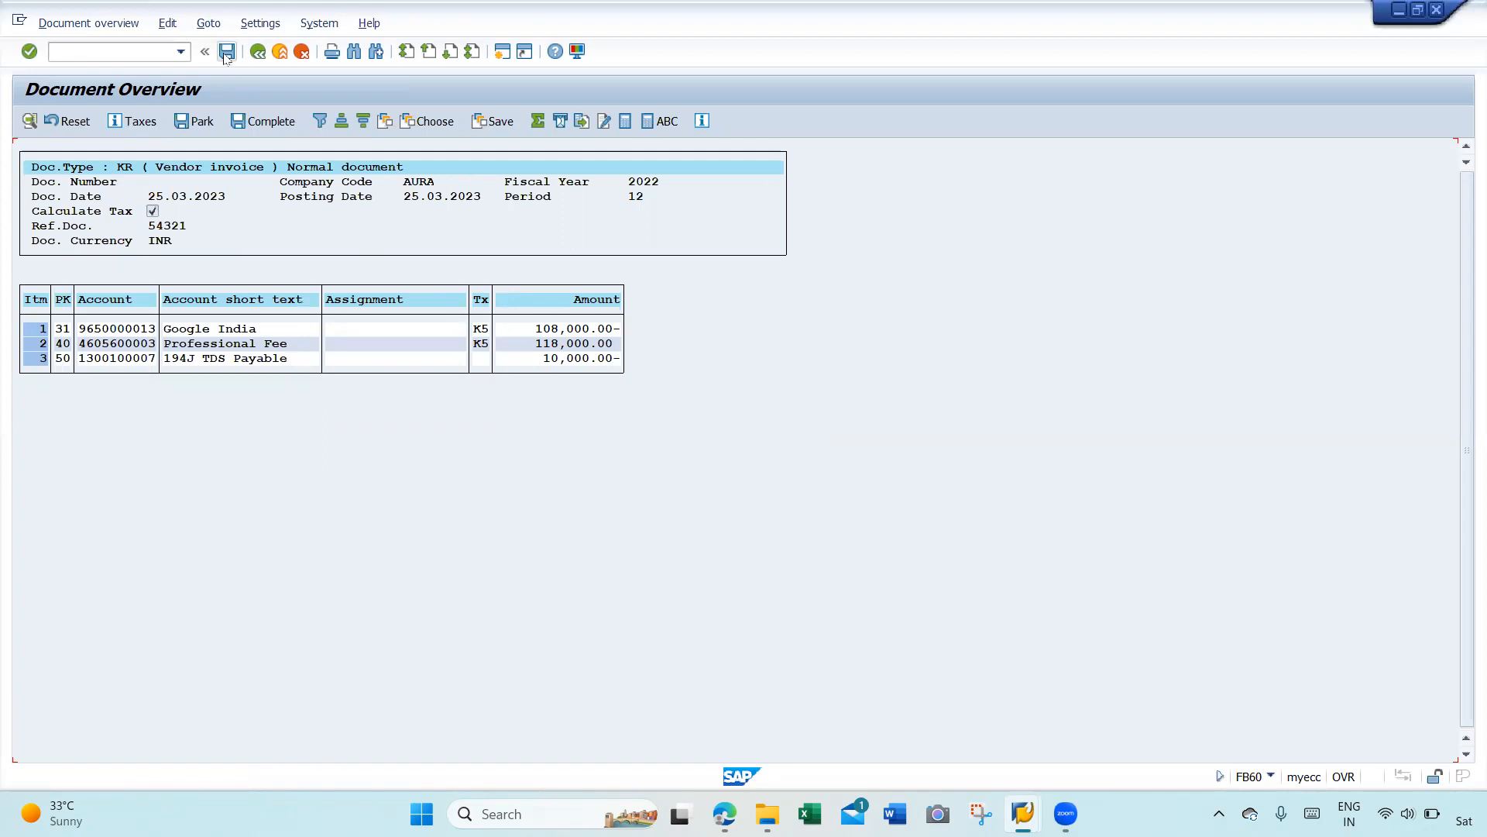
left_click(205, 51)
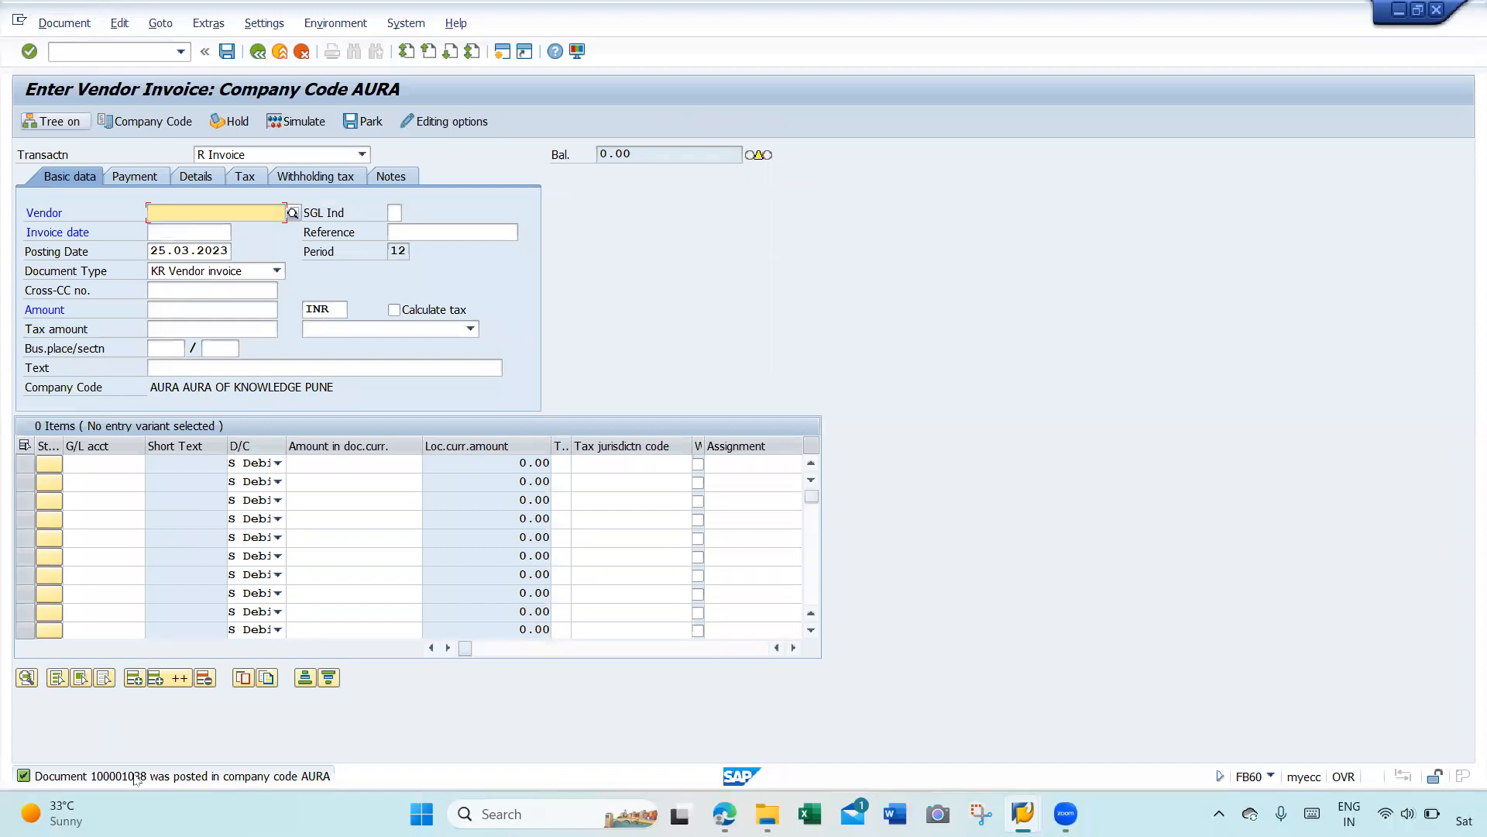
Display posted document 100001038, review its header details, and close them.
left_click(63, 22)
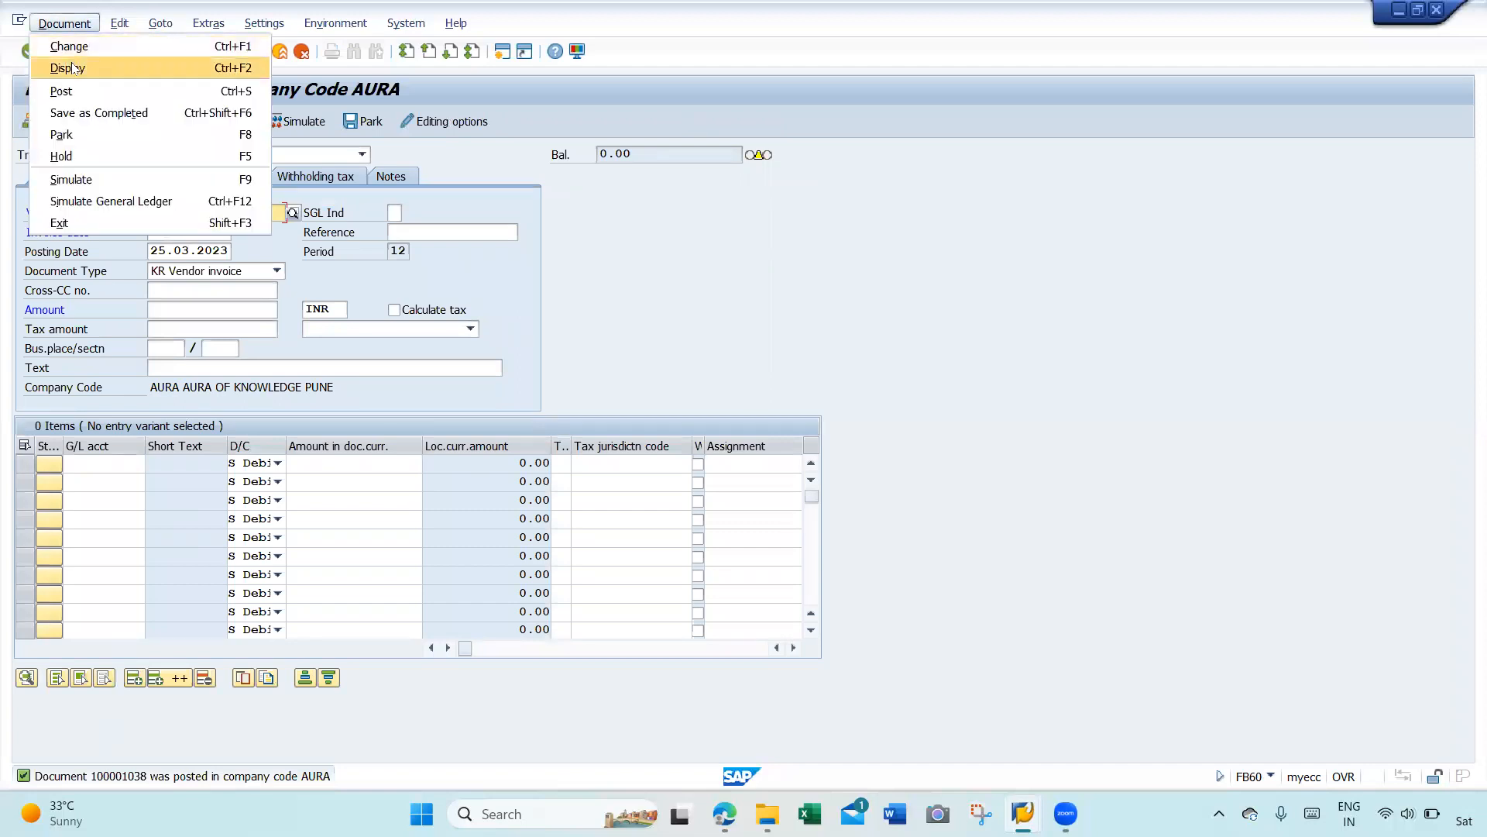
left_click(66, 66)
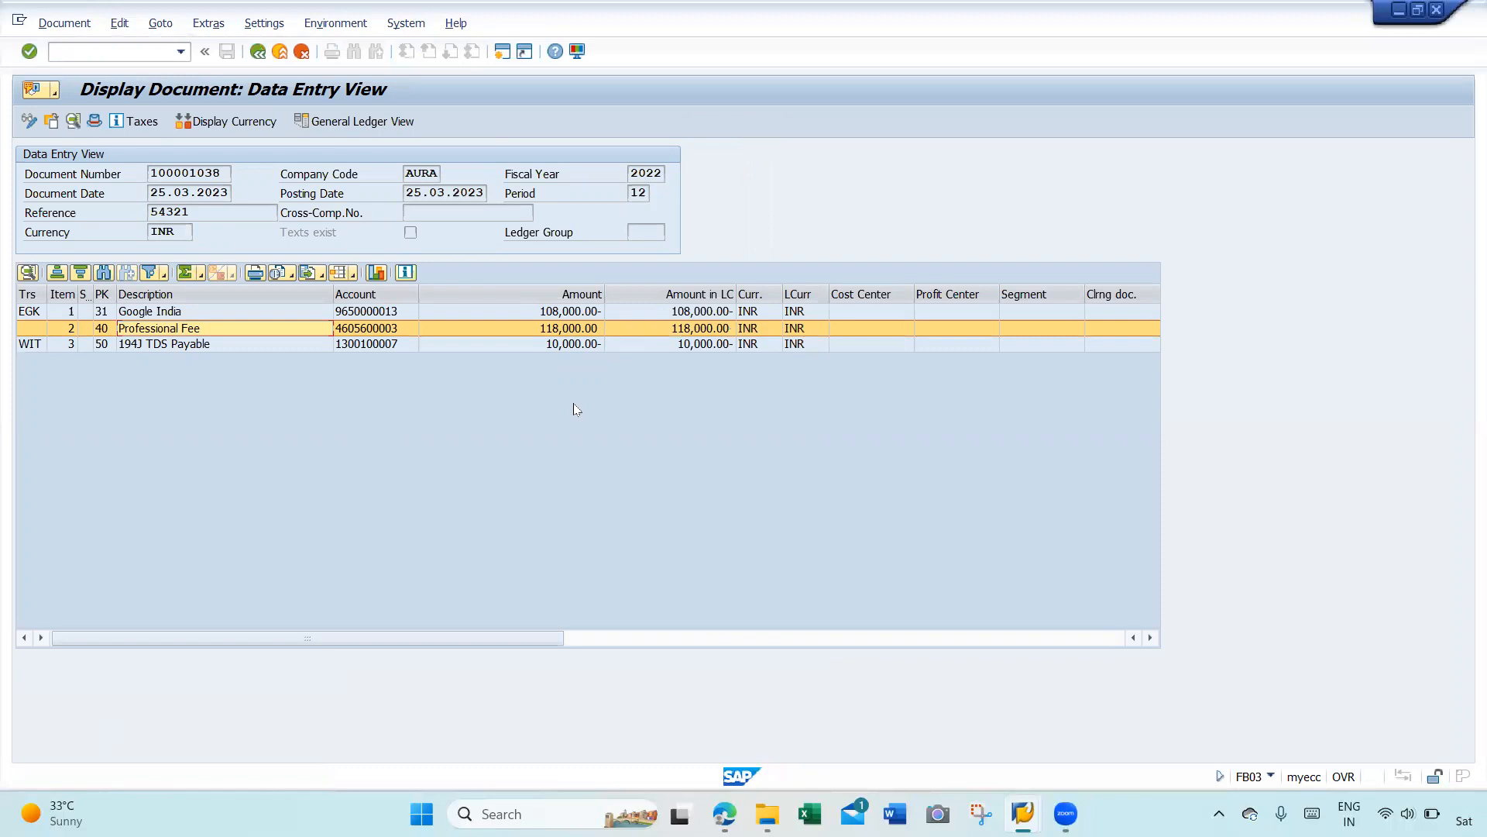
mouse_move(352, 288)
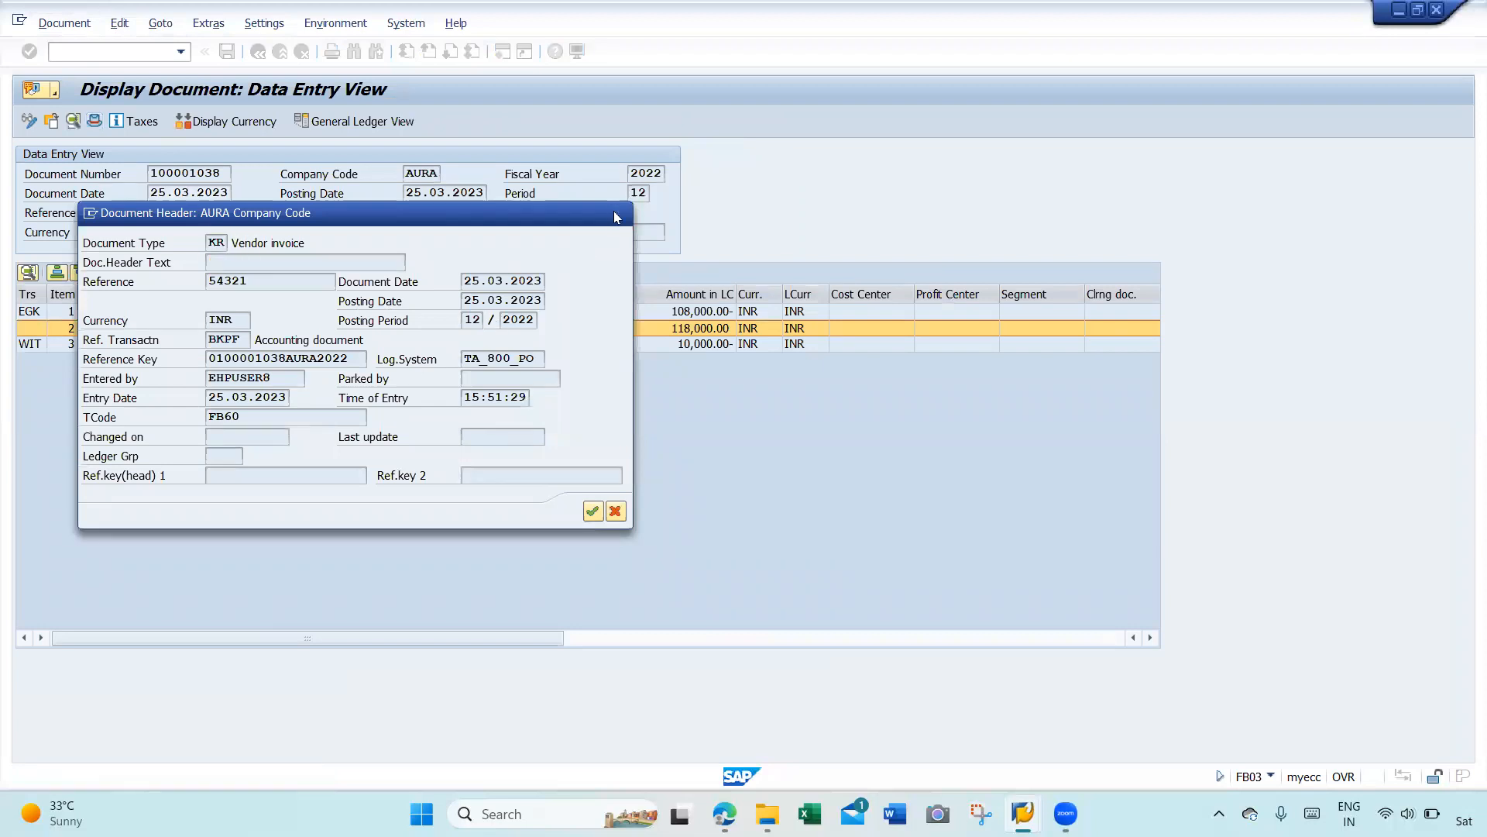
left_click(592, 510)
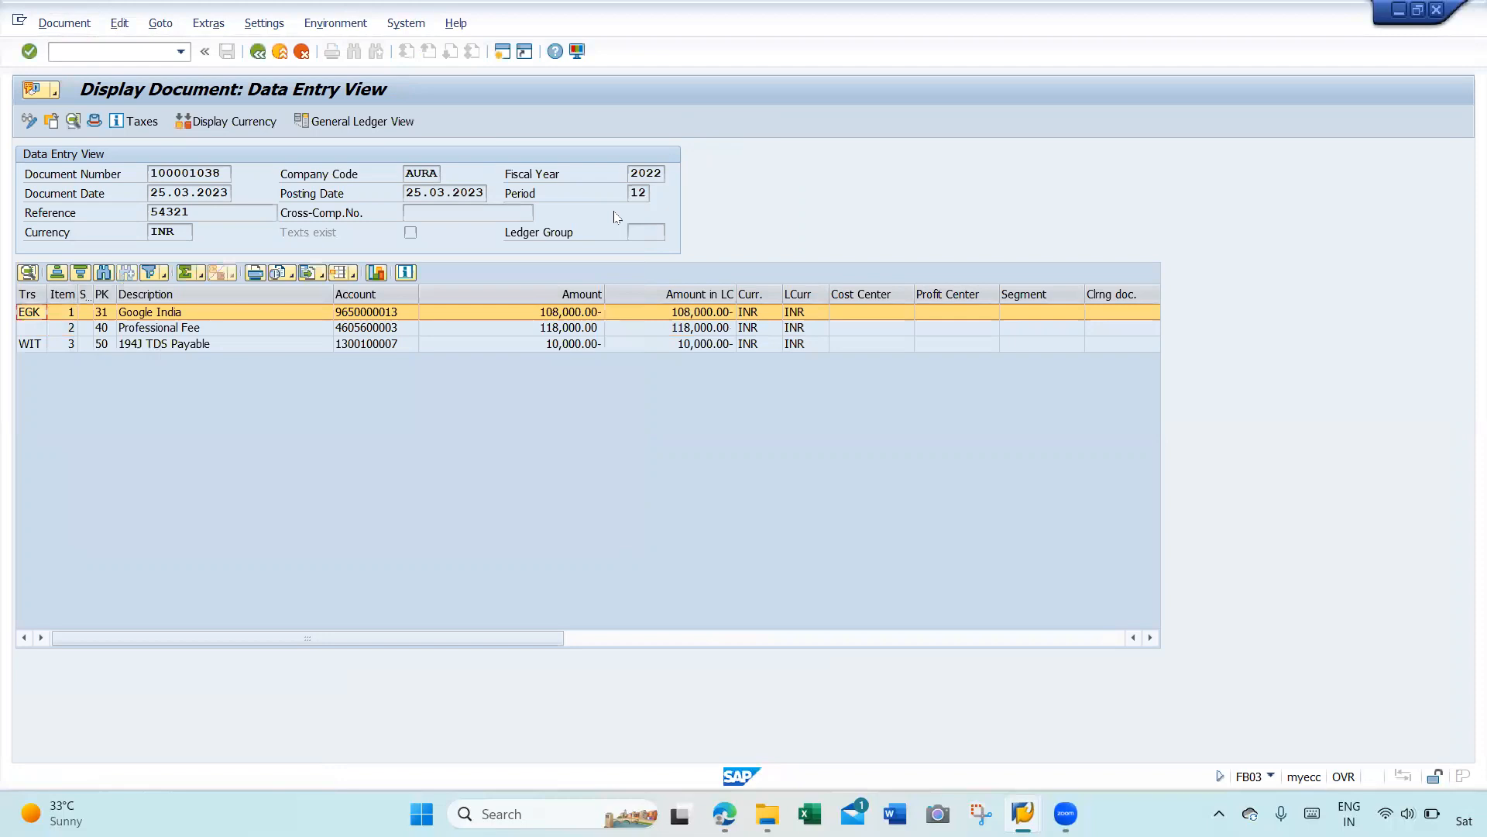